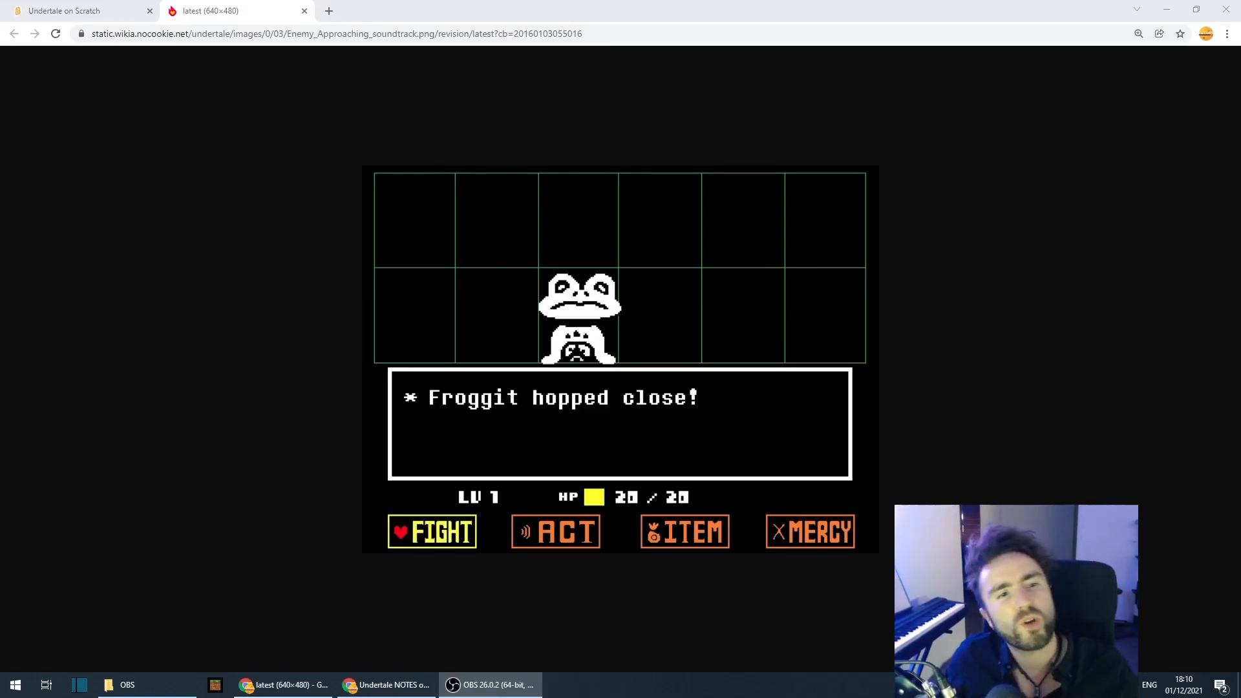
pyautogui.moveTo(679, 273)
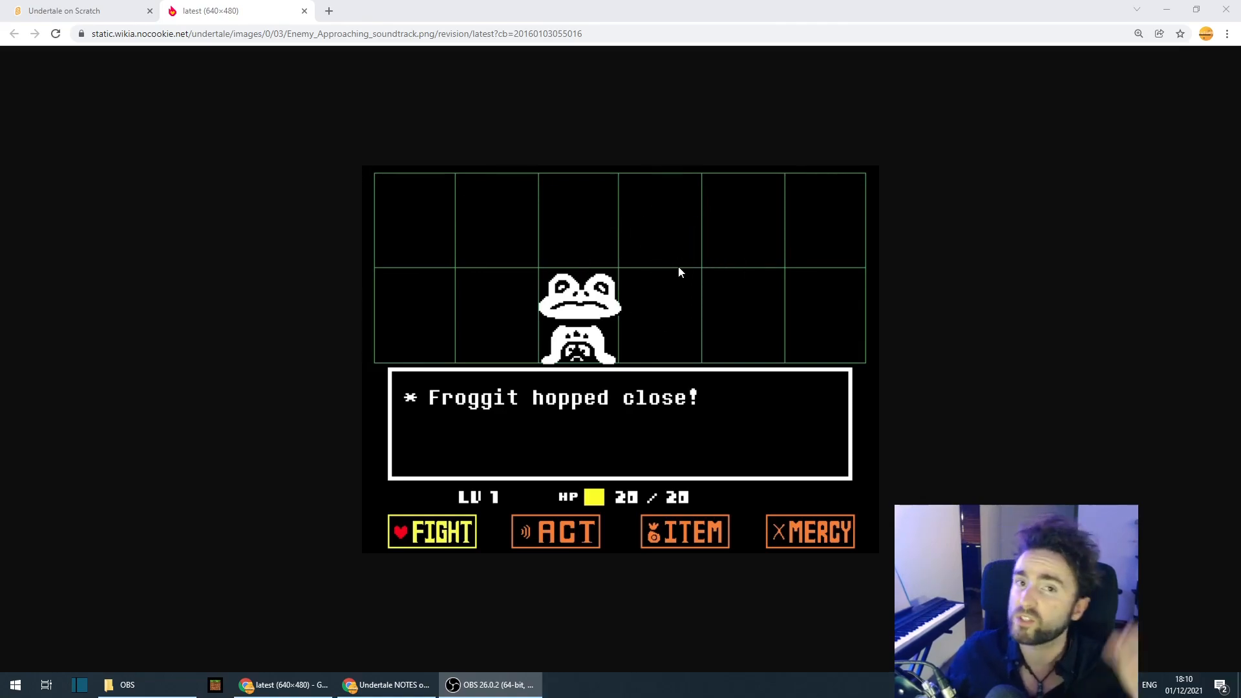
pyautogui.moveTo(486, 432)
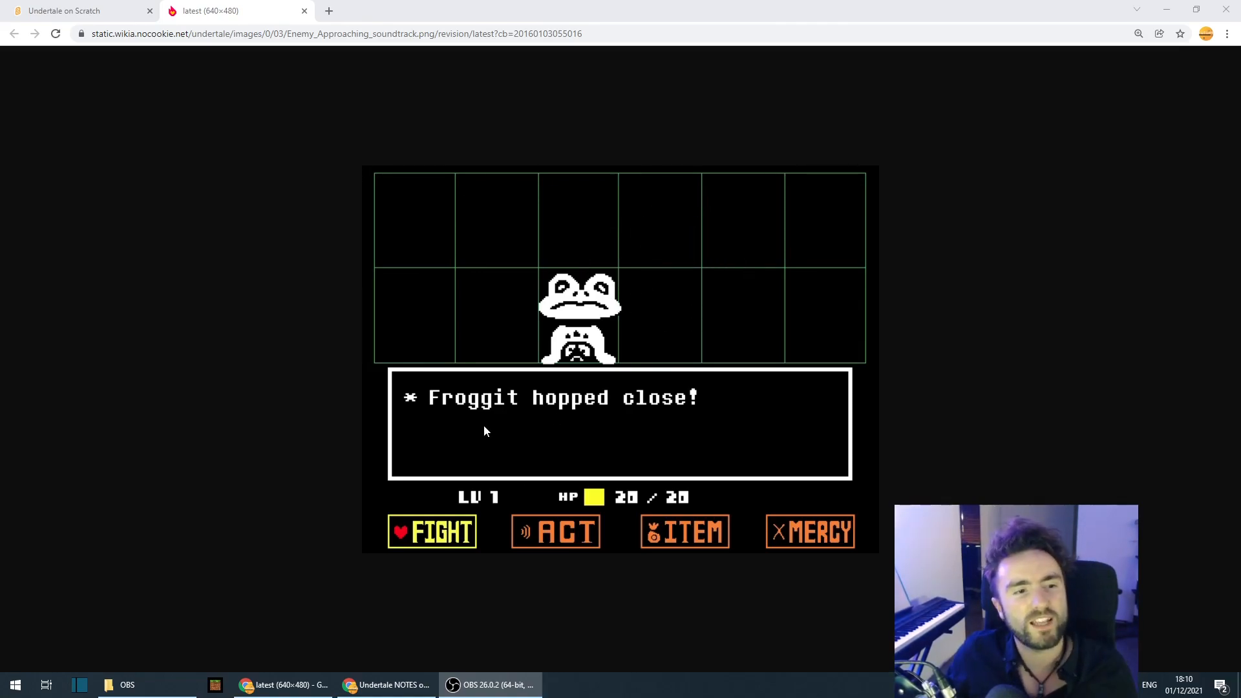
pyautogui.moveTo(422, 405)
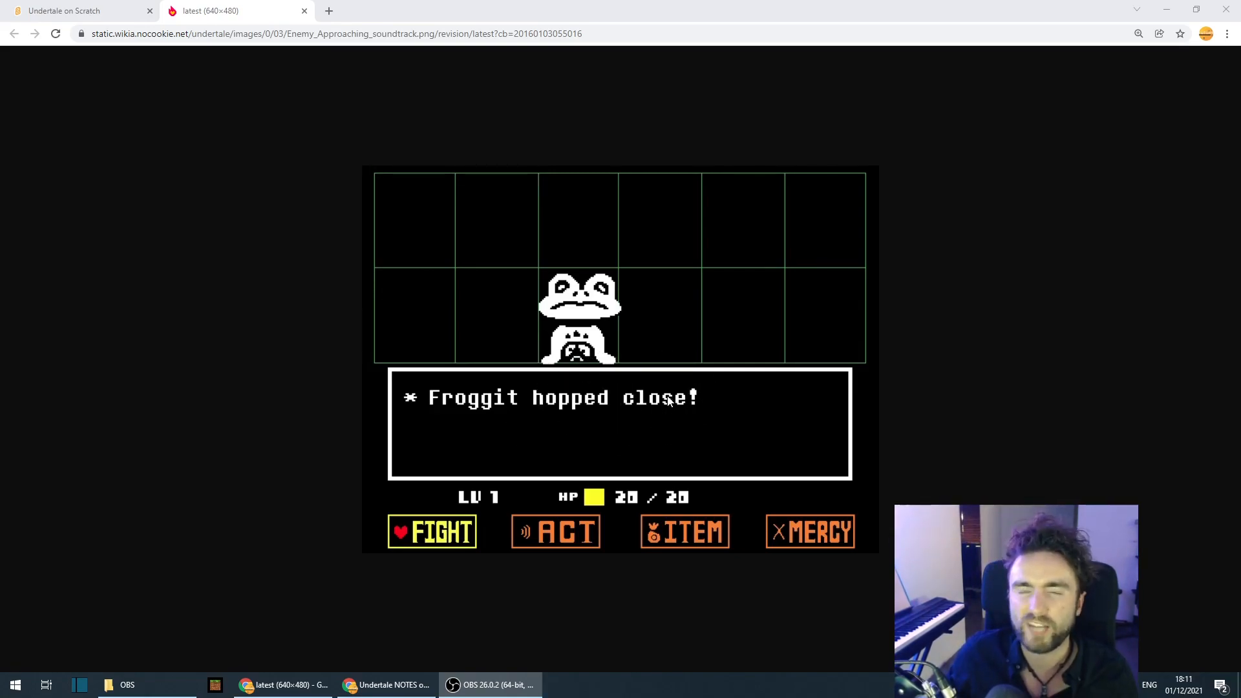
pyautogui.moveTo(629, 369)
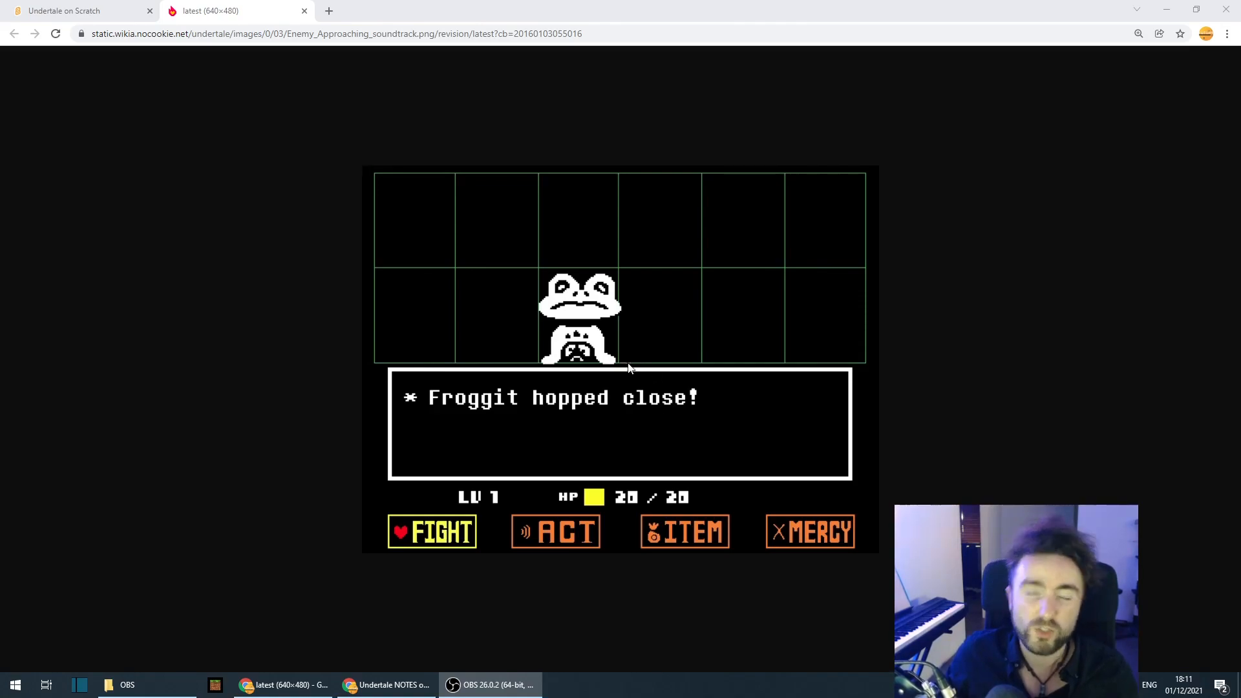
pyautogui.moveTo(614, 391)
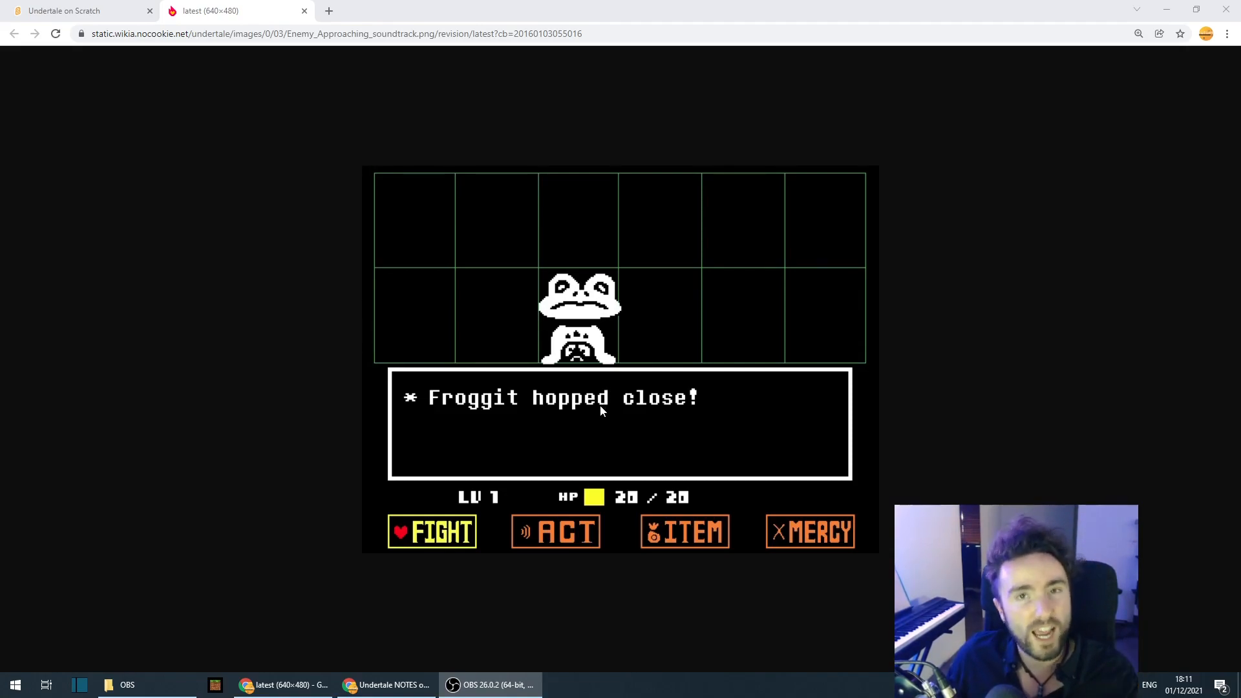
pyautogui.moveTo(595, 412)
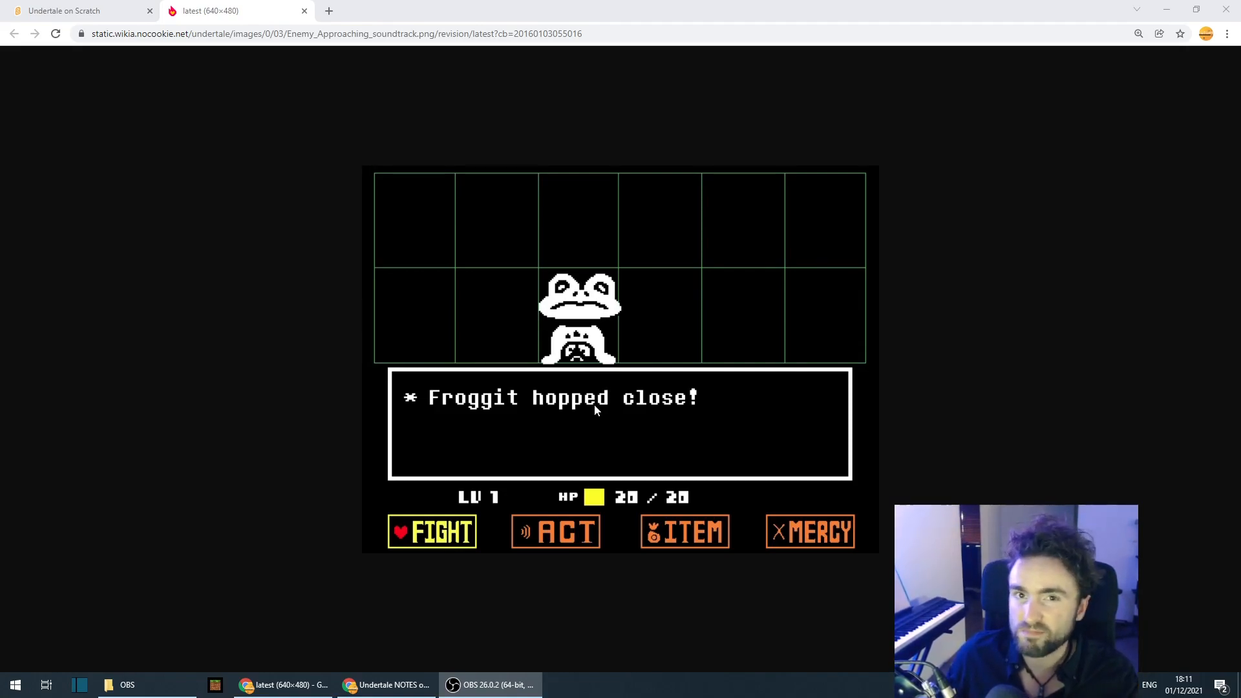
# - Switch to the 'Undertale on Scratch' tab to bring up the project editor
pyautogui.click(84, 9)
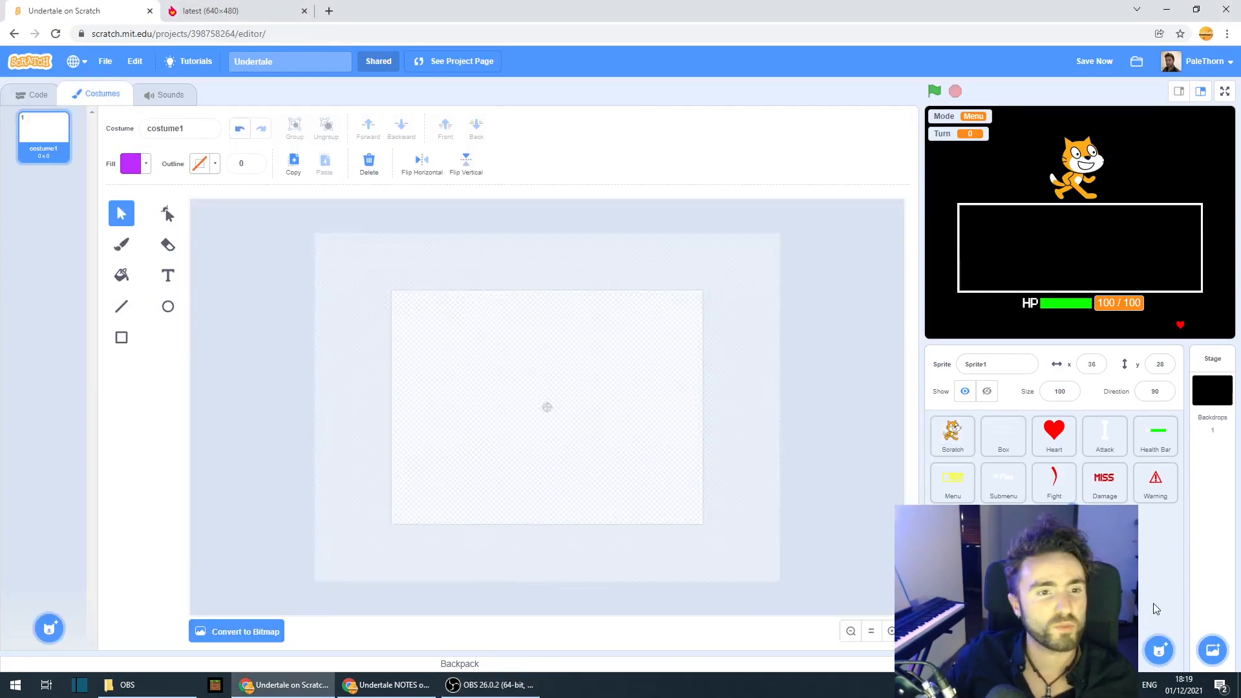
# - Rename the new sprite to Text and move it after Submenu in the sprite list
pyautogui.click(997, 364)
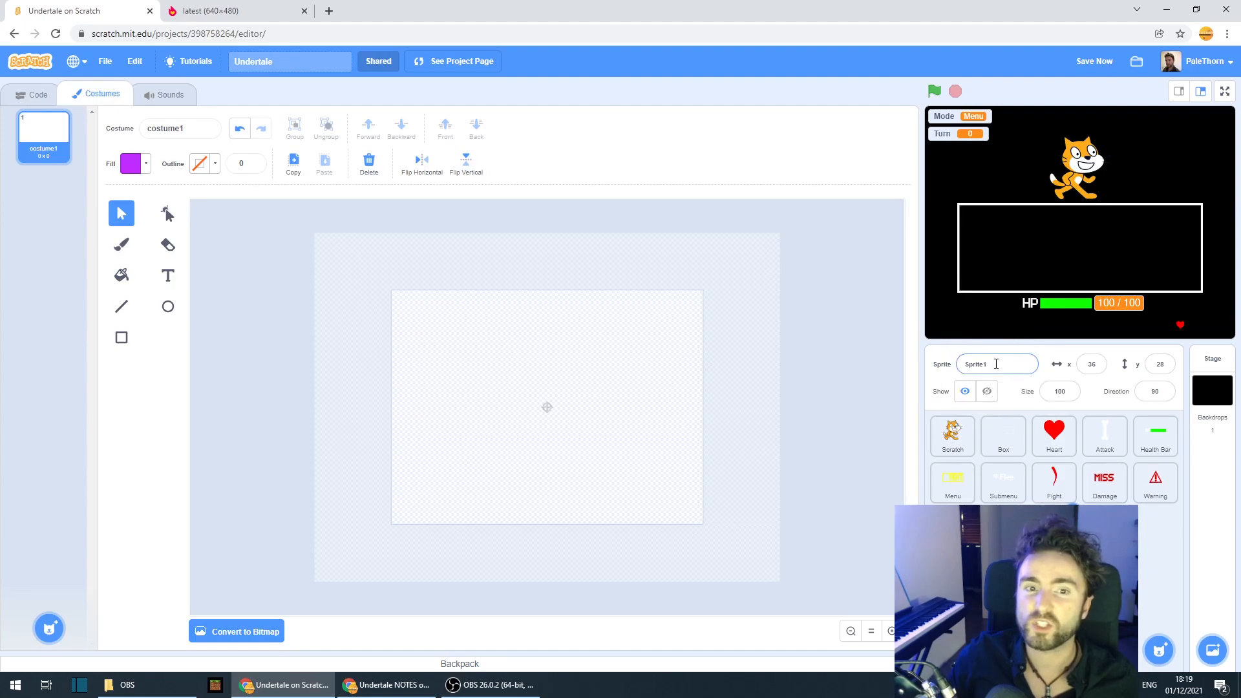
pyautogui.write('Text')
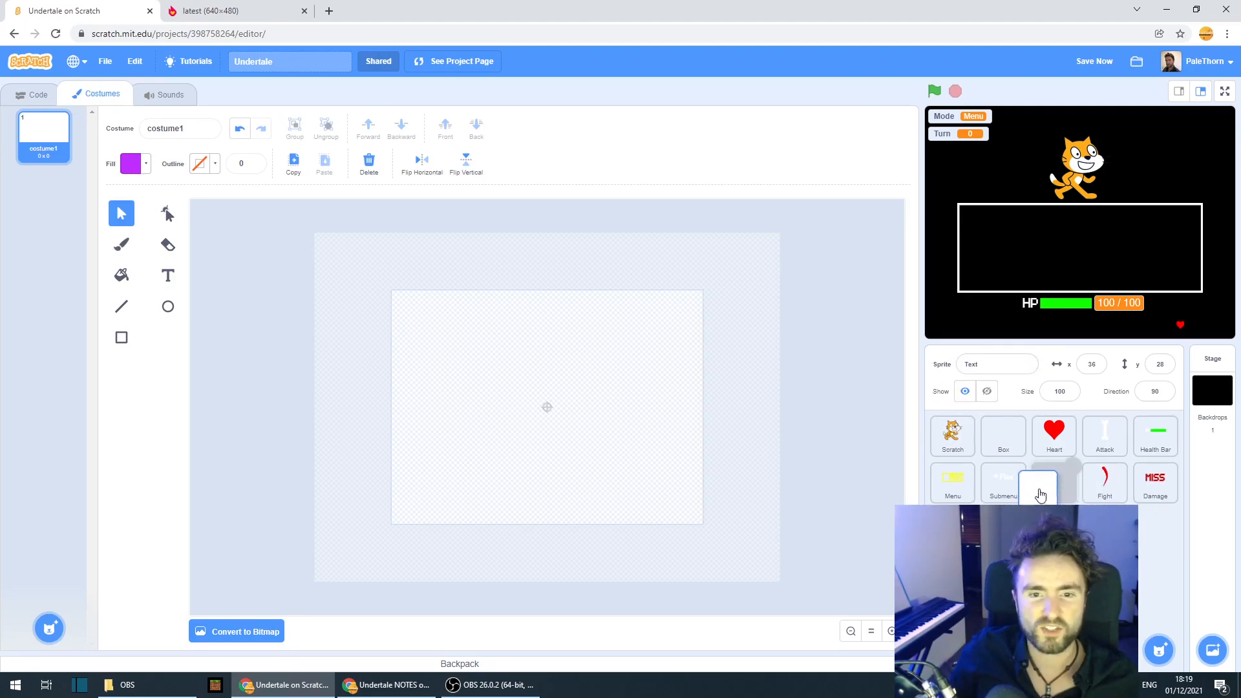
pyautogui.click(1054, 483)
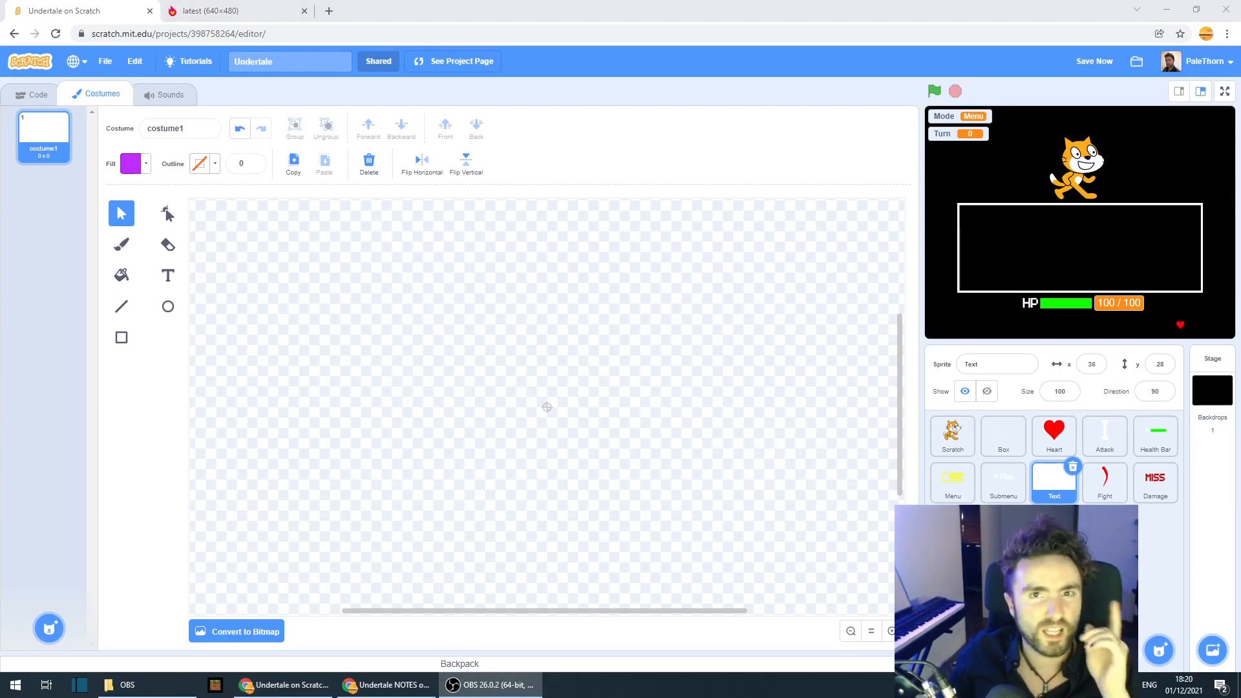
pyautogui.moveTo(133, 236)
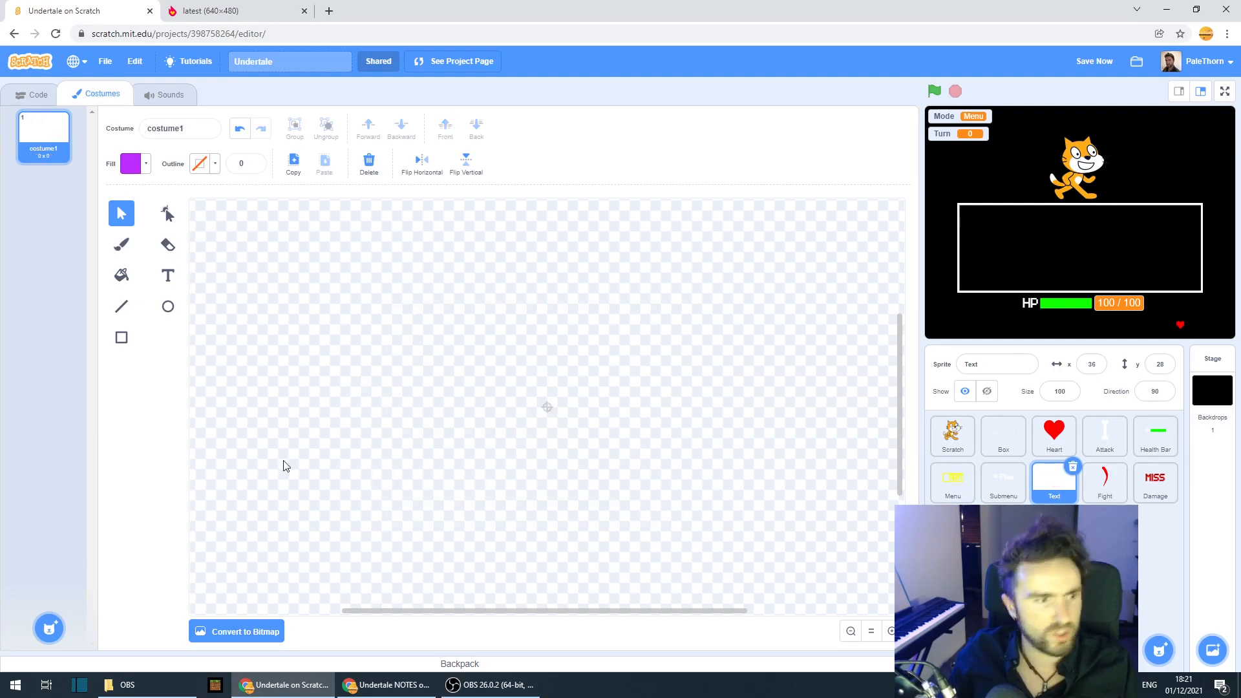
# - Write a white pixel-font digit 1 on the costume canvas with the Text tool
pyautogui.click(168, 275)
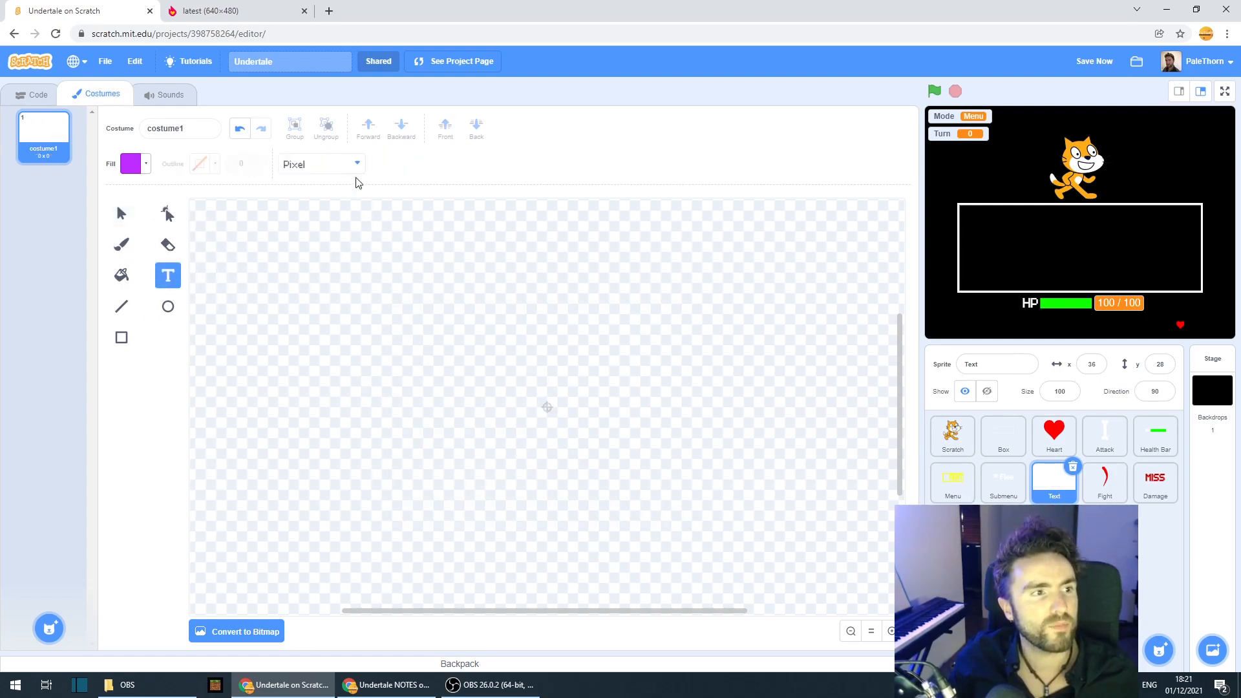
pyautogui.click(529, 406)
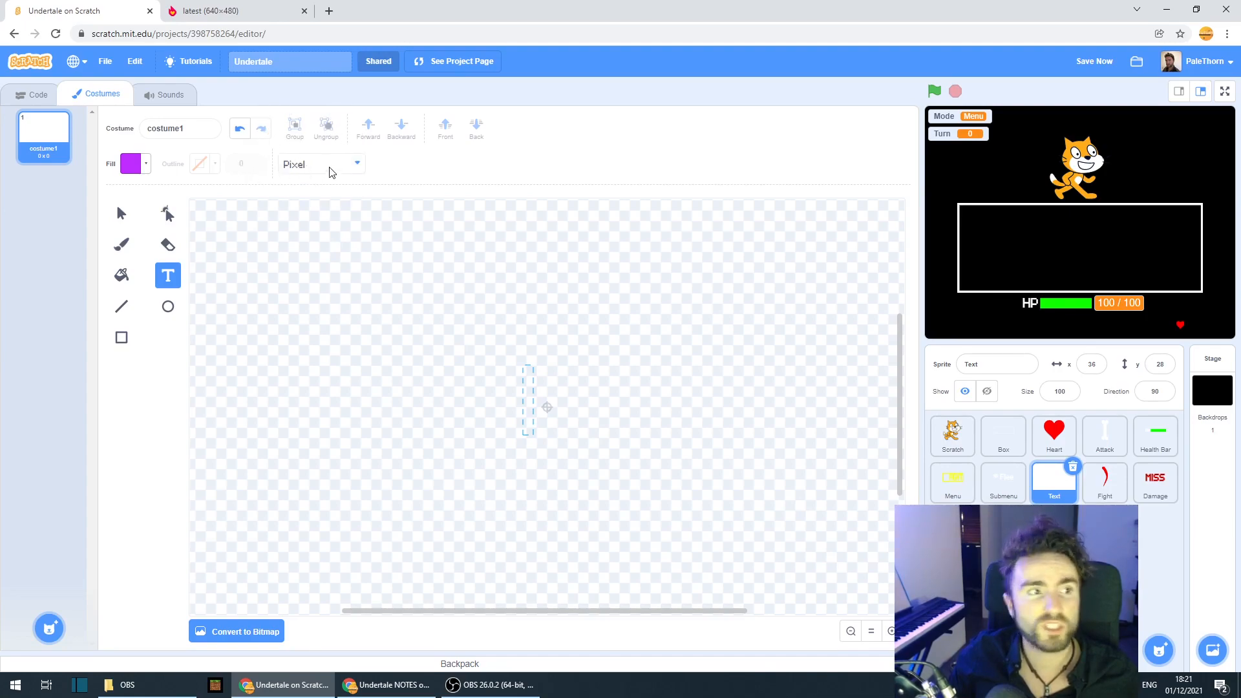
pyautogui.write('1')
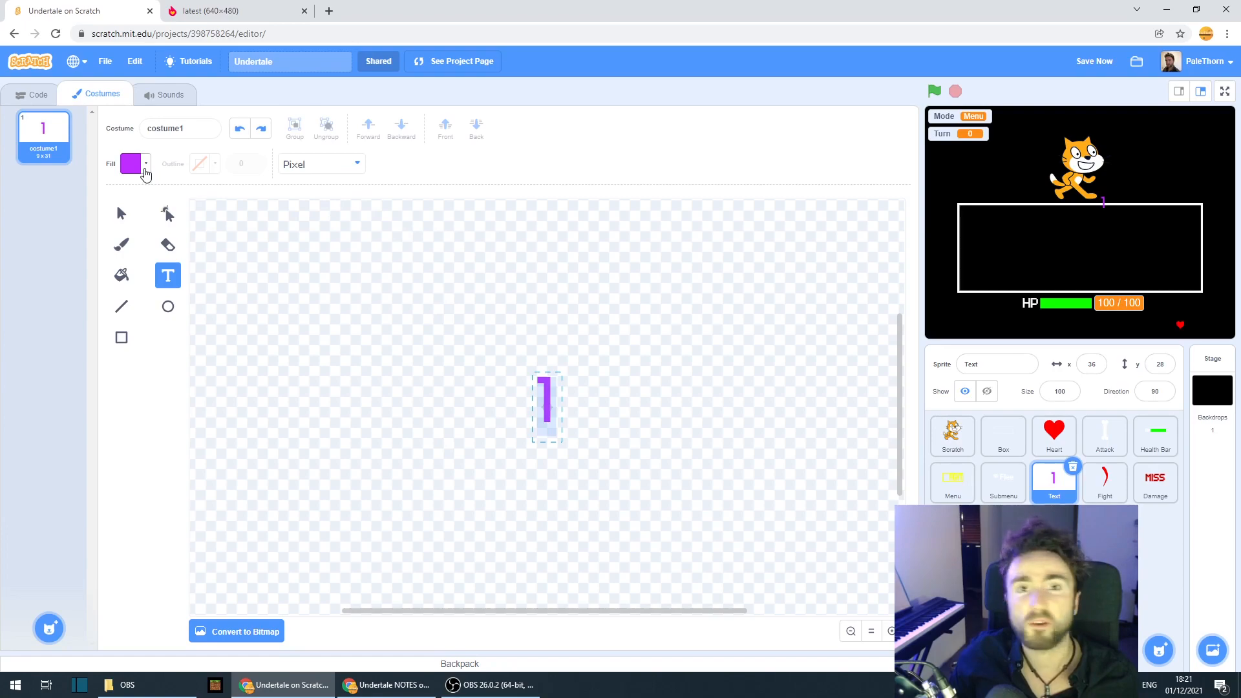
pyautogui.click(130, 163)
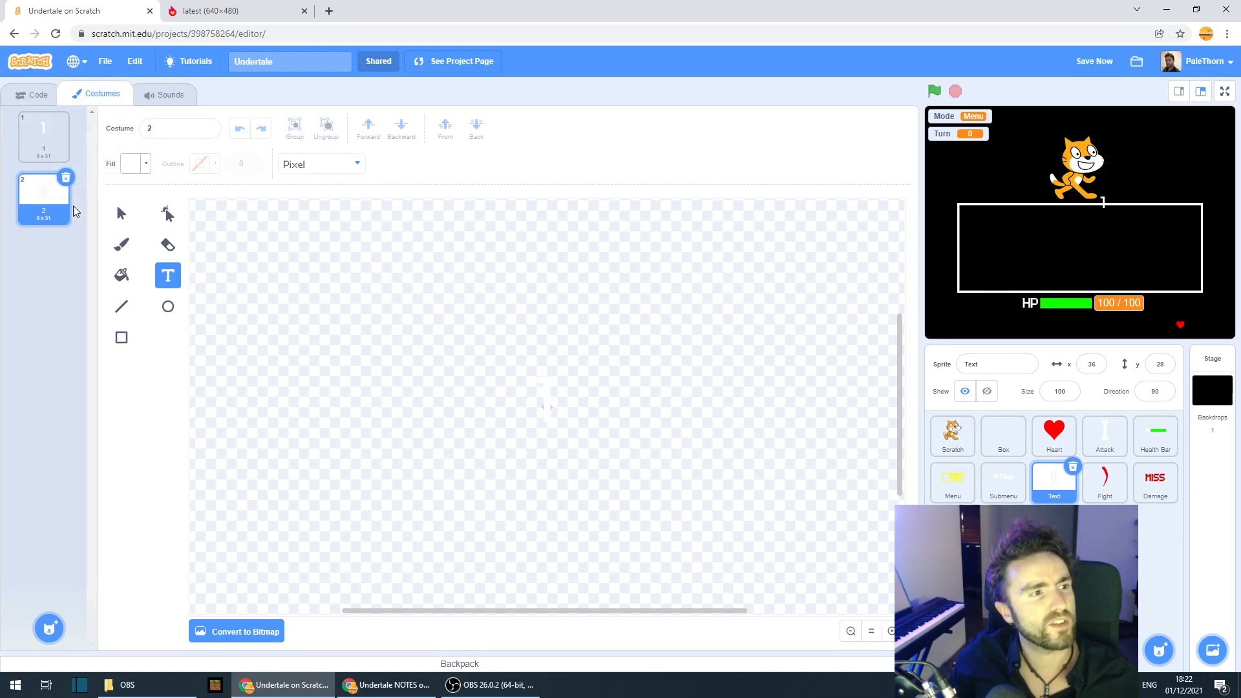
# - Retype the duplicated costumes as digits 2 through 9 and 0, then add an eleventh costume
pyautogui.click(121, 214)
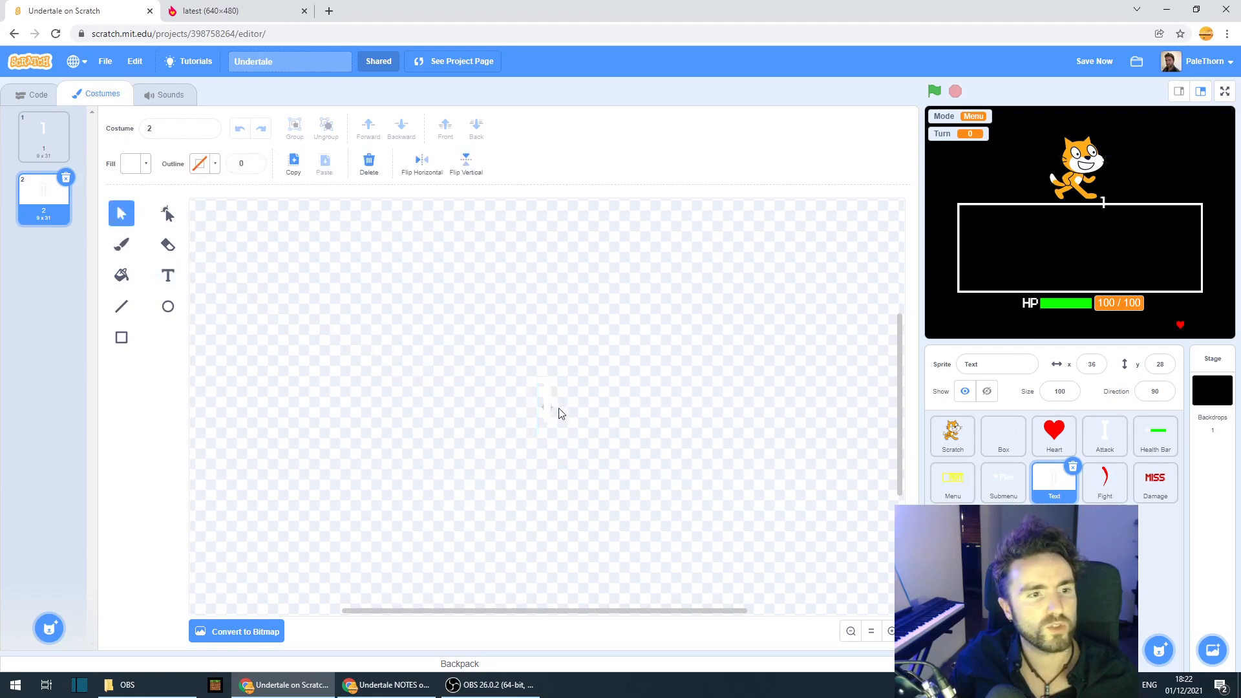
pyautogui.click(168, 276)
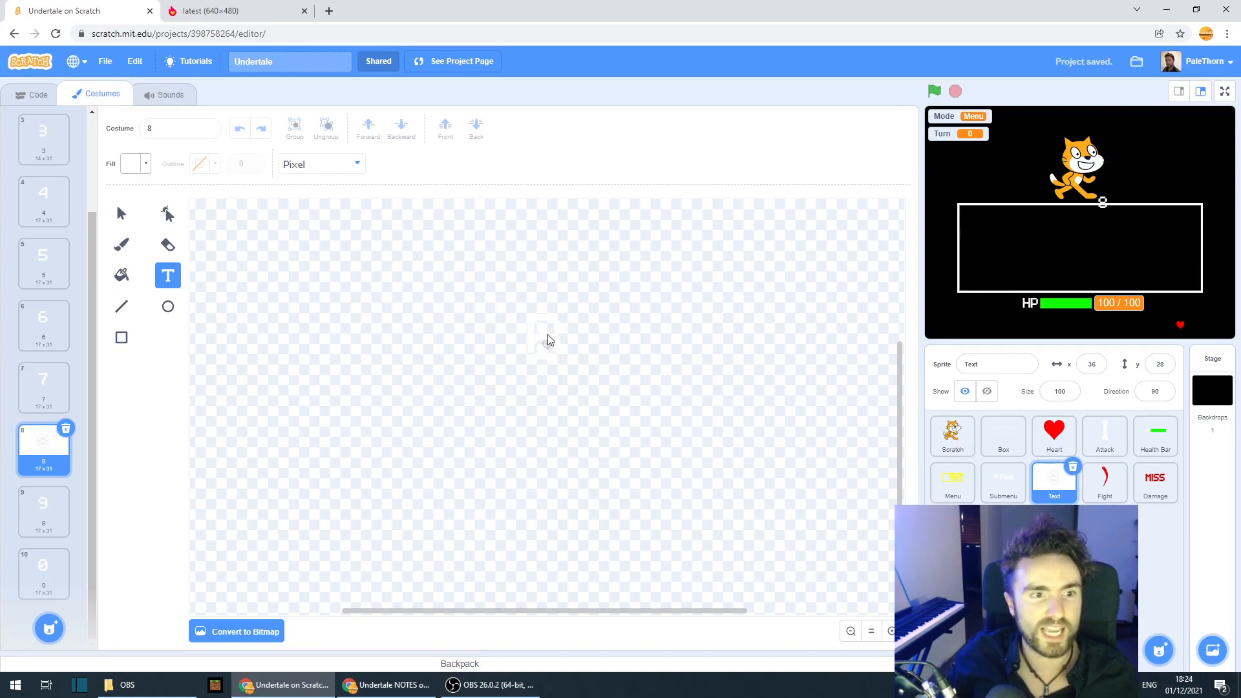
pyautogui.moveTo(541, 344)
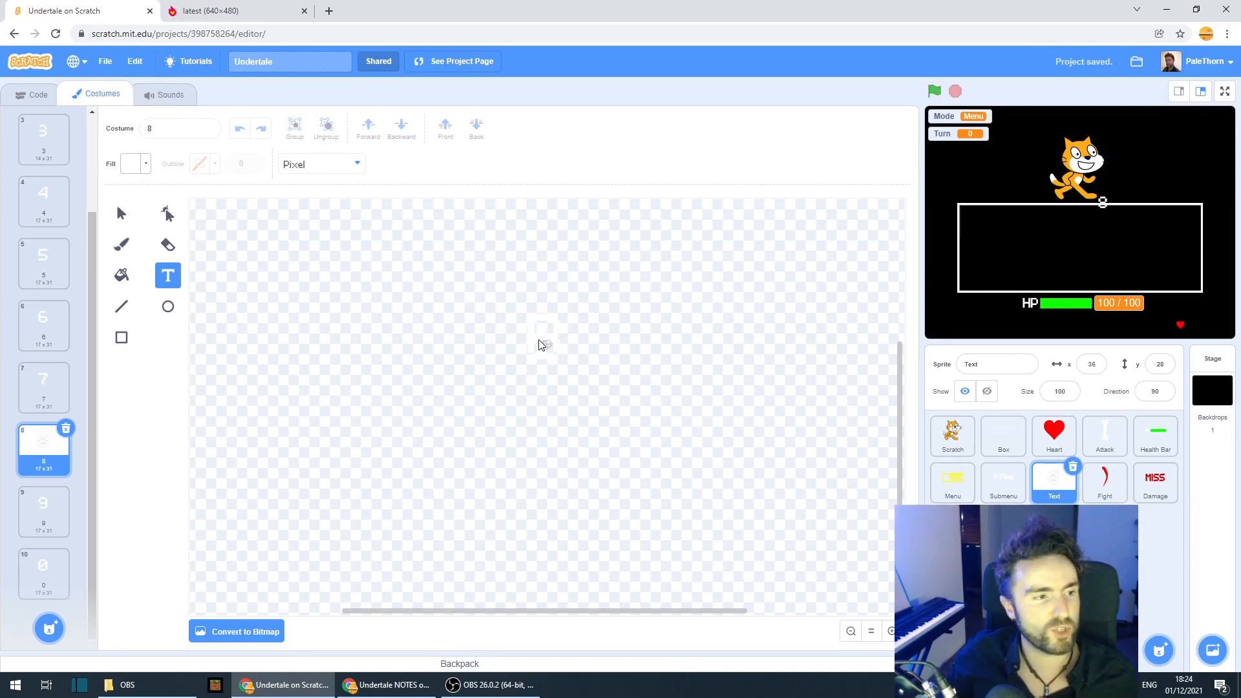
pyautogui.click(43, 574)
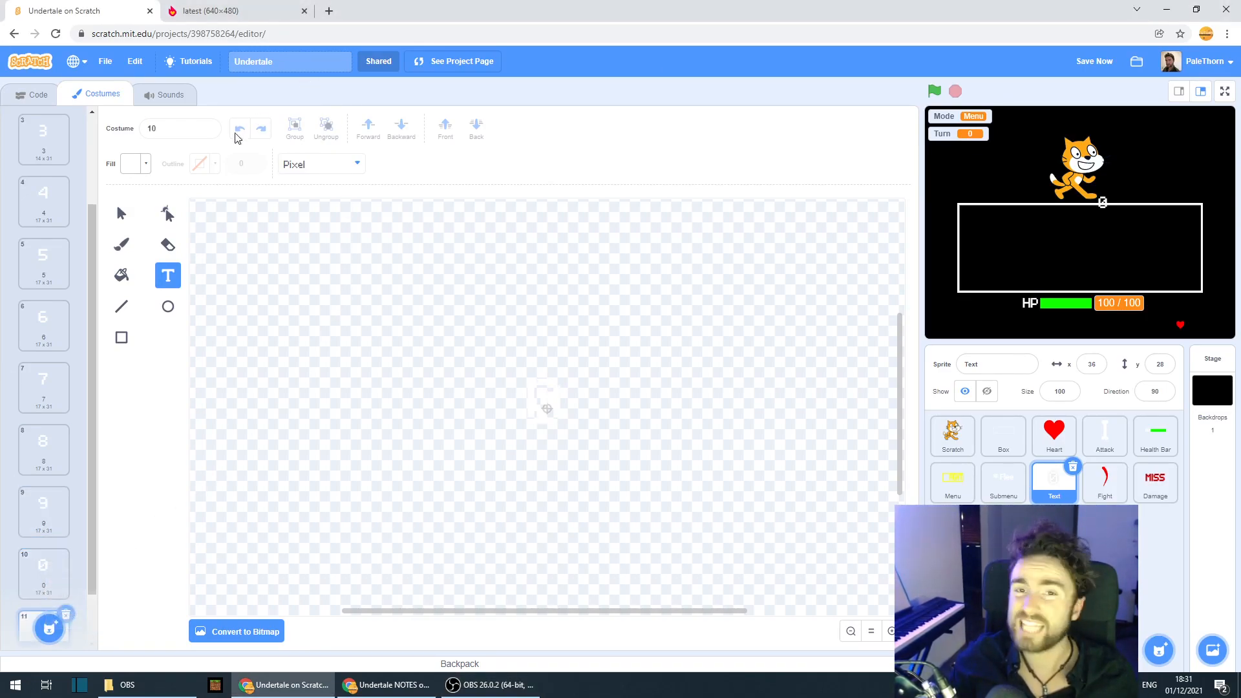
# - Rename costume 11 to a with red text, then duplicate it for capital A
pyautogui.click(180, 128)
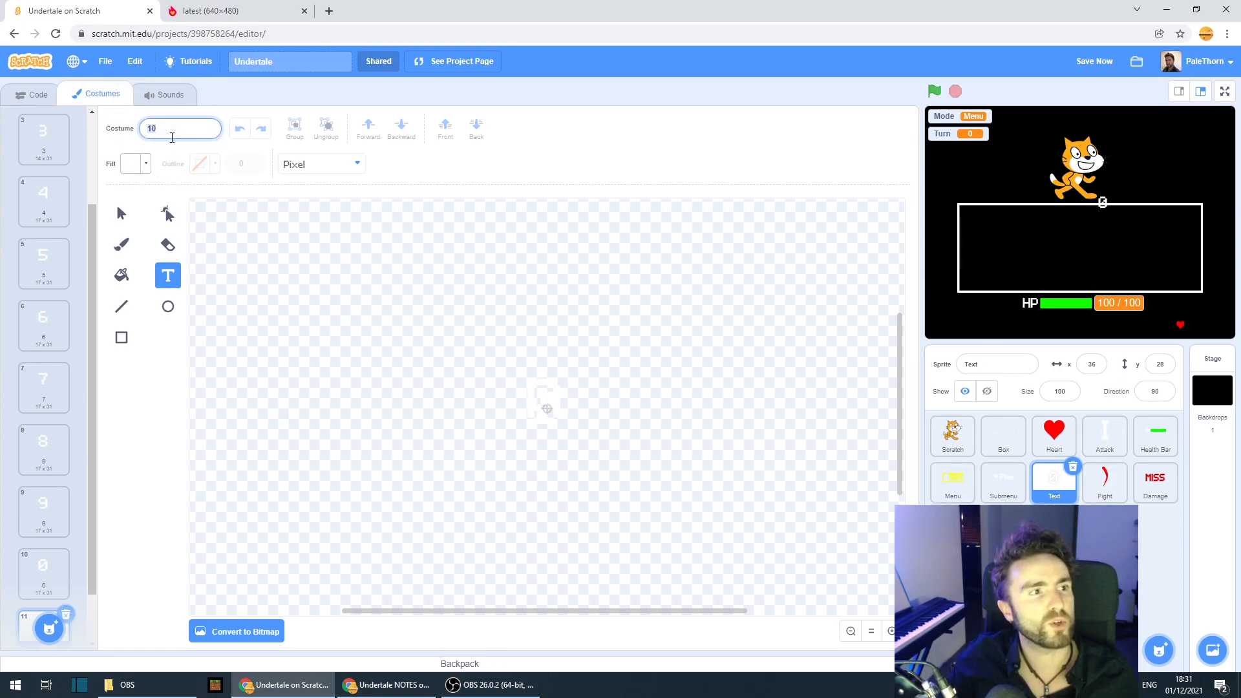
pyautogui.write('a')
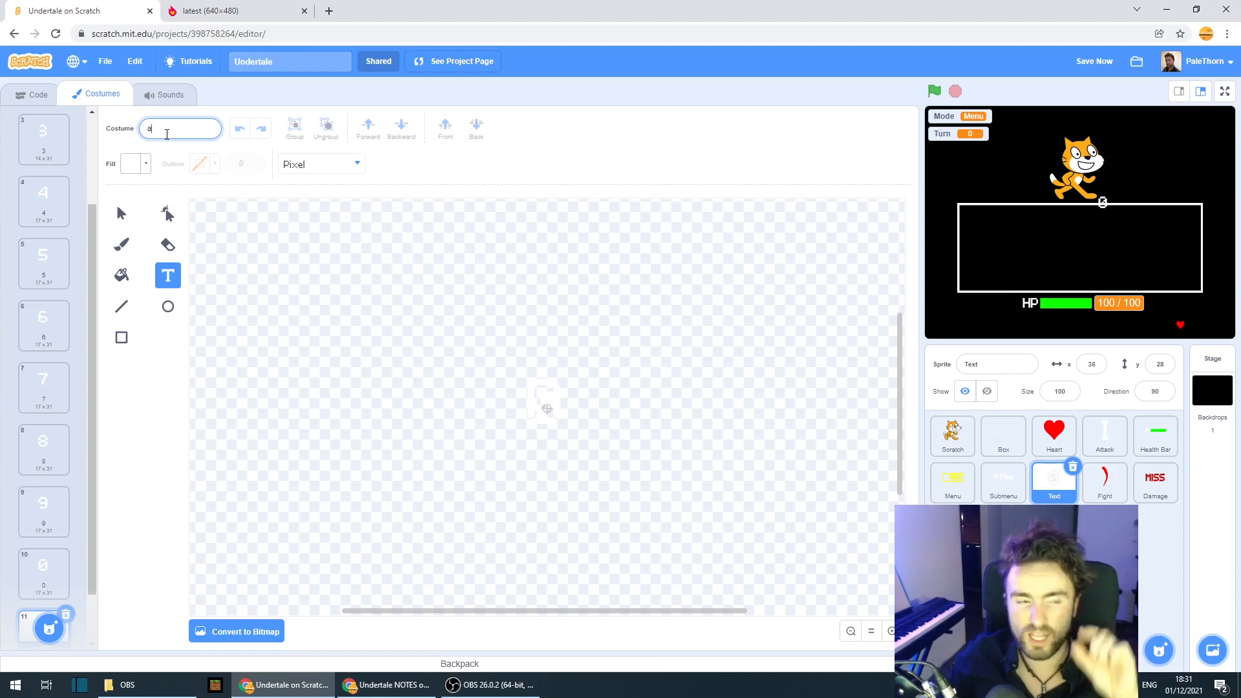
pyautogui.moveTo(120, 214)
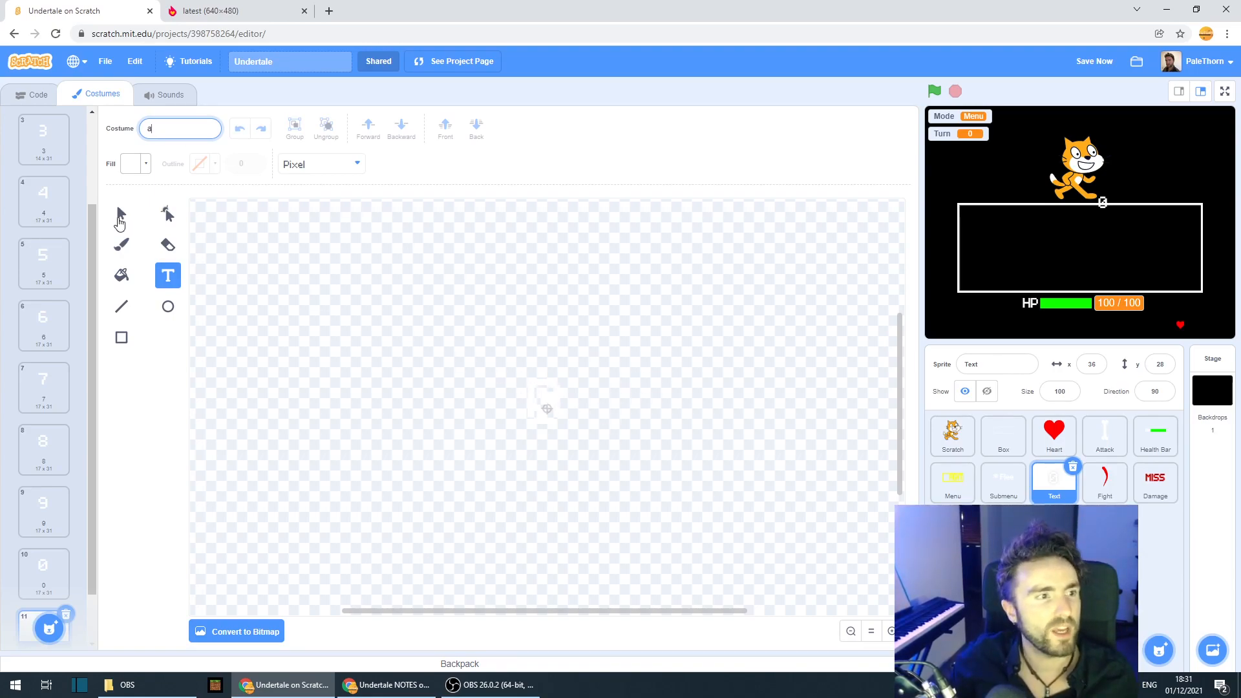
pyautogui.click(121, 214)
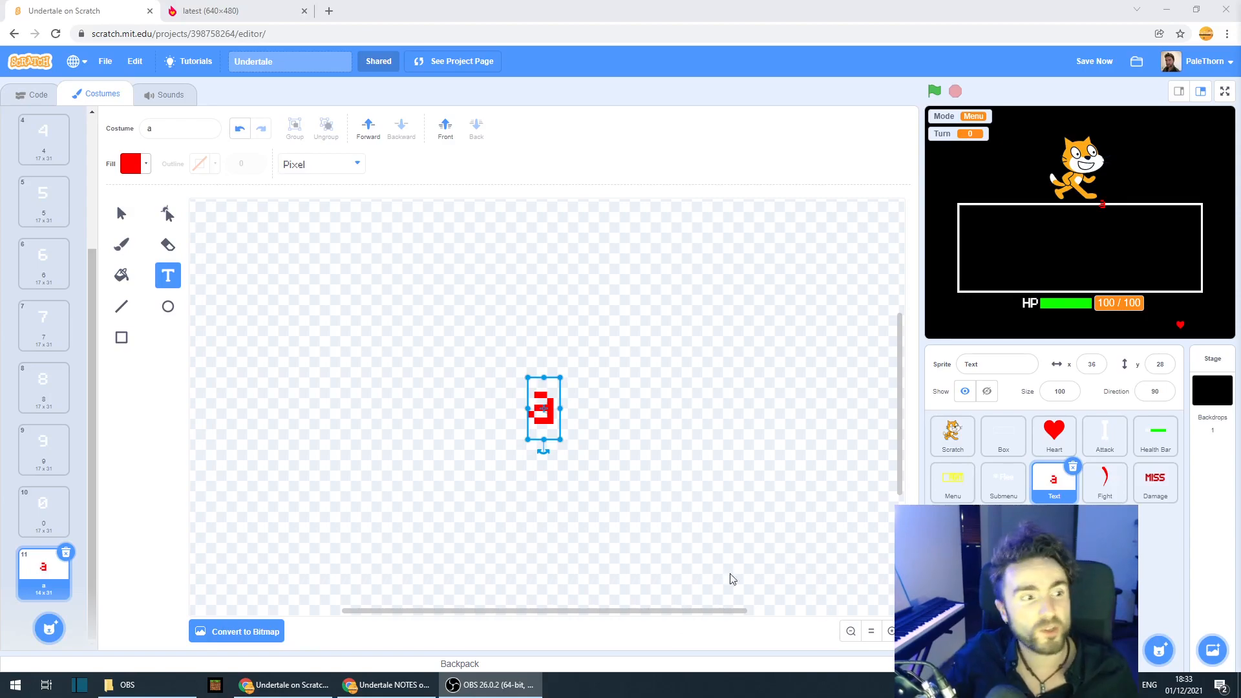
pyautogui.moveTo(42, 574)
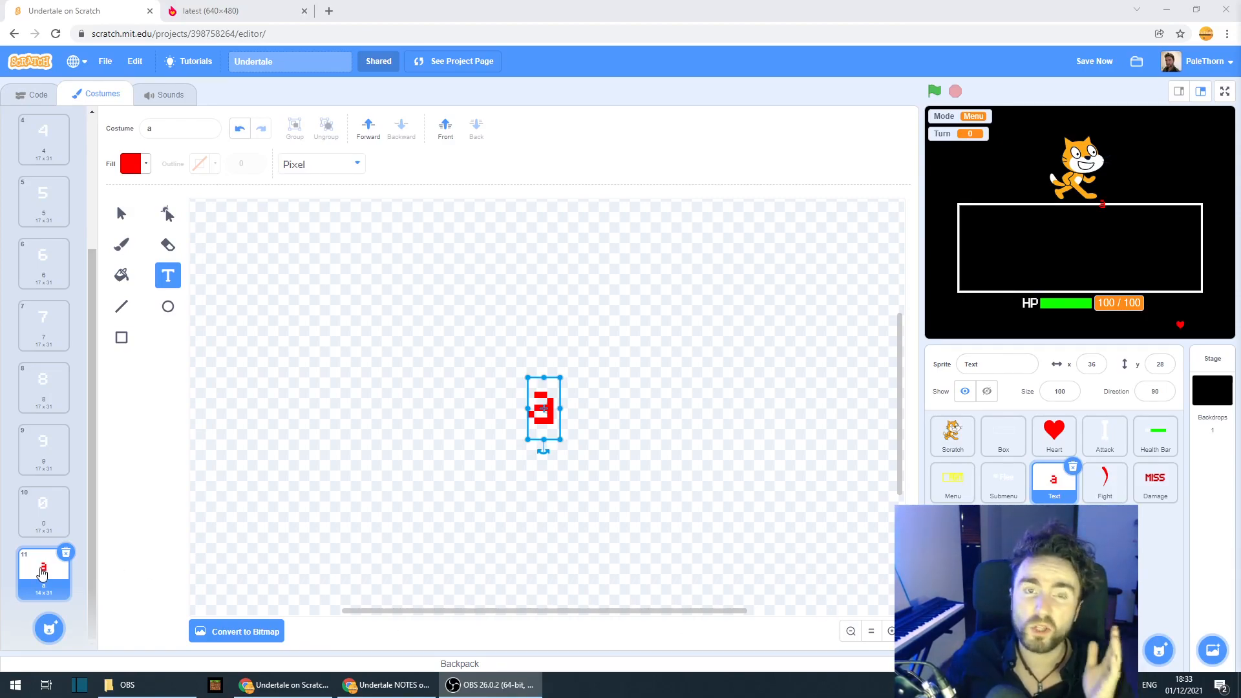
pyautogui.rightClick(43, 574)
pyautogui.write('A')
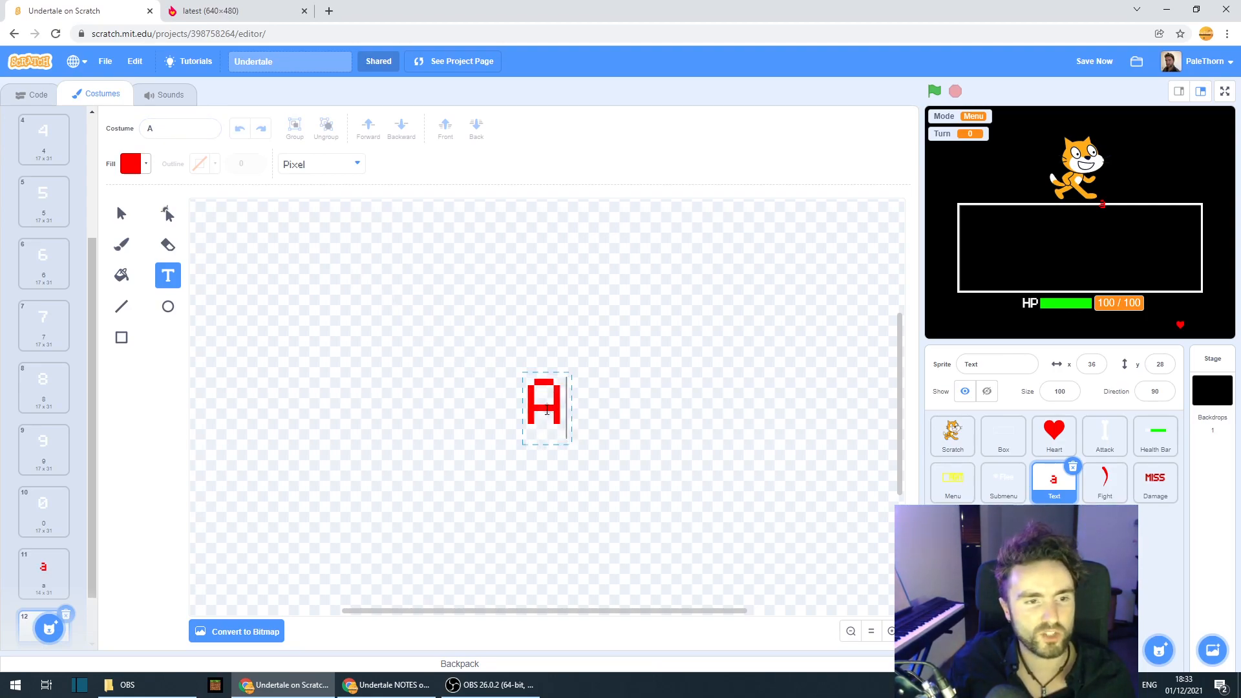
pyautogui.click(545, 410)
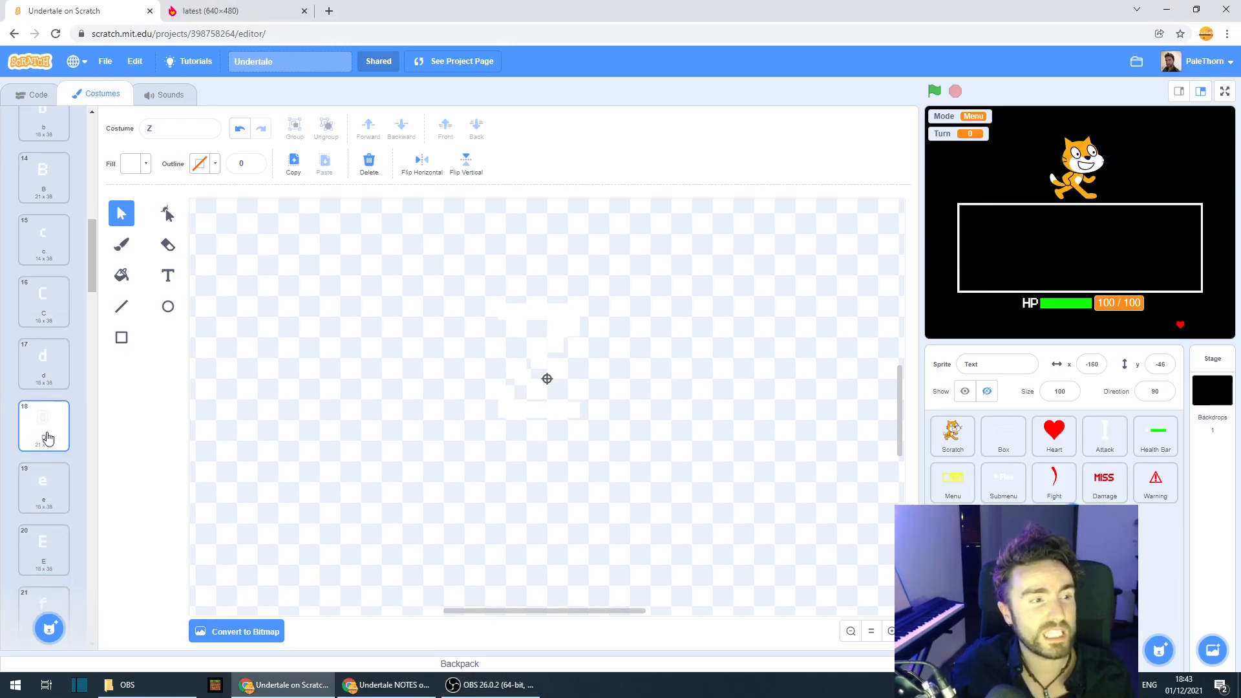
# - Scroll the costume list to check the letter costumes through z and Z
pyautogui.scroll(-3)
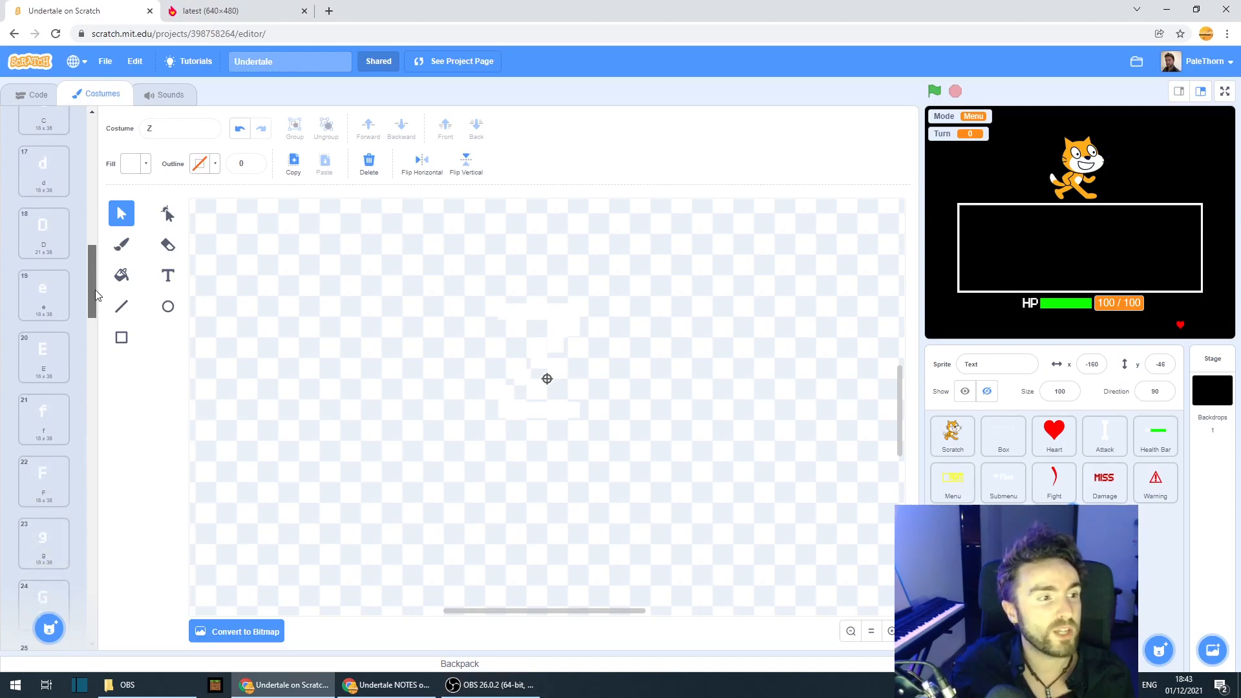
pyautogui.click(43, 232)
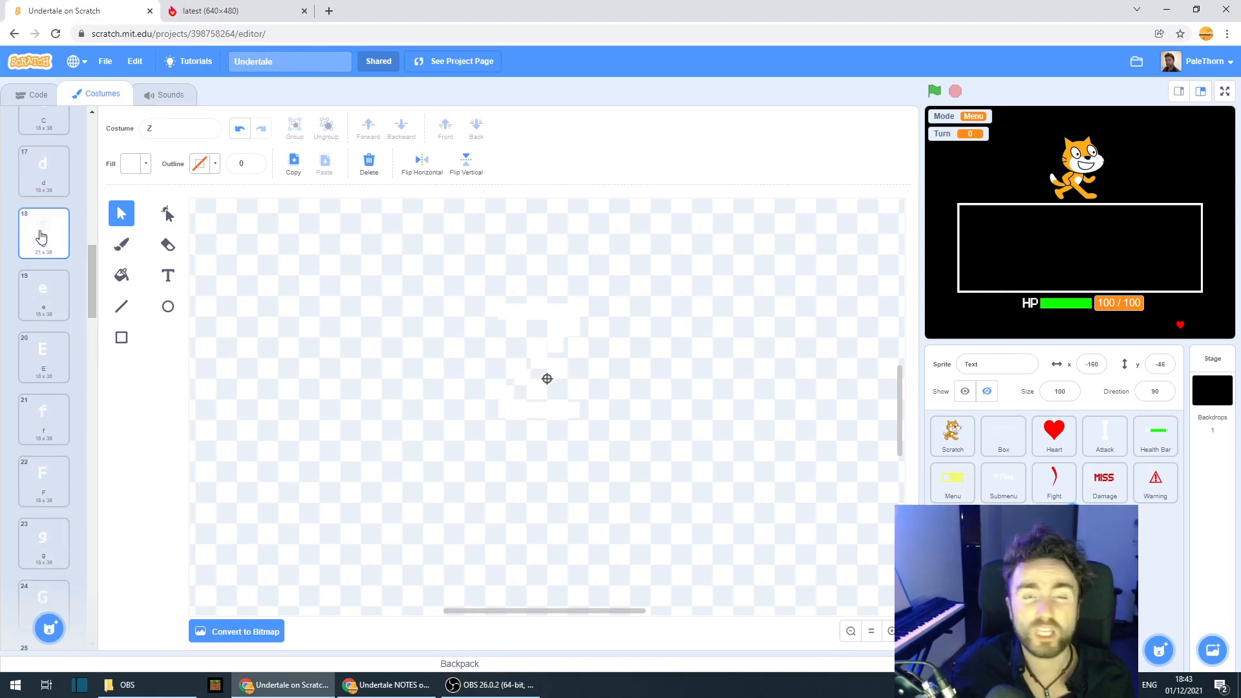
pyautogui.scroll(-3)
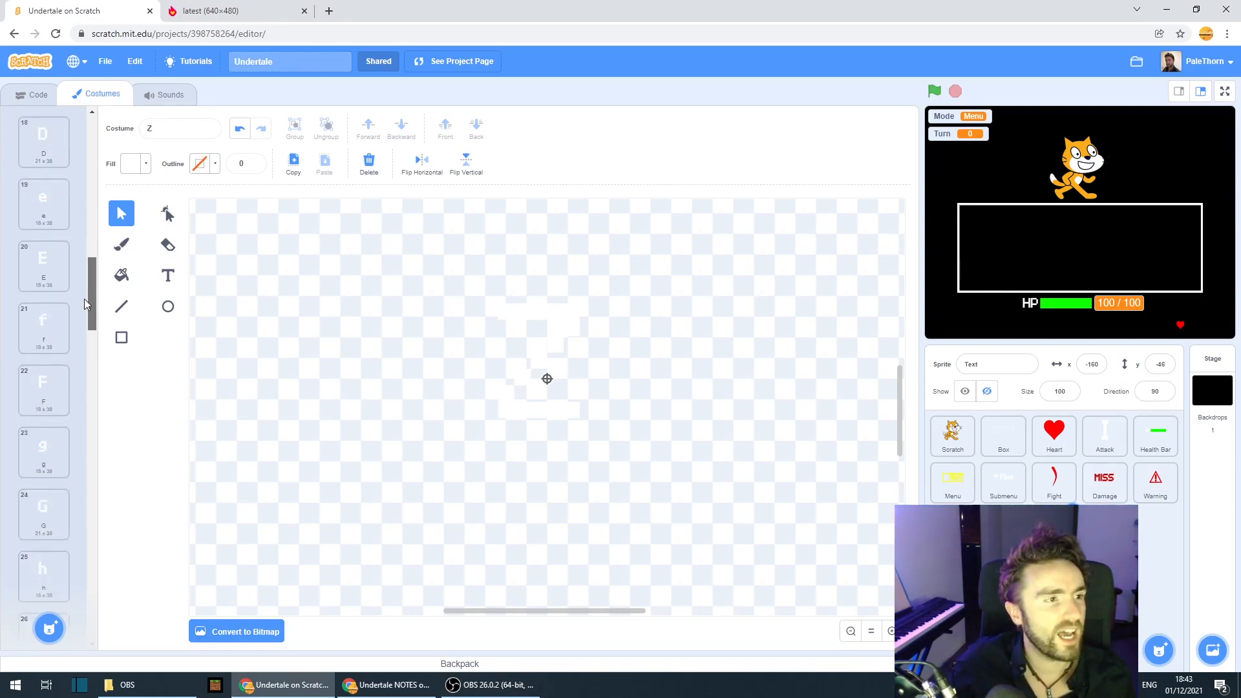
pyautogui.scroll(-3)
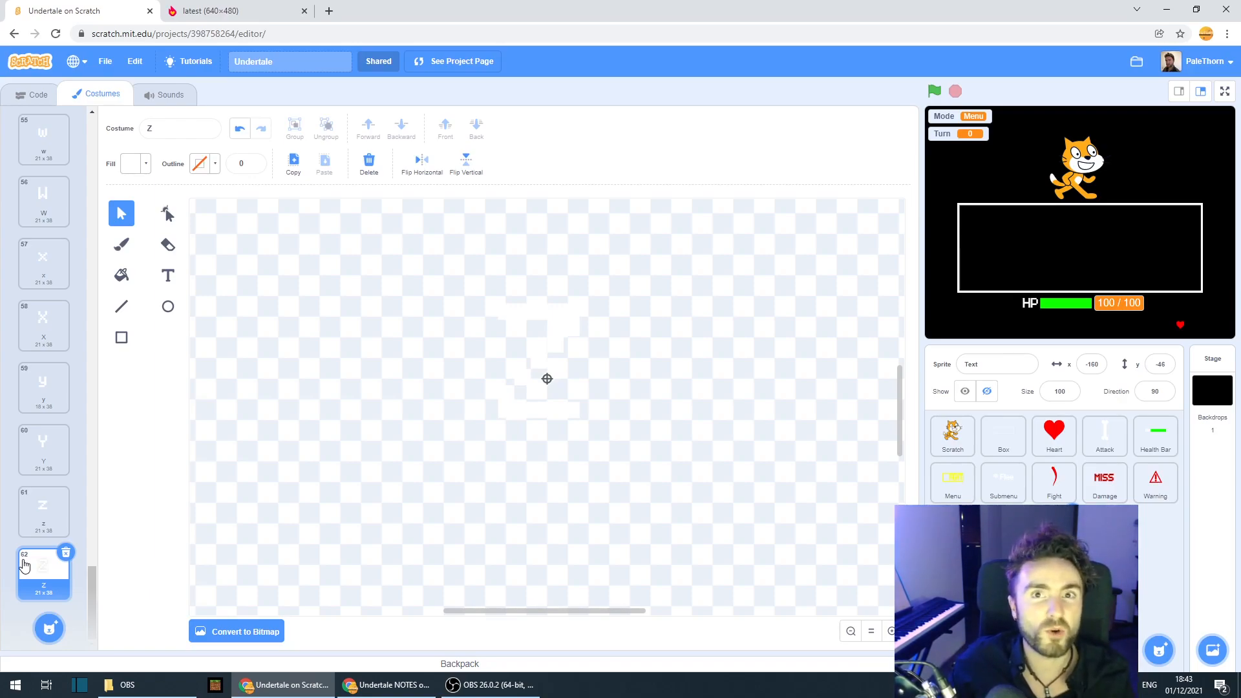
pyautogui.moveTo(95, 526)
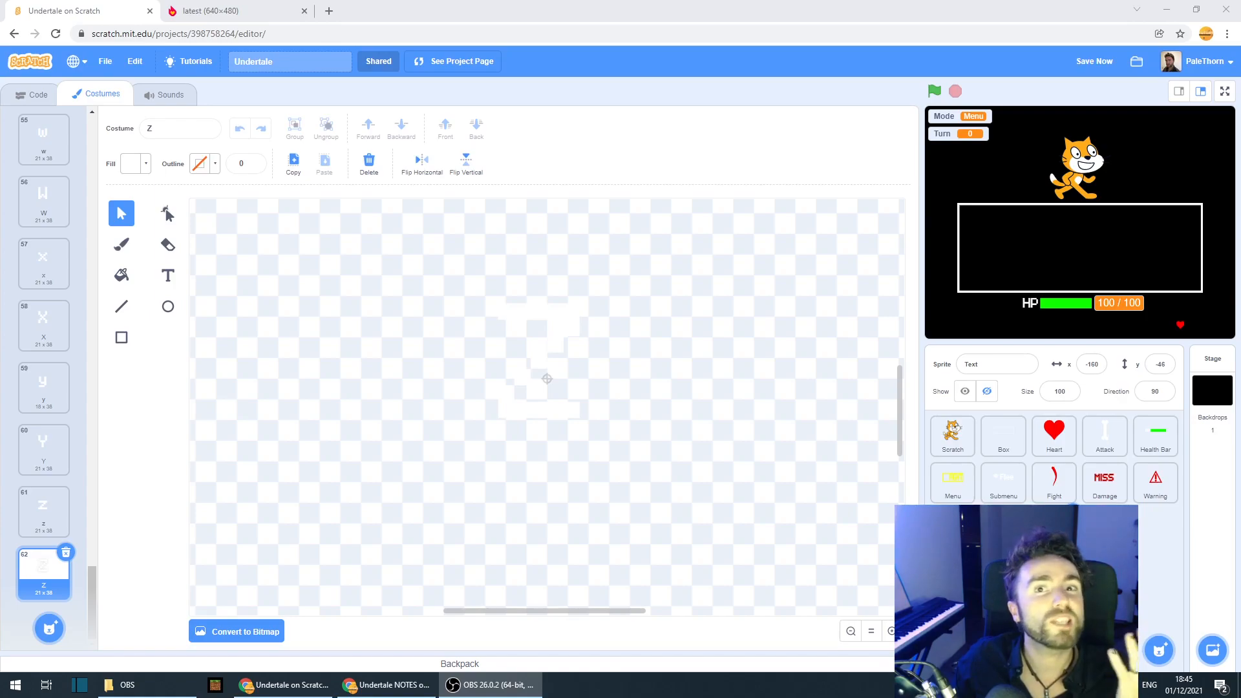
pyautogui.moveTo(1223, 248)
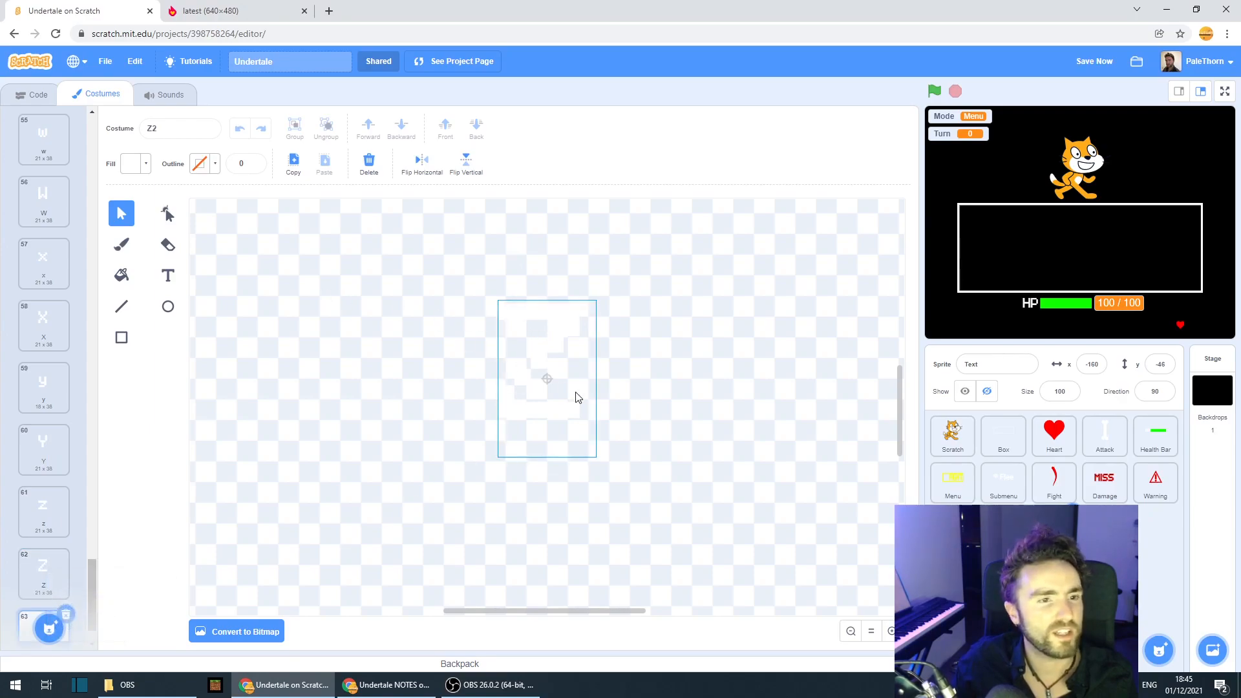
# - Draw pixel-font punctuation costumes !, ?, period and a red quotation mark
pyautogui.click(168, 275)
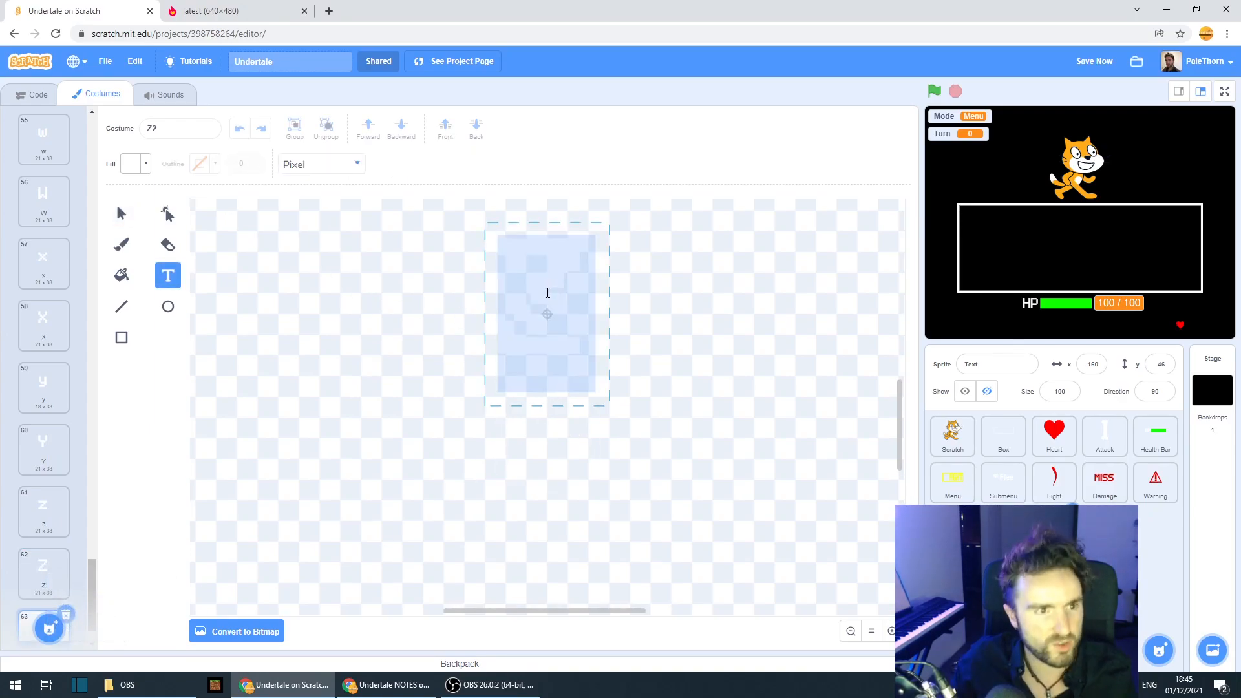
pyautogui.click(121, 213)
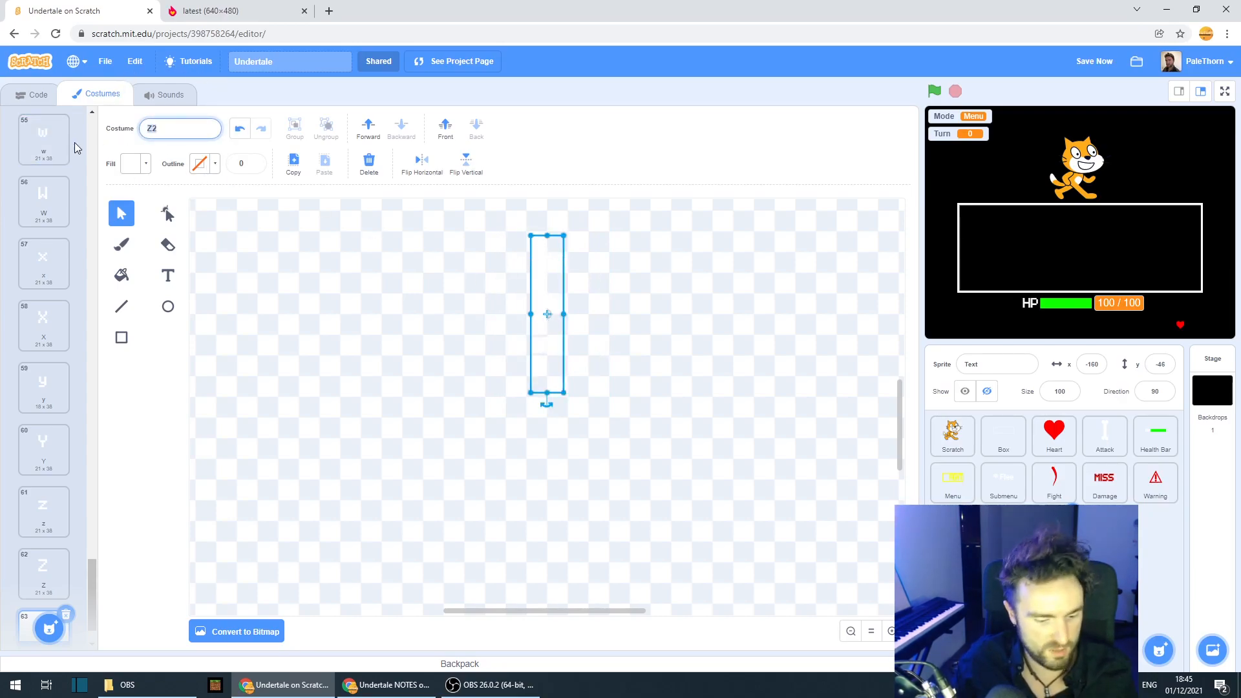
pyautogui.click(40, 576)
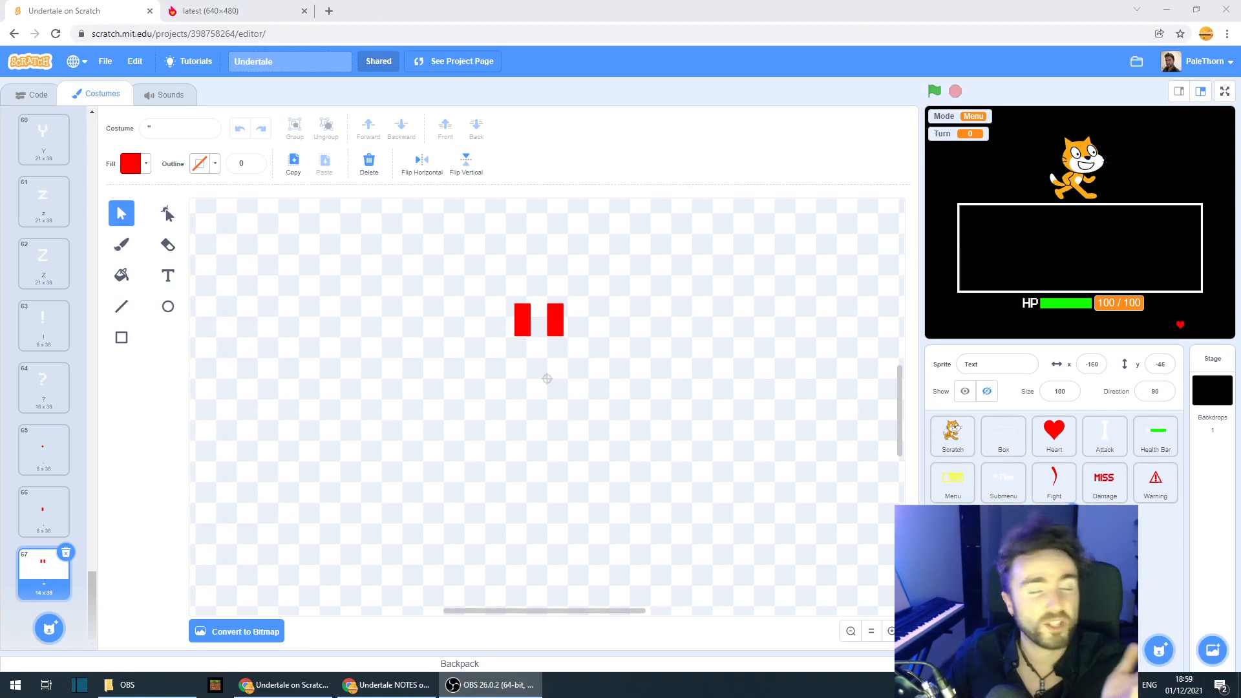
pyautogui.moveTo(31, 555)
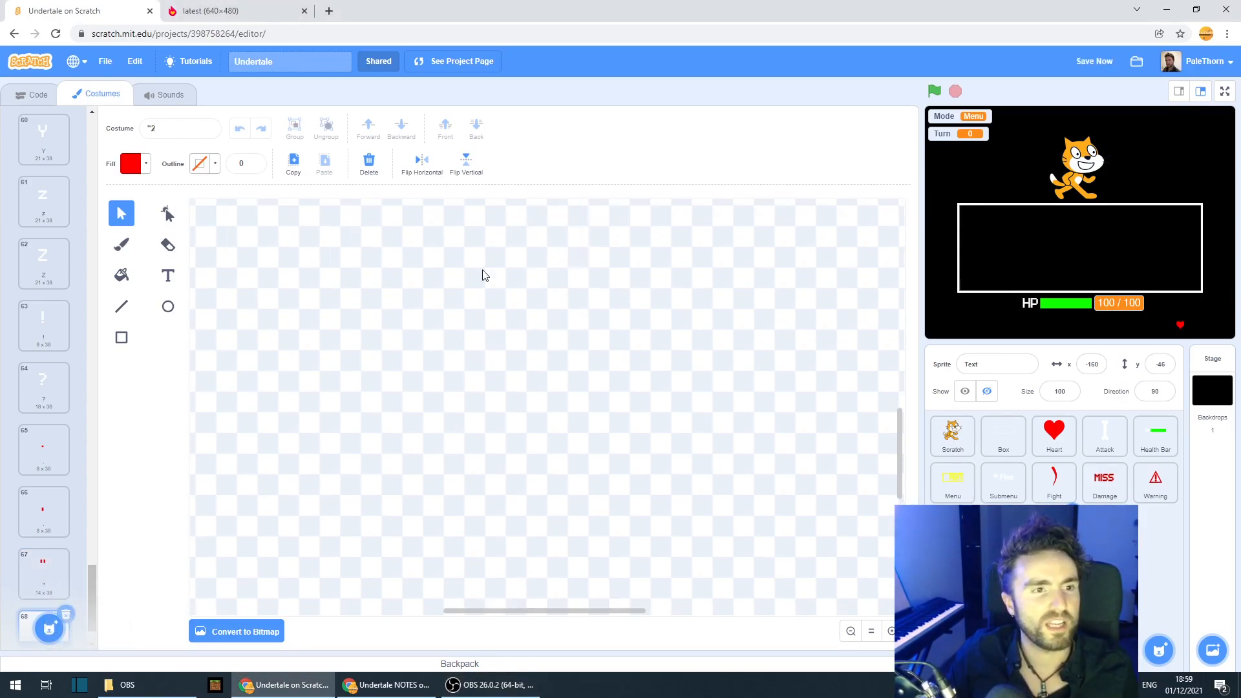
pyautogui.click(168, 275)
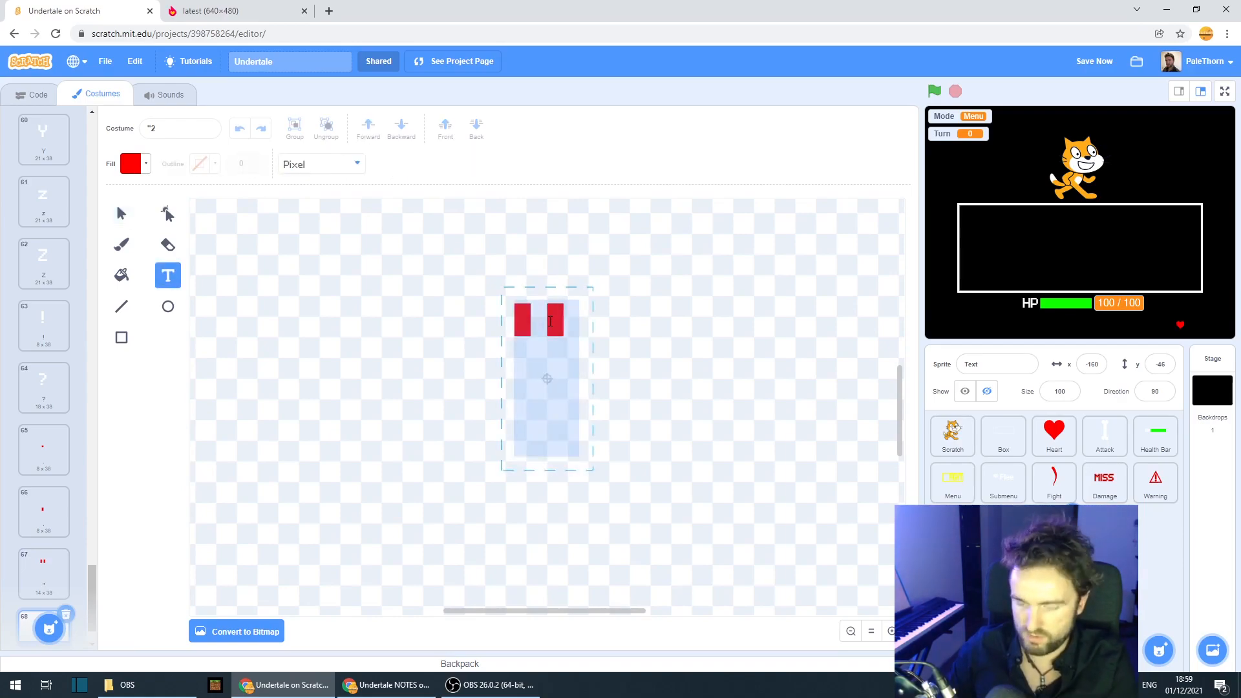
pyautogui.click(241, 10)
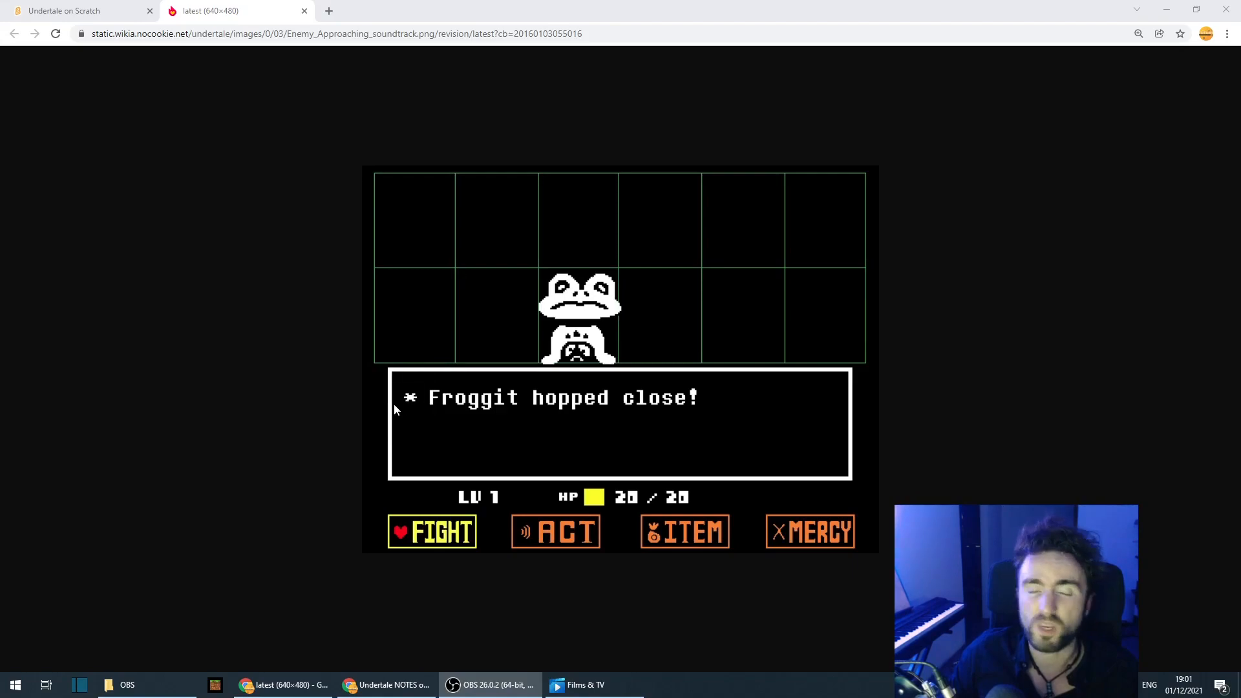
pyautogui.moveTo(385, 413)
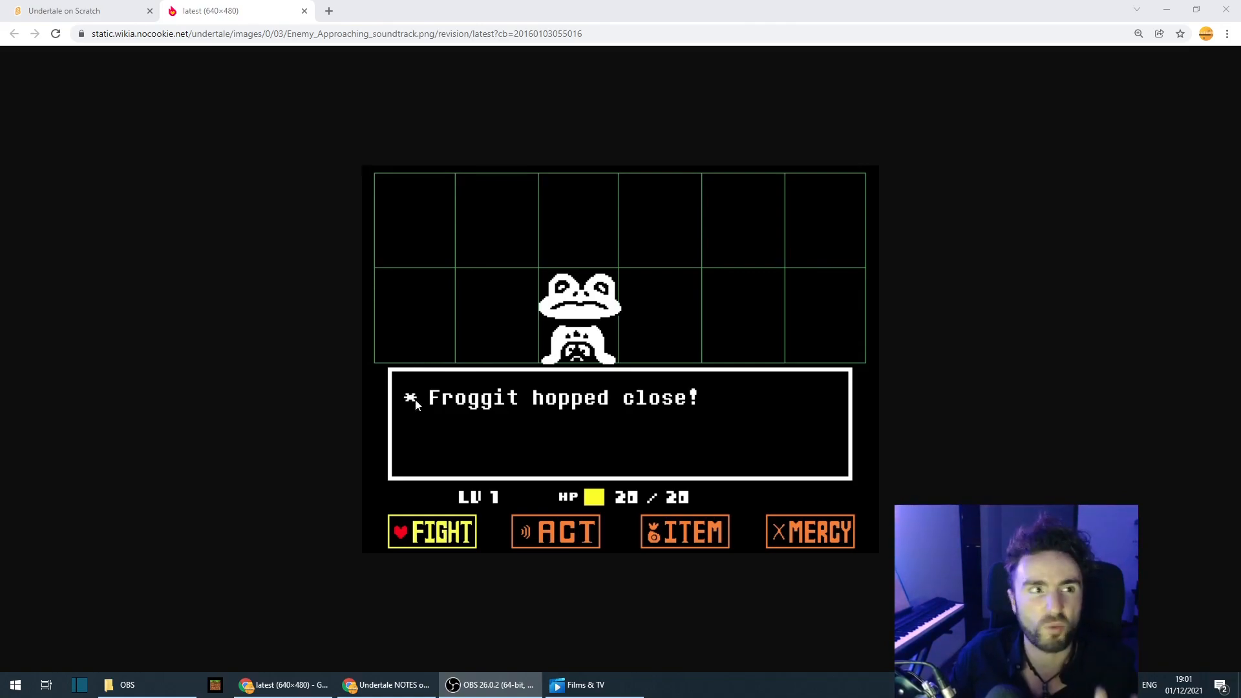
# - Switch back to the Chrome tab with the Undertale battle screenshot
pyautogui.click(78, 10)
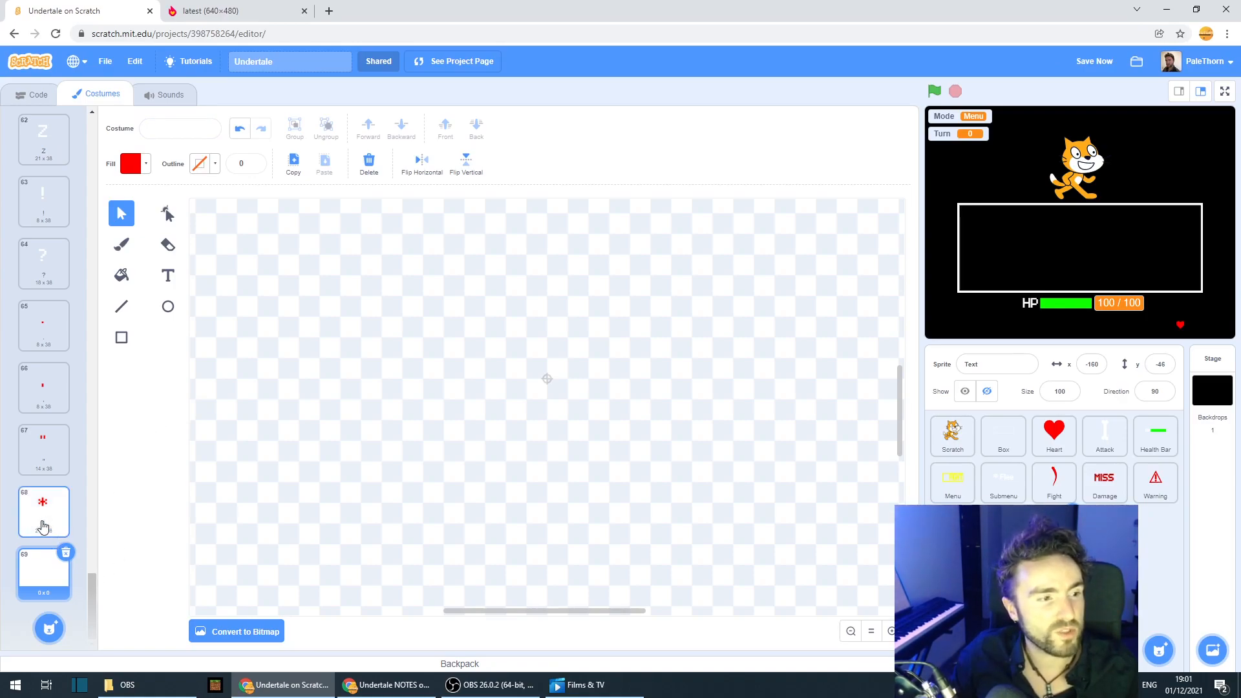
# - Draw a red asterisk costume, then return to the sprite's Code tab
pyautogui.click(44, 512)
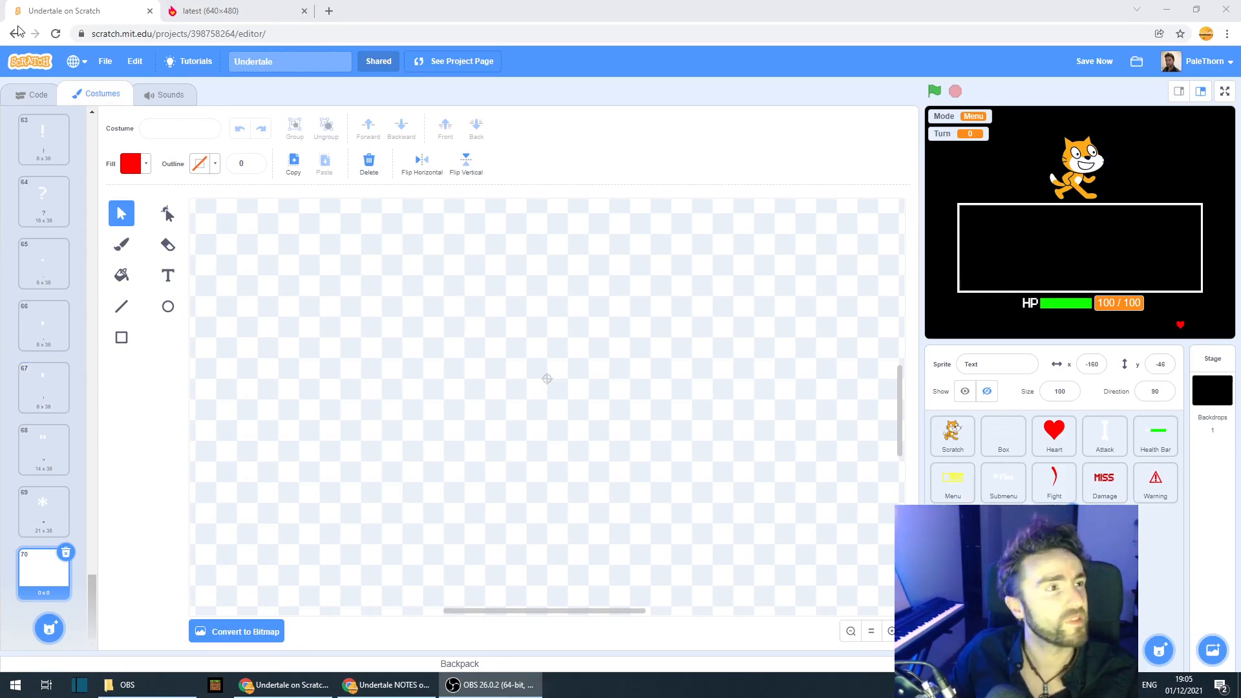
pyautogui.click(30, 95)
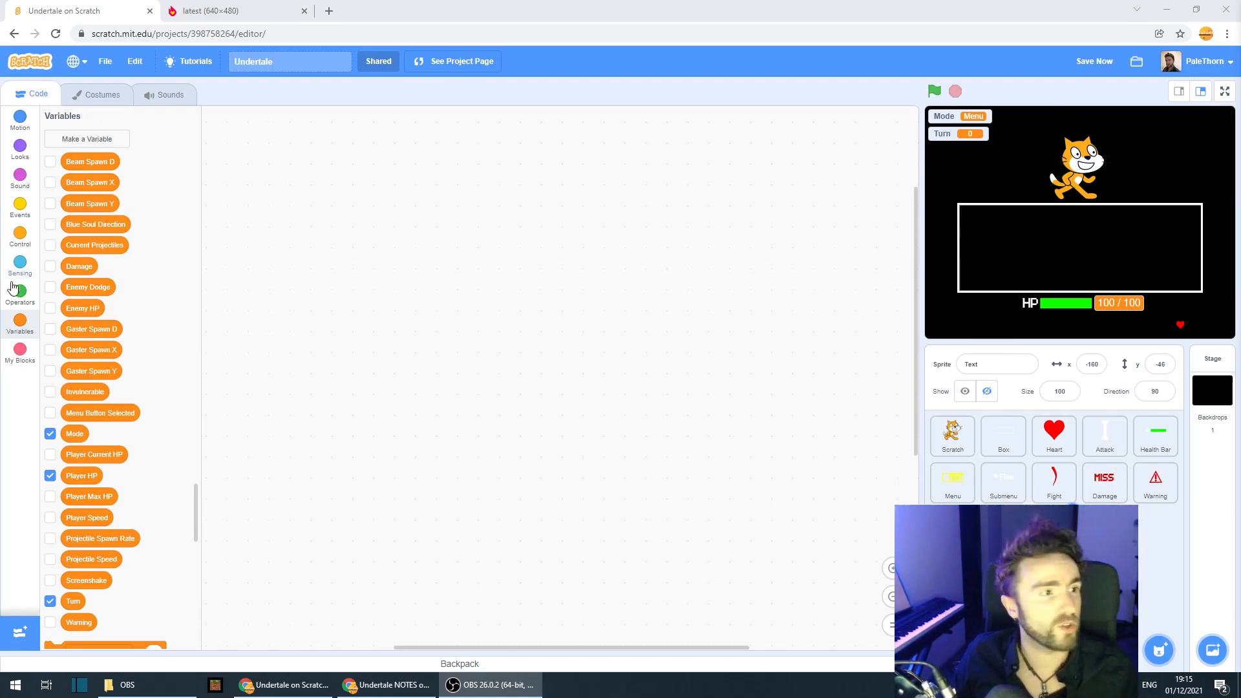
# - Make a custom block named Write with a TEXT input from My Blocks
pyautogui.click(20, 349)
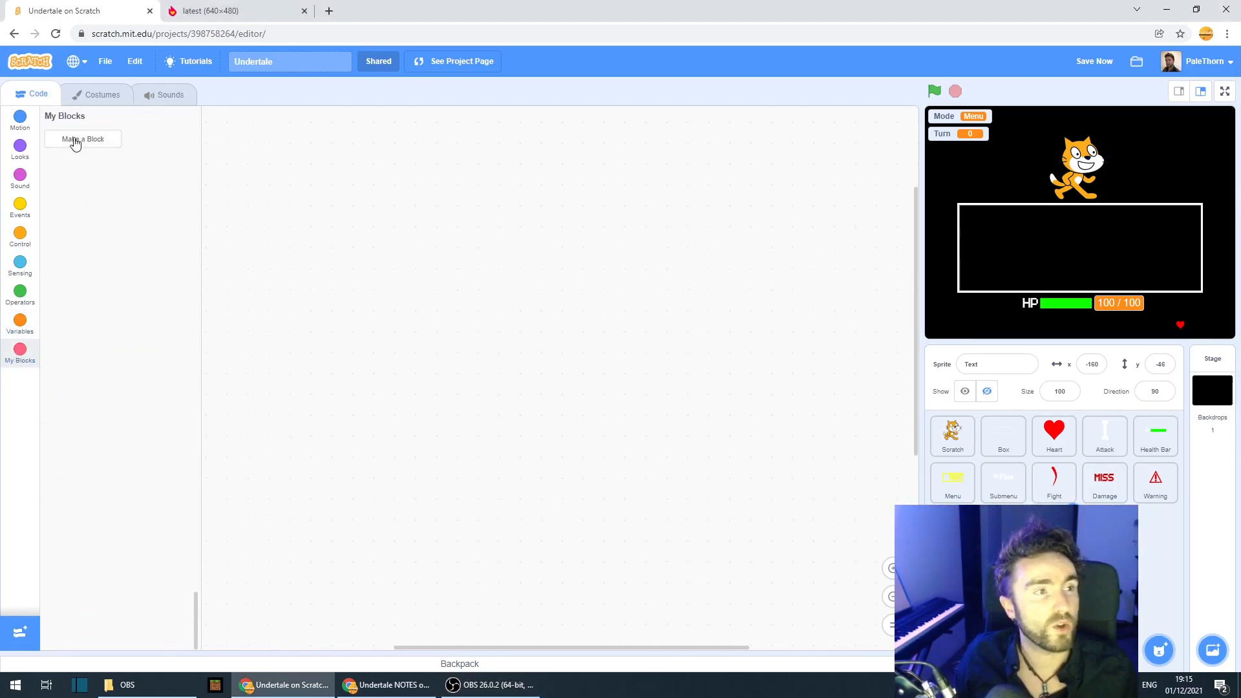
pyautogui.click(82, 139)
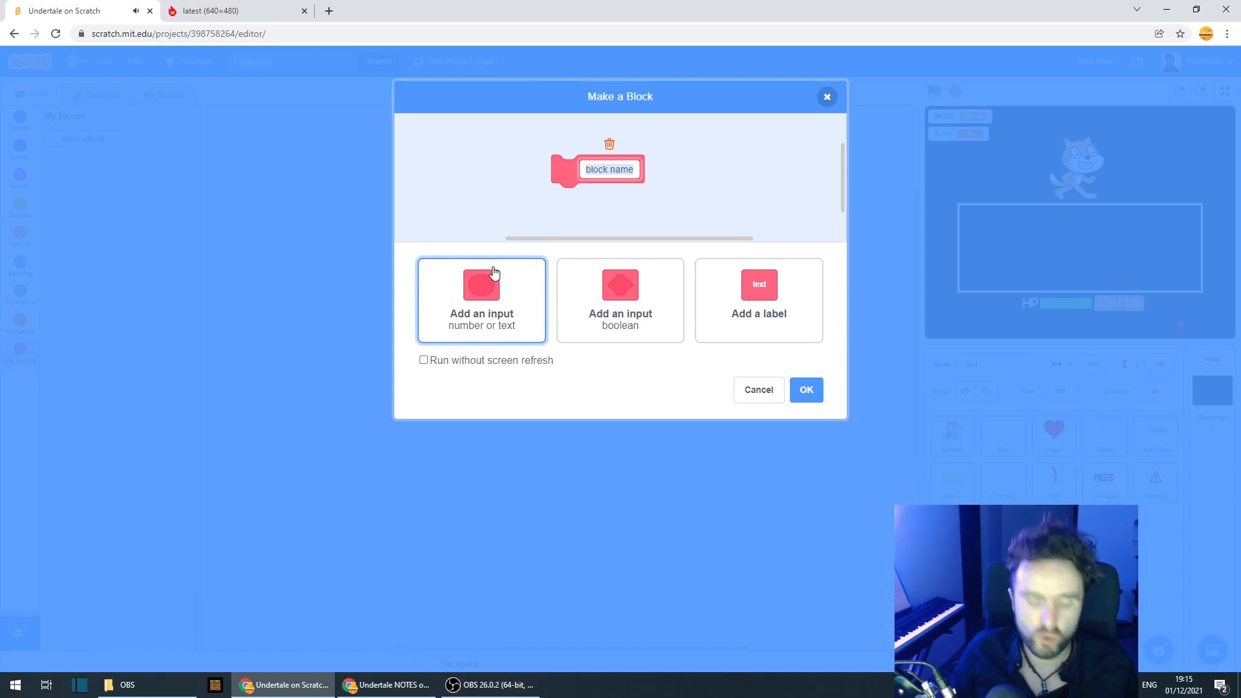
pyautogui.write('Write')
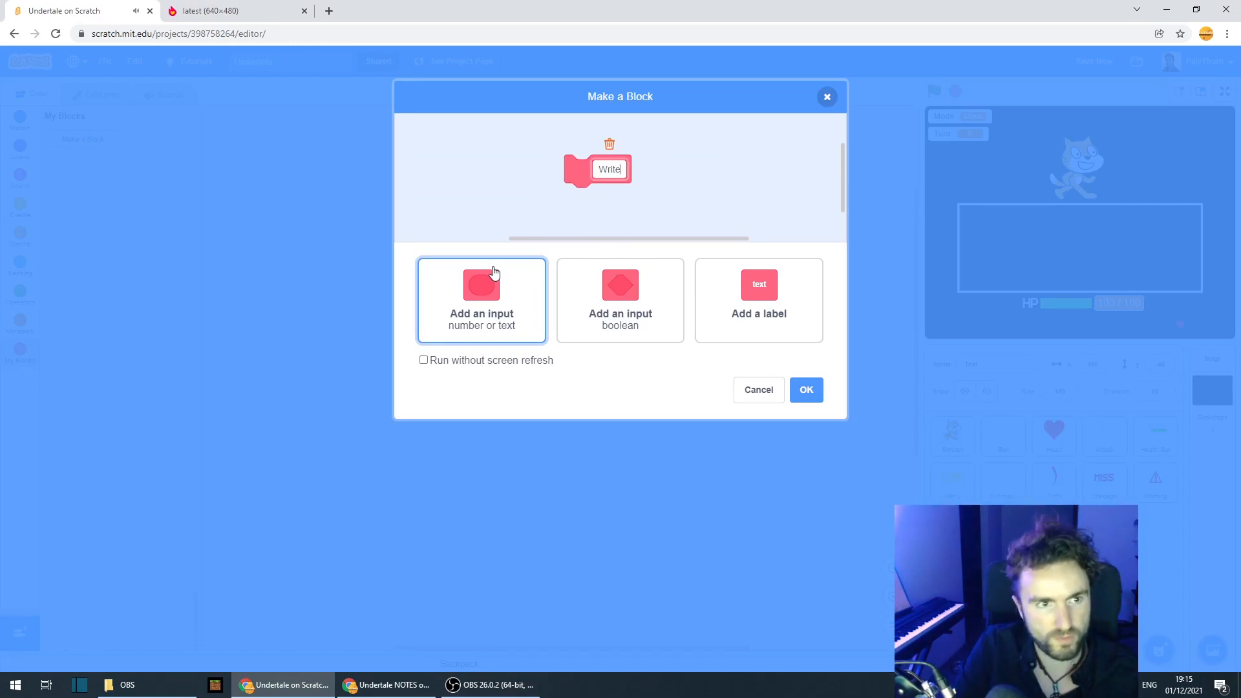
pyautogui.moveTo(482, 316)
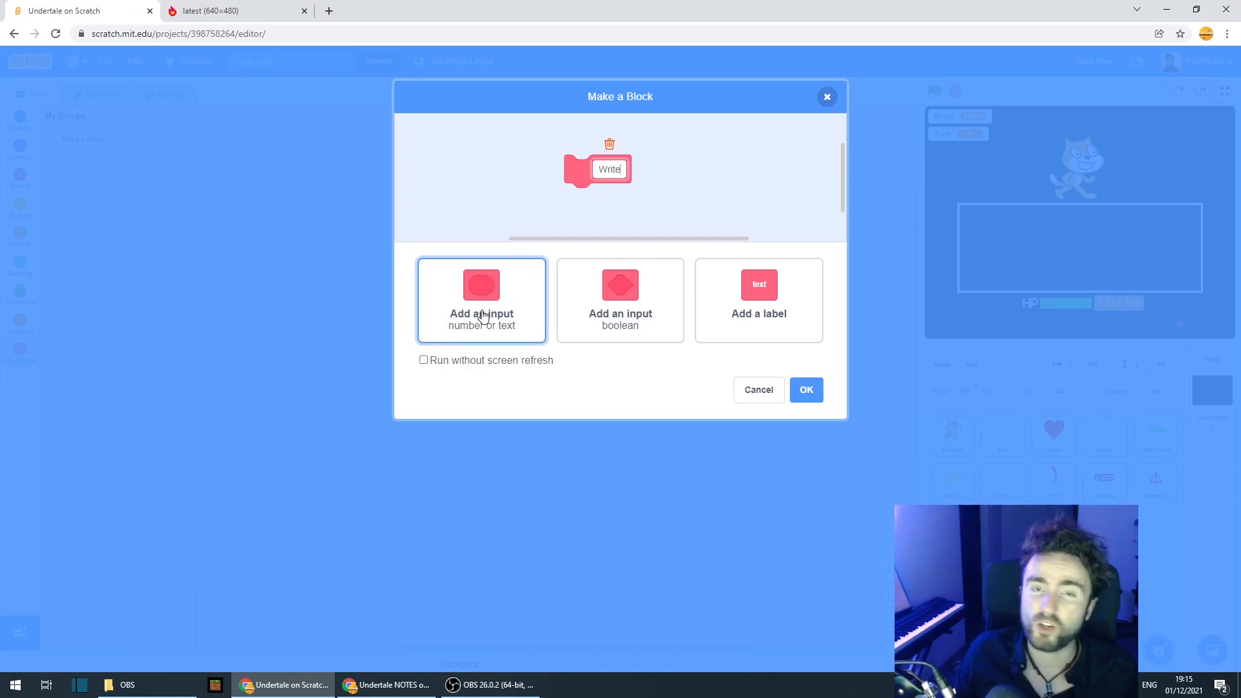
pyautogui.click(481, 299)
pyautogui.write('TEXT')
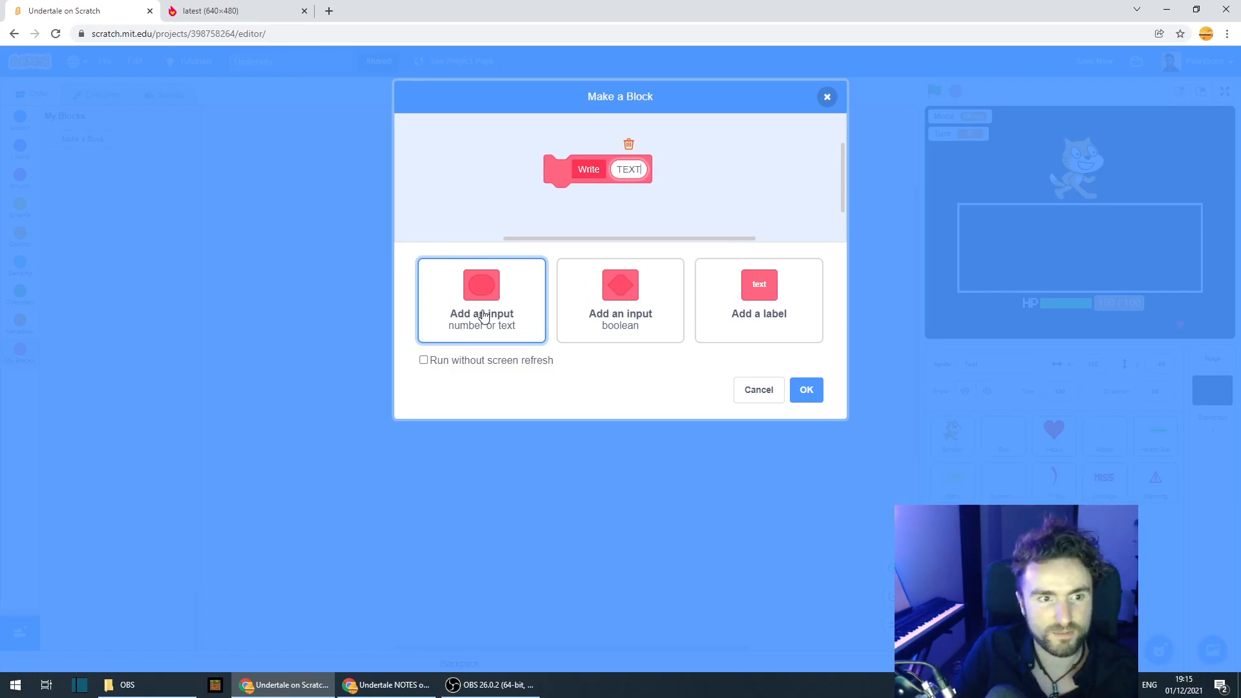
pyautogui.click(807, 390)
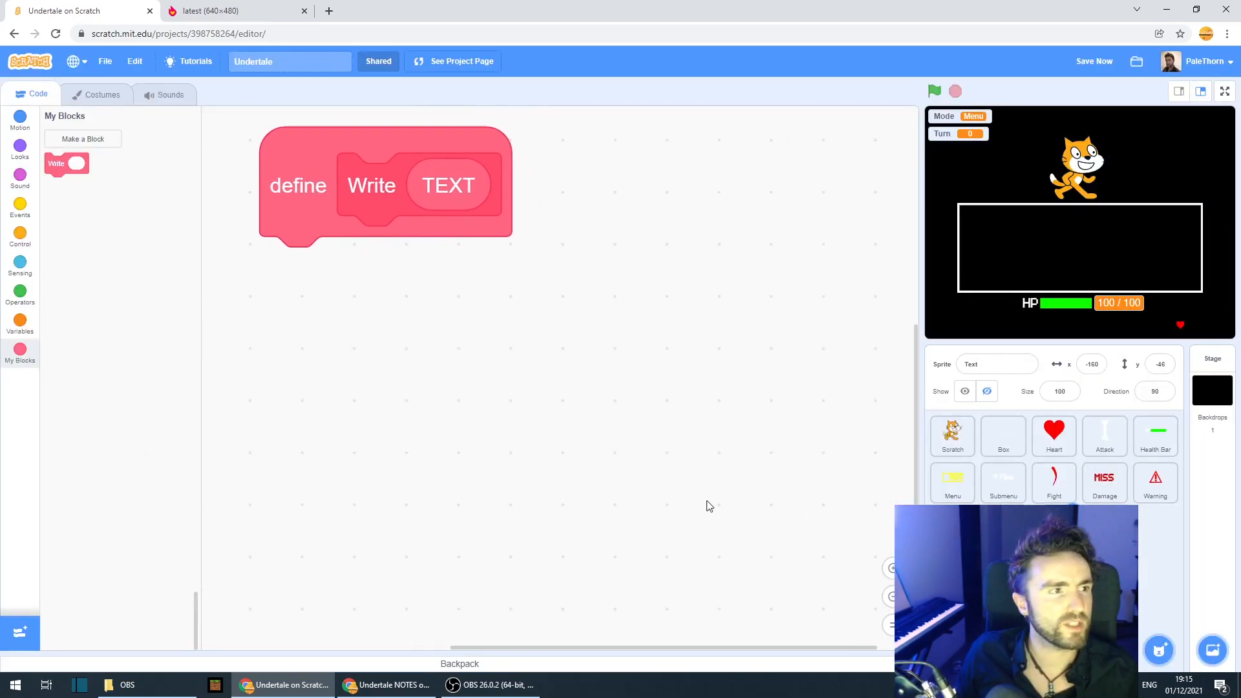
pyautogui.moveTo(24, 332)
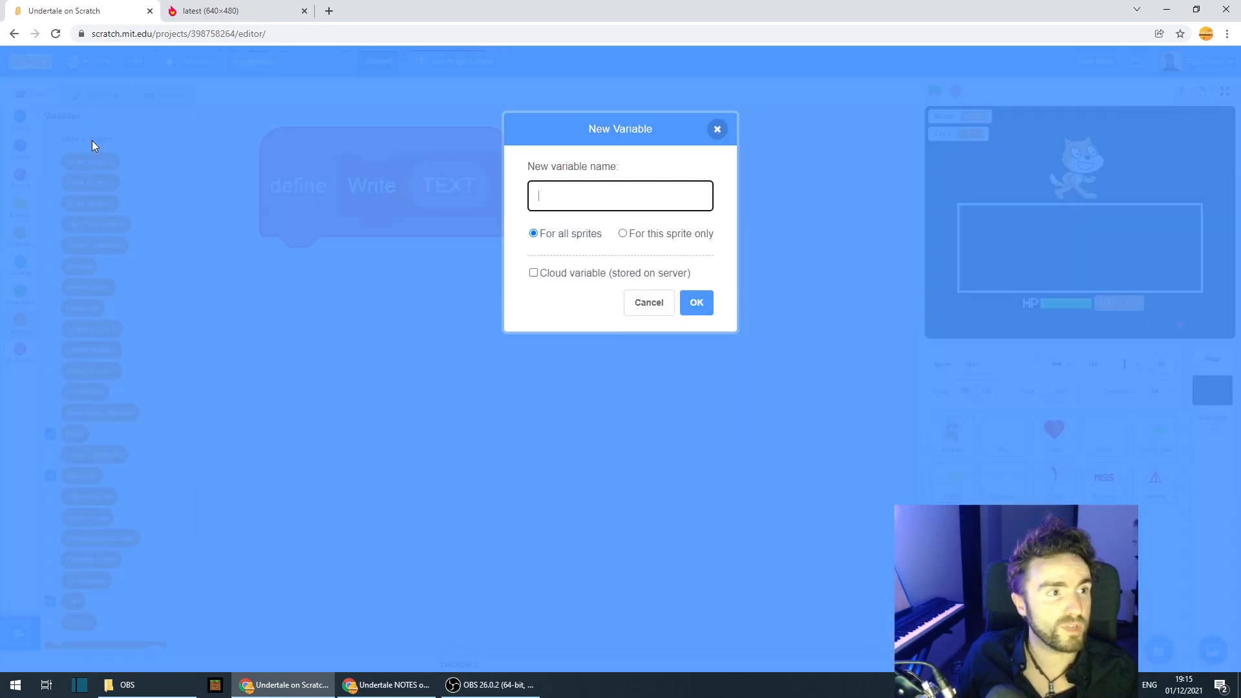
# - Make a variable named Text Counter, set to 'For this sprite only'
pyautogui.write('Text Counter')
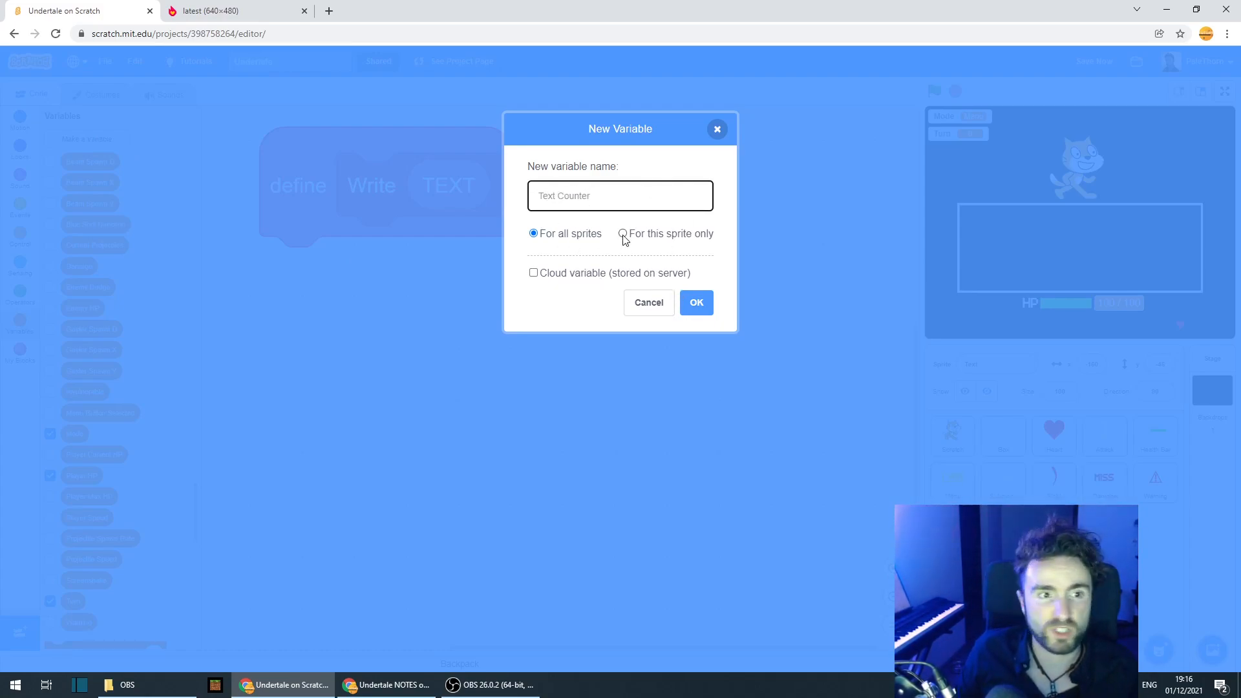
pyautogui.click(696, 302)
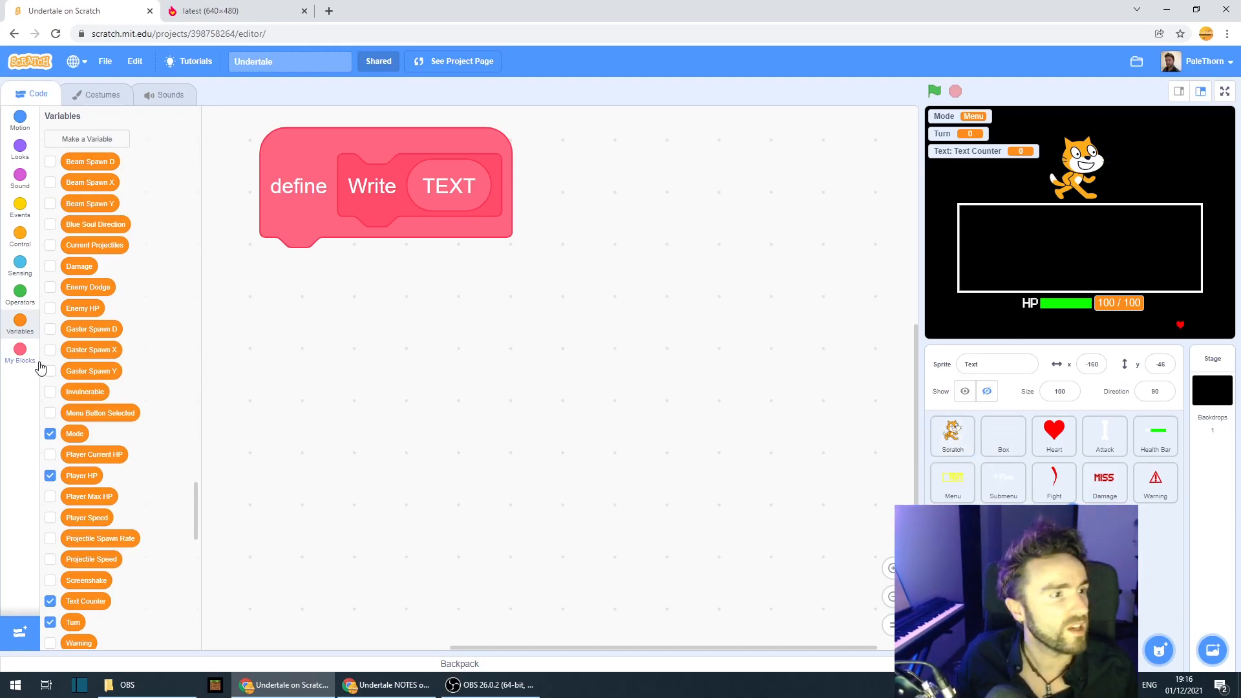
# - Under define Write, add set Text Counter to 0 and a repeat of length of TEXT
pyautogui.scroll(-3)
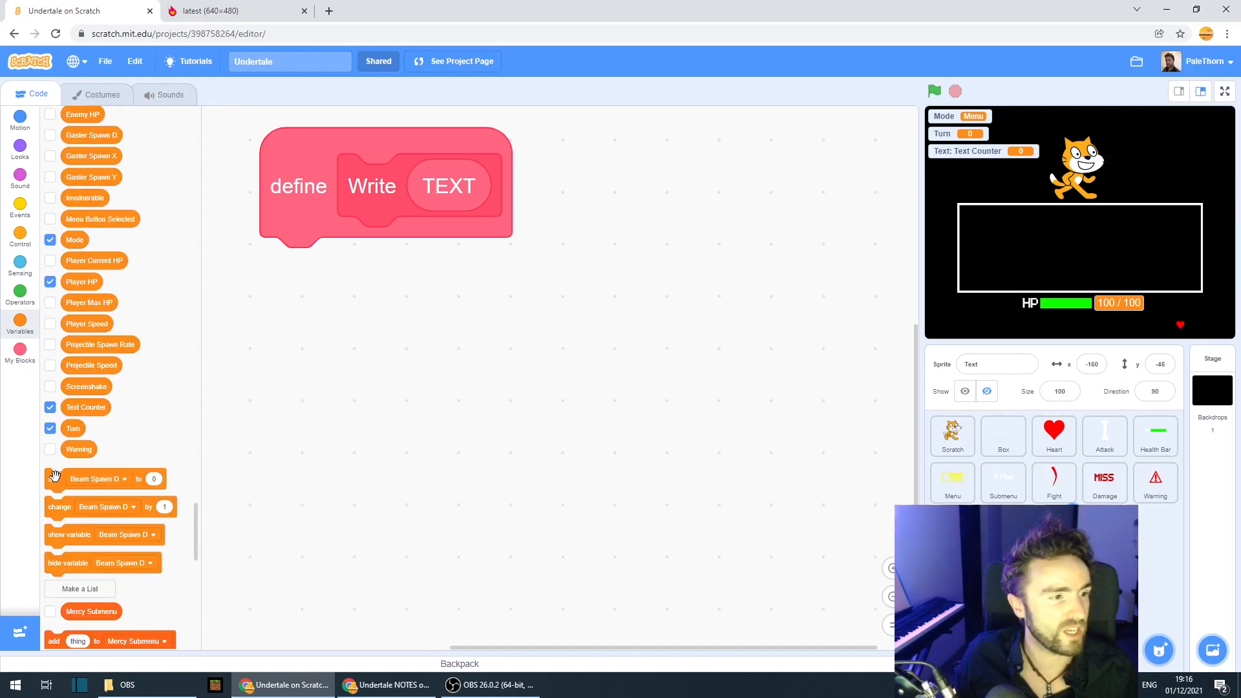
pyautogui.click(499, 269)
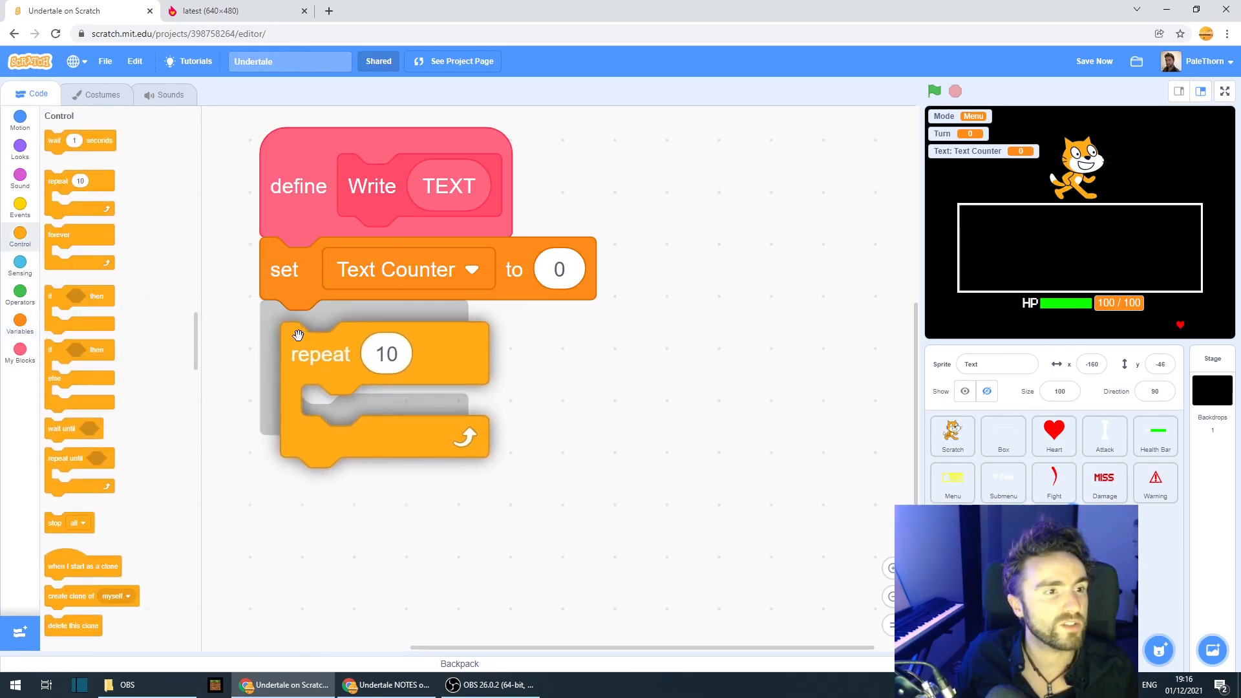
pyautogui.click(19, 292)
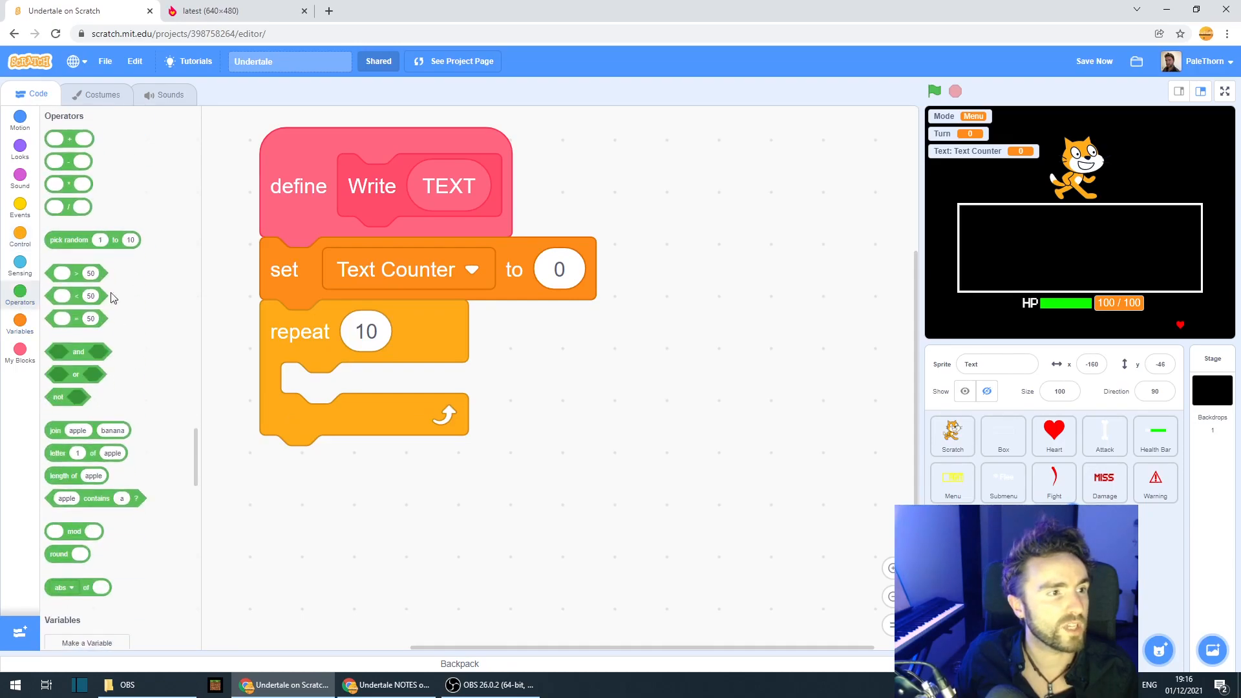
pyautogui.moveTo(63, 475); pyautogui.dragTo(366, 331)
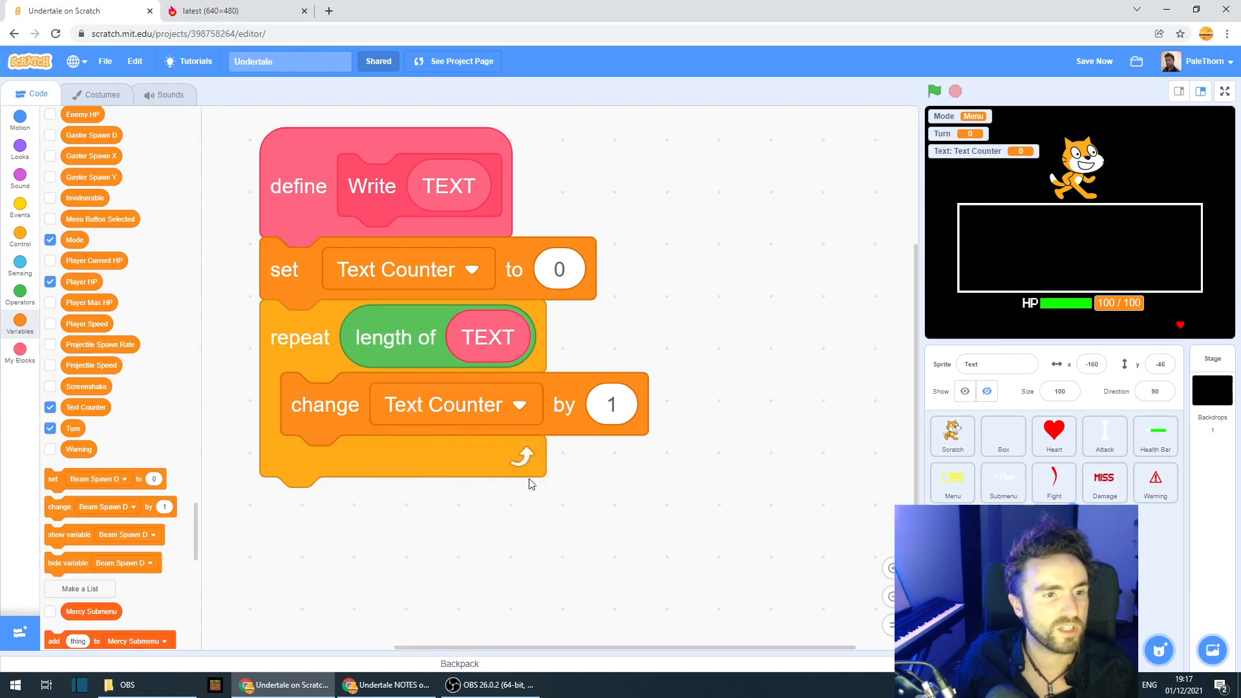
pyautogui.moveTo(606, 403)
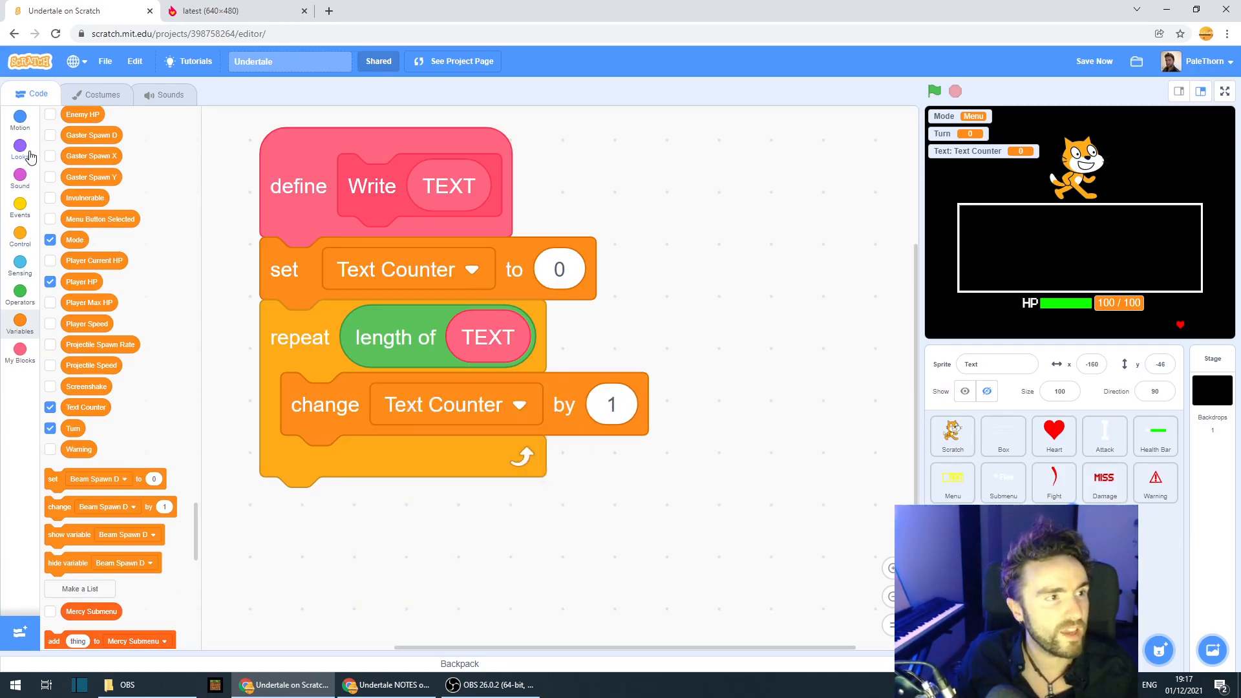
# - Inside the loop, switch costume to letter Text Counter of TEXT
pyautogui.click(20, 148)
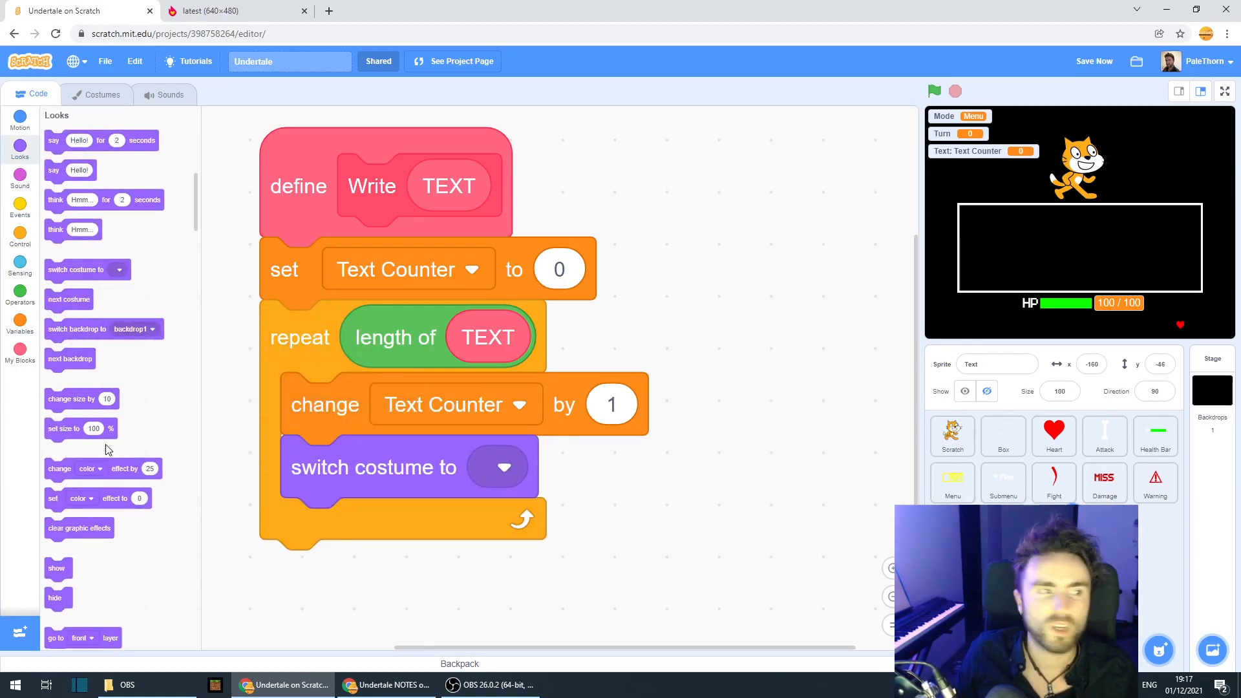
pyautogui.click(19, 292)
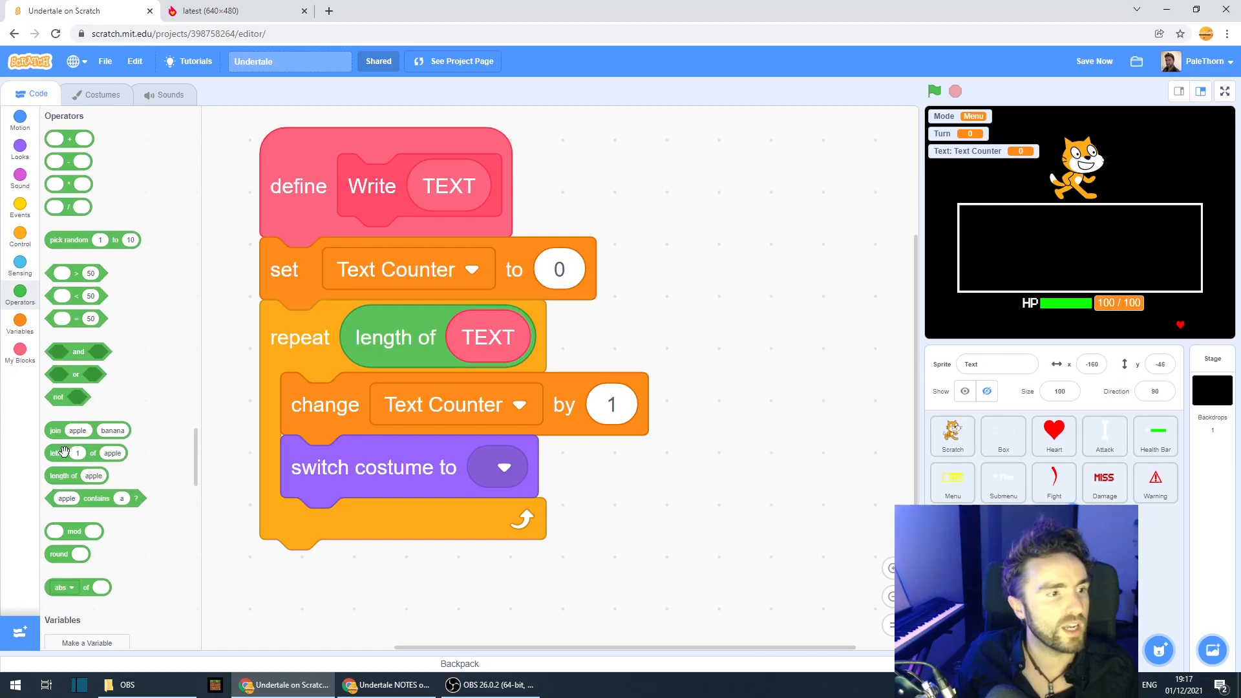
pyautogui.moveTo(77, 452); pyautogui.dragTo(505, 467)
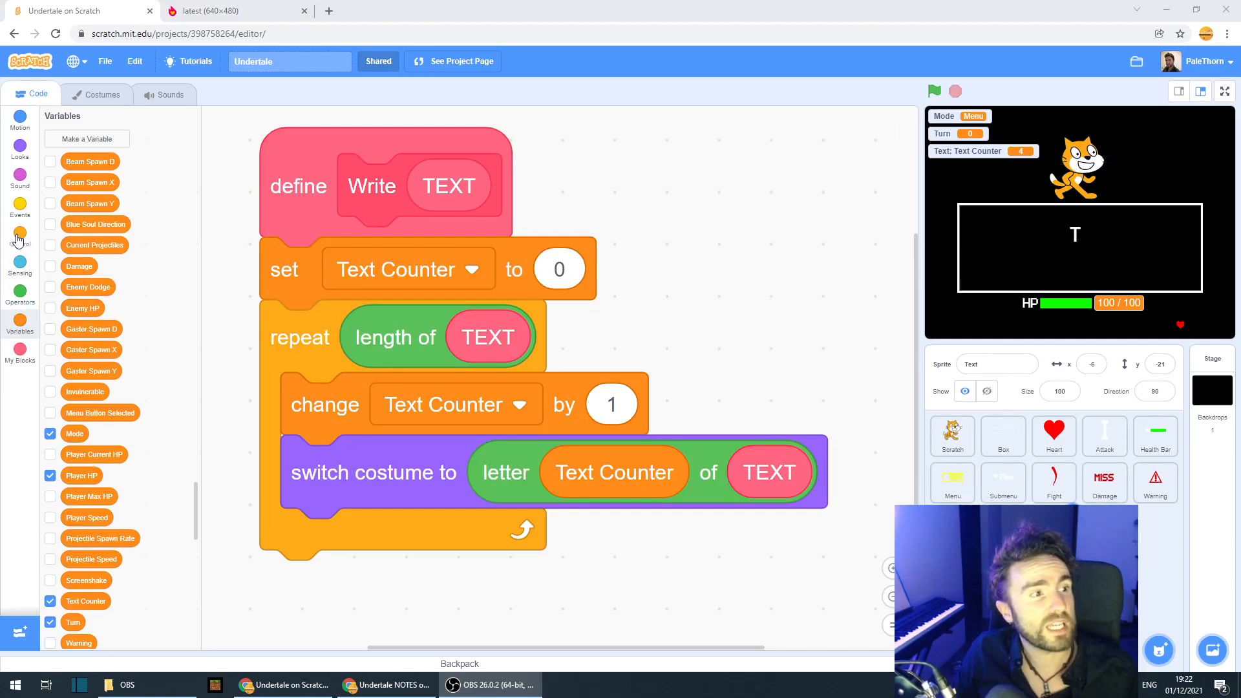
# - Add 'create clone of myself' and 'change x by 15' inside the repeat loop
pyautogui.click(20, 235)
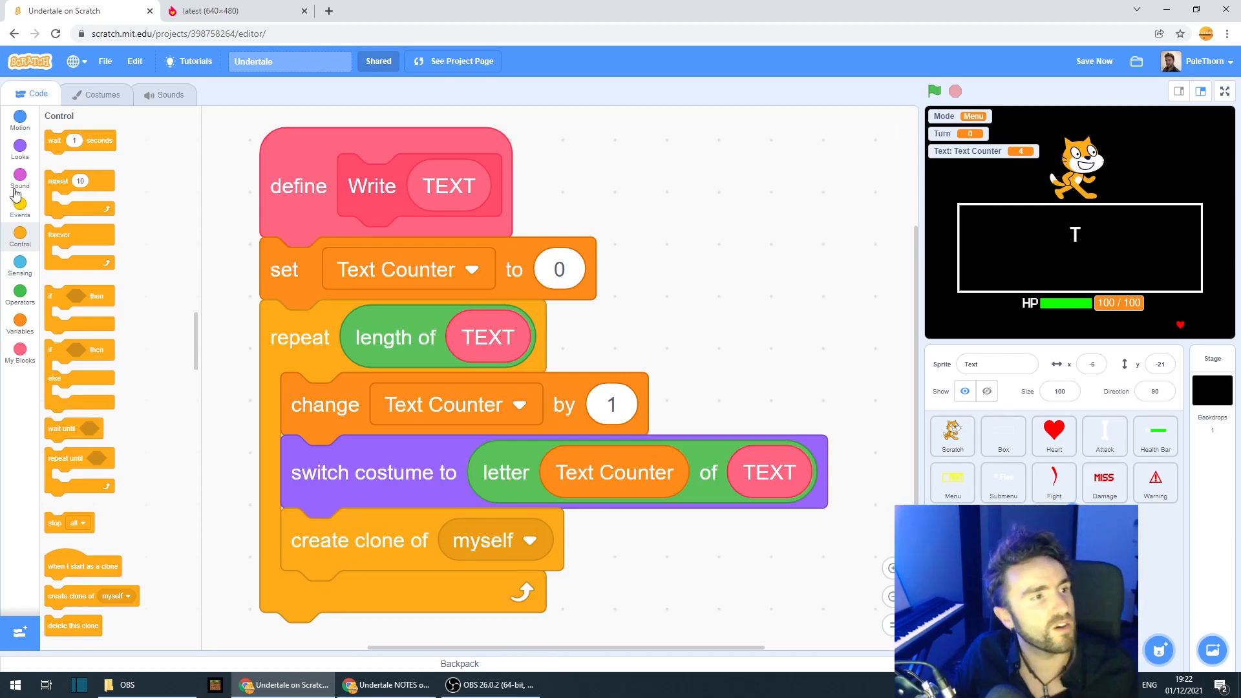
pyautogui.click(20, 121)
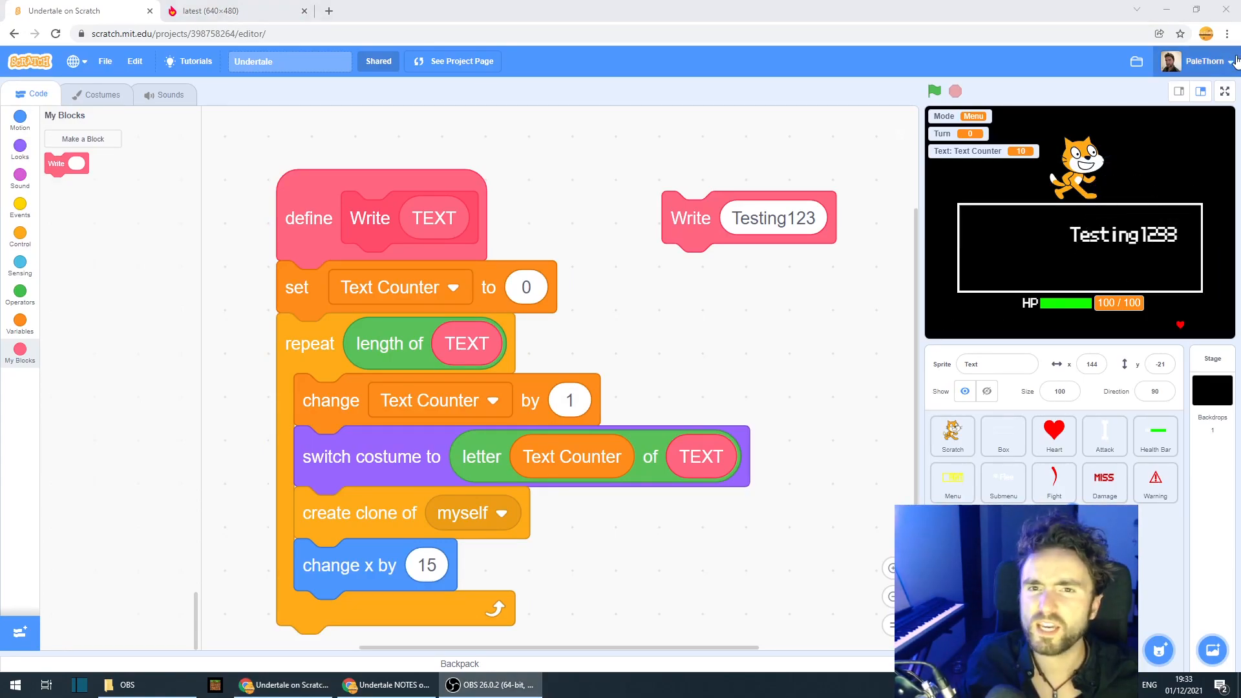
# - Change letter spacing to 16 and add 'set size to 100%' under define Write
pyautogui.click(1225, 91)
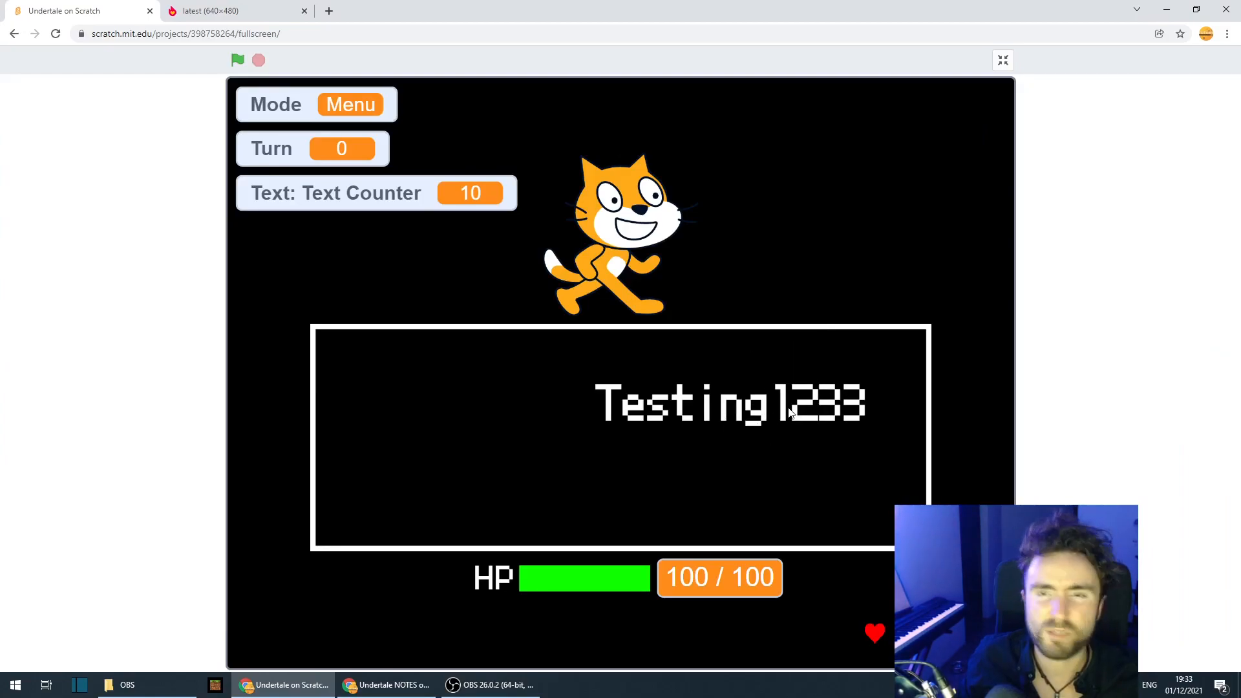
pyautogui.click(1003, 59)
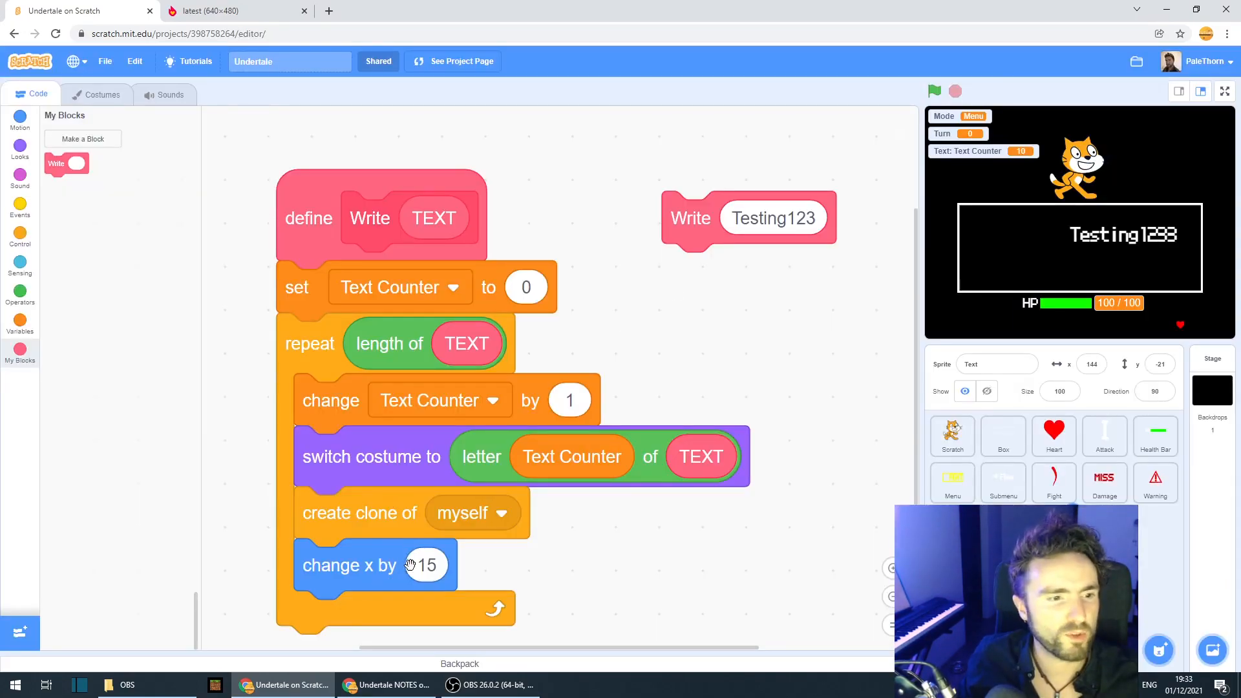
pyautogui.click(426, 565)
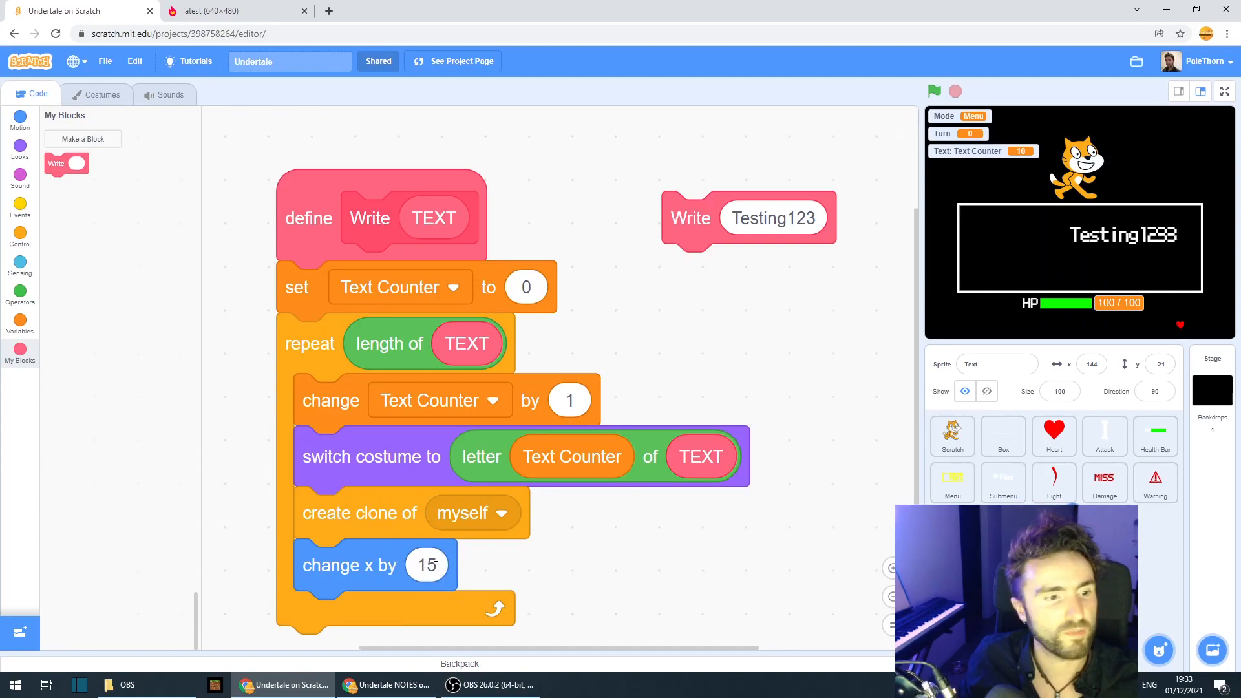
pyautogui.click(426, 565)
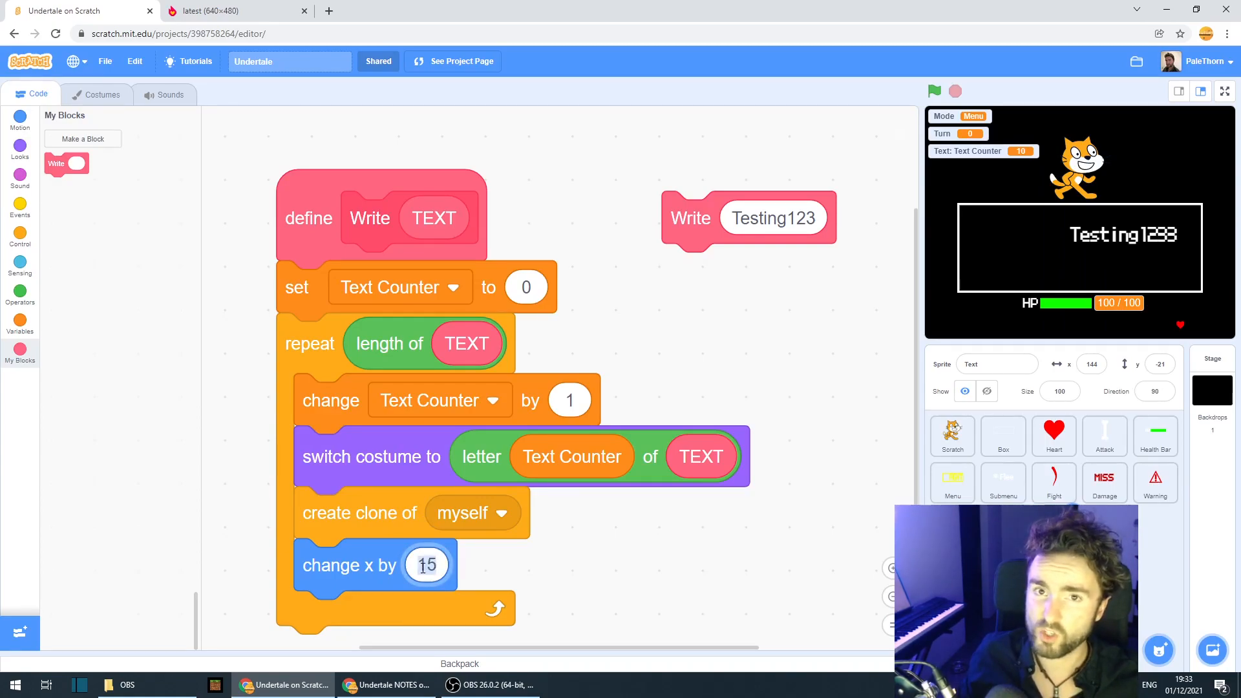
pyautogui.write('1')
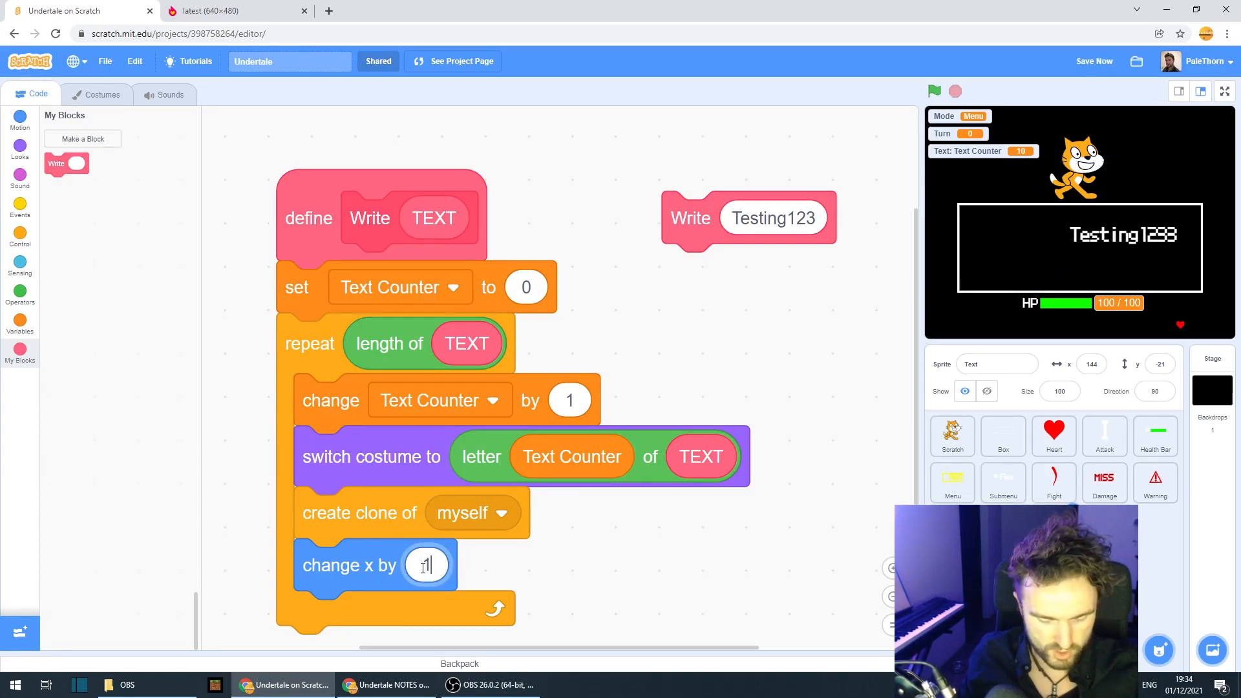
pyautogui.write('16')
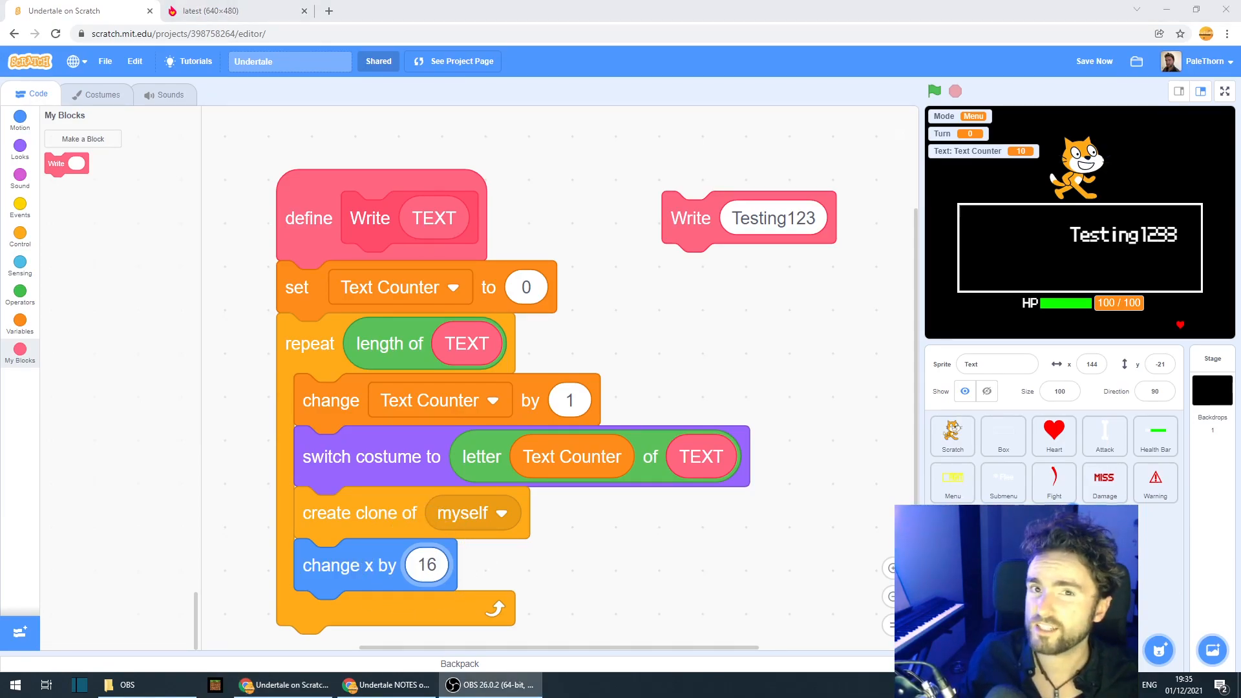
pyautogui.moveTo(103, 179)
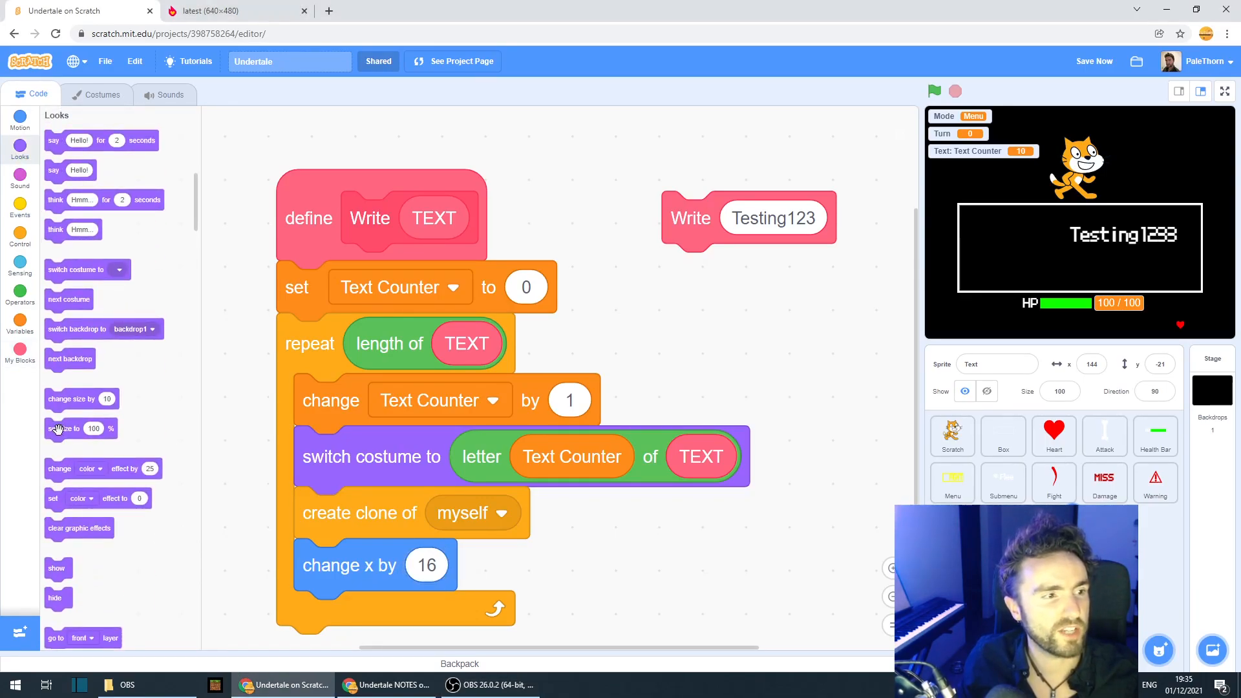
pyautogui.moveTo(64, 428); pyautogui.dragTo(349, 287)
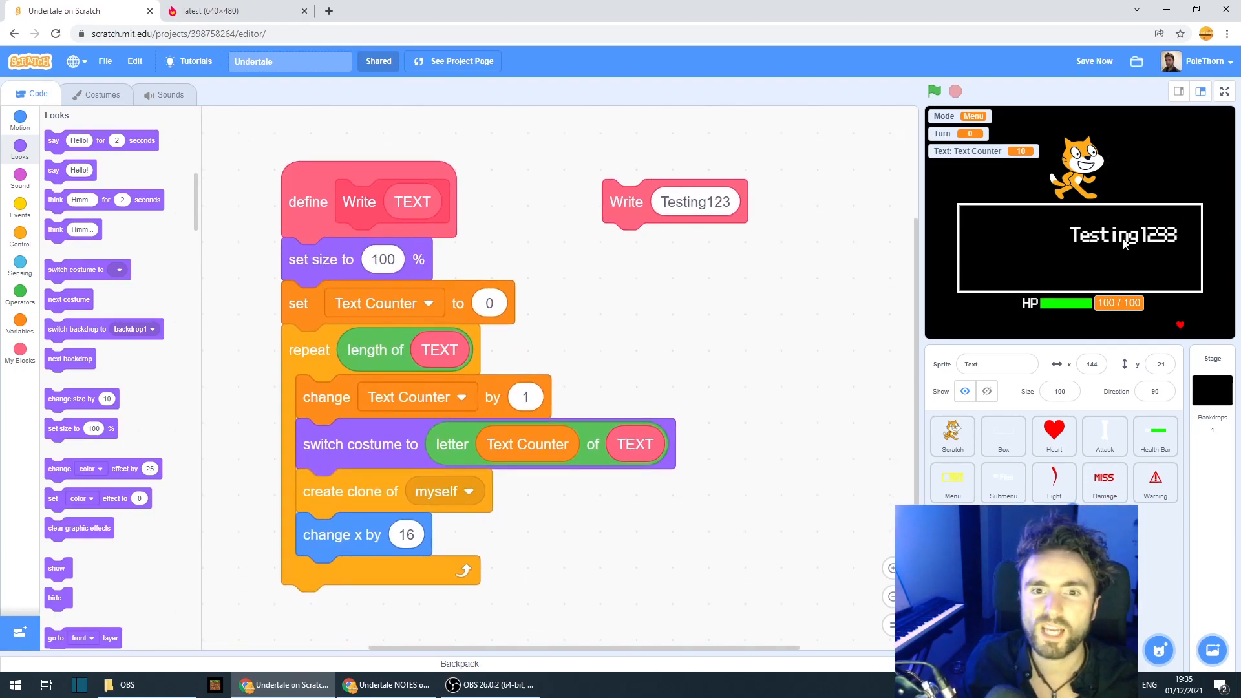
# - Add 'go to x: -160 y: 10' right after 'set size to 100%'
pyautogui.click(382, 259)
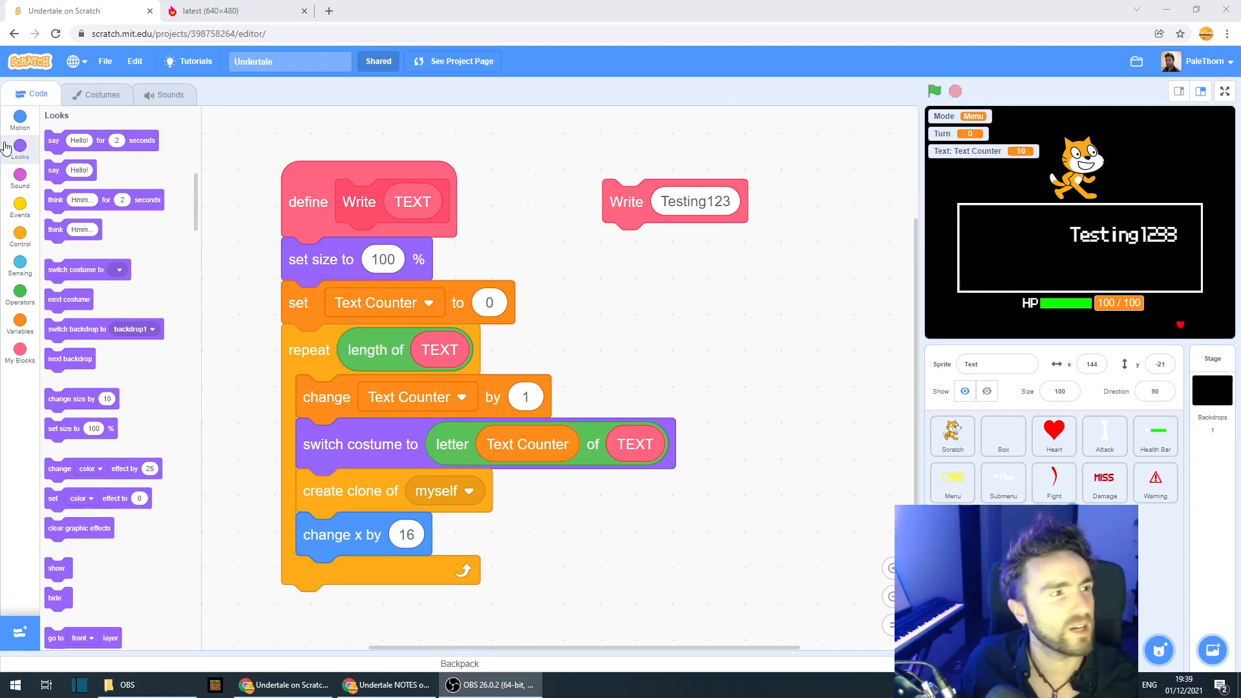
pyautogui.click(19, 122)
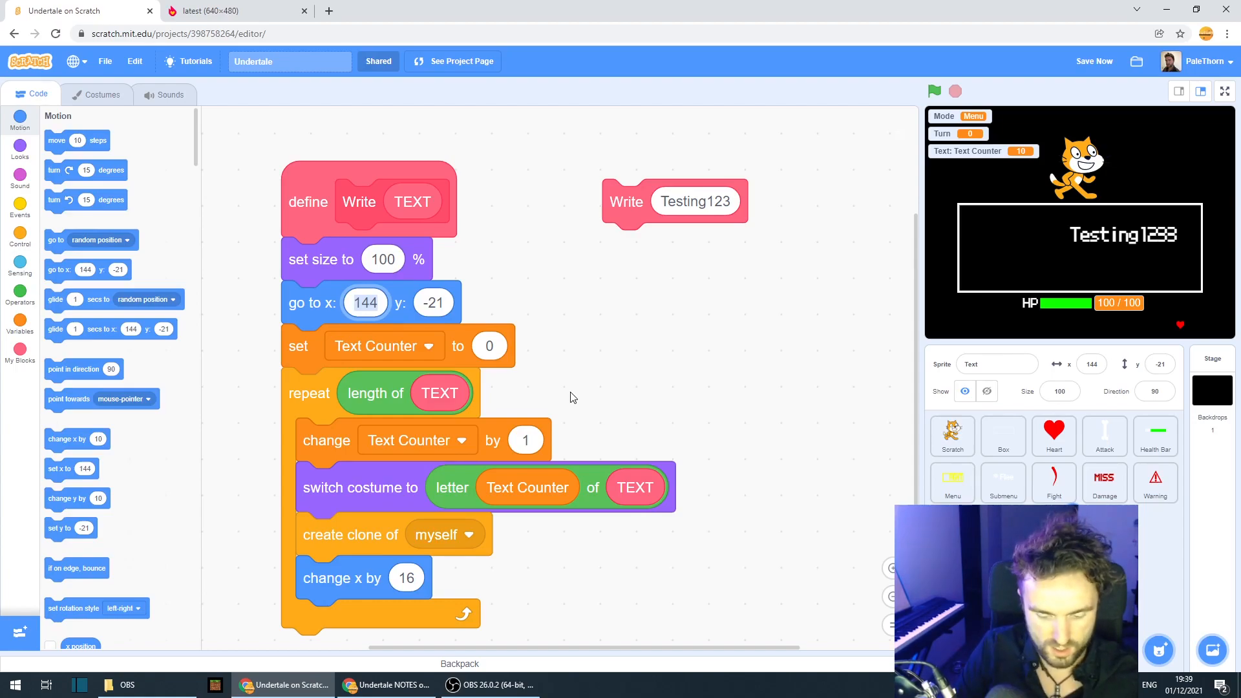
pyautogui.write('-160')
pyautogui.click(434, 303)
pyautogui.write('10')
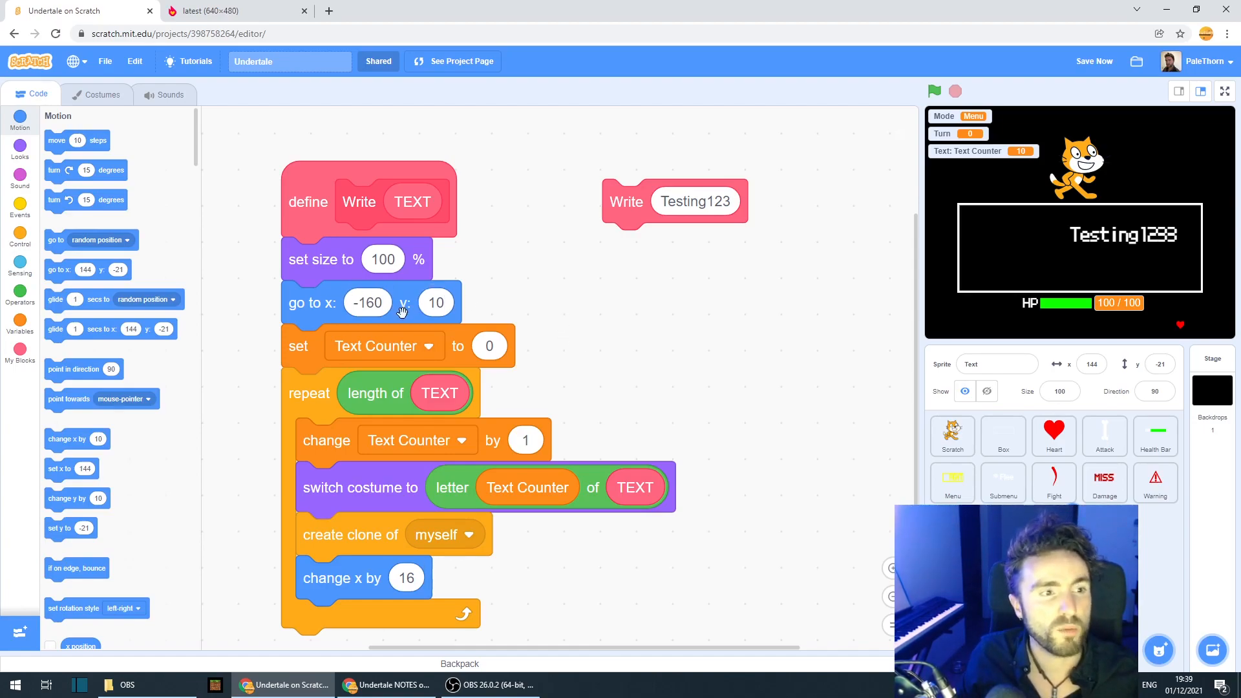
pyautogui.moveTo(1019, 226)
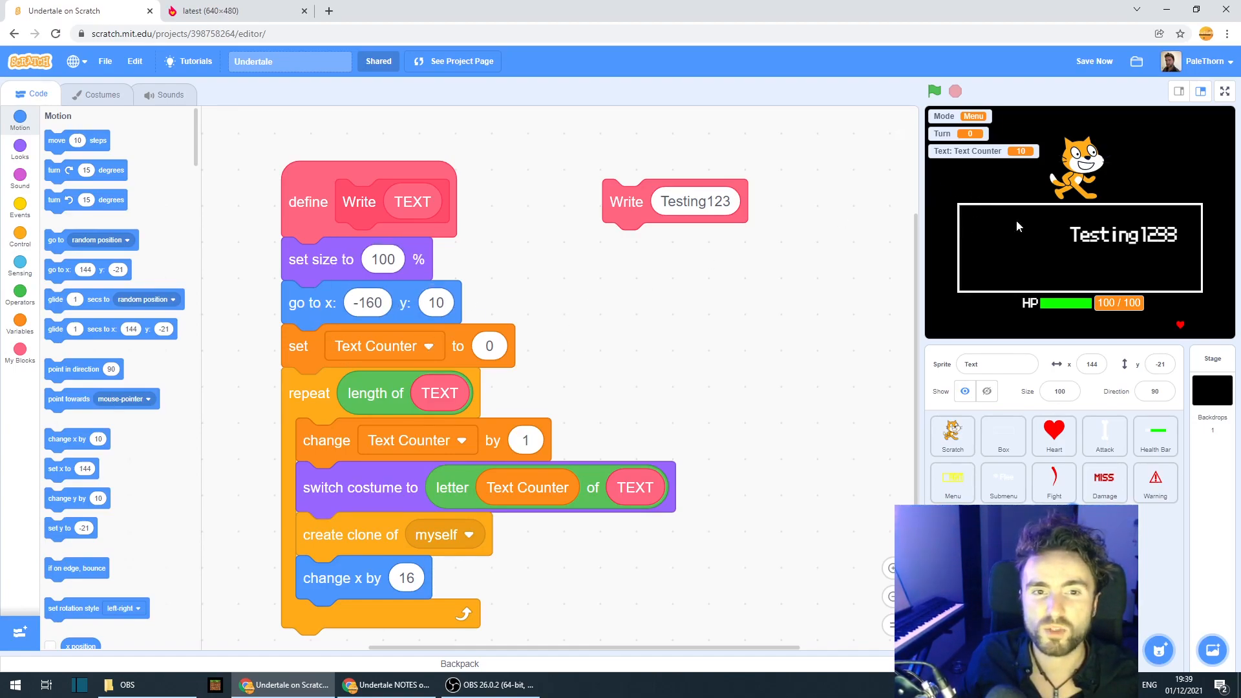
pyautogui.moveTo(985, 232)
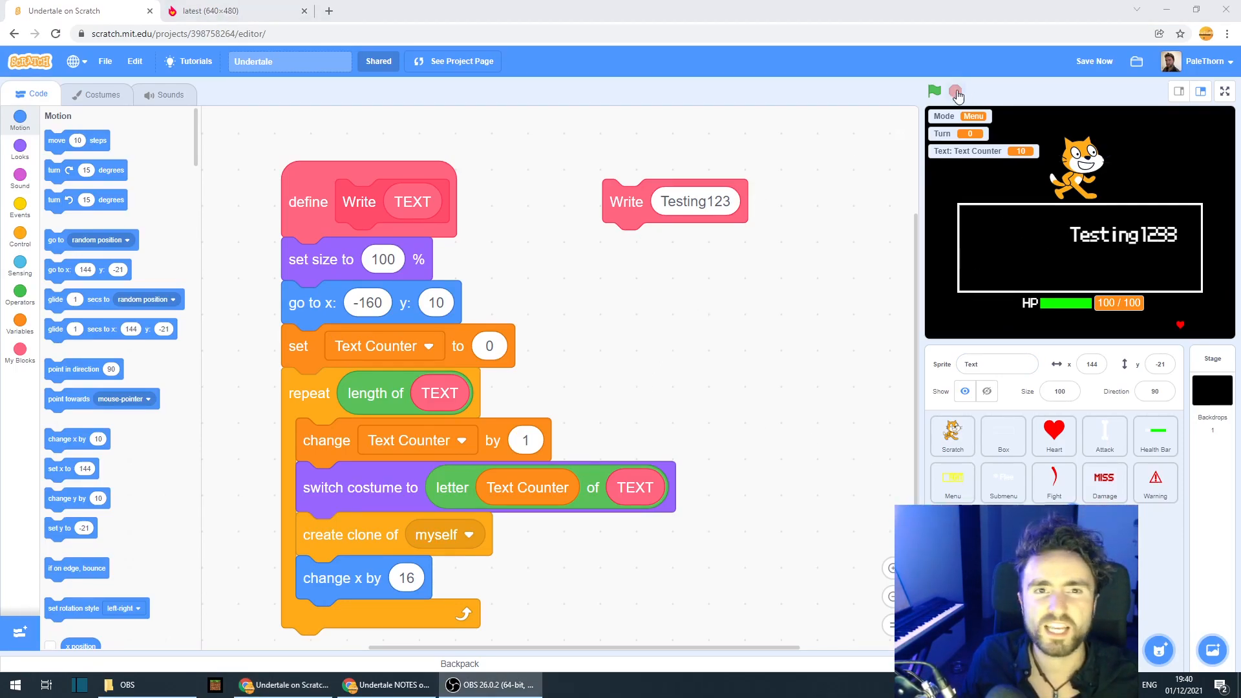
# - Test Write Testing123, change the start y to -10, and print it again
pyautogui.click(934, 90)
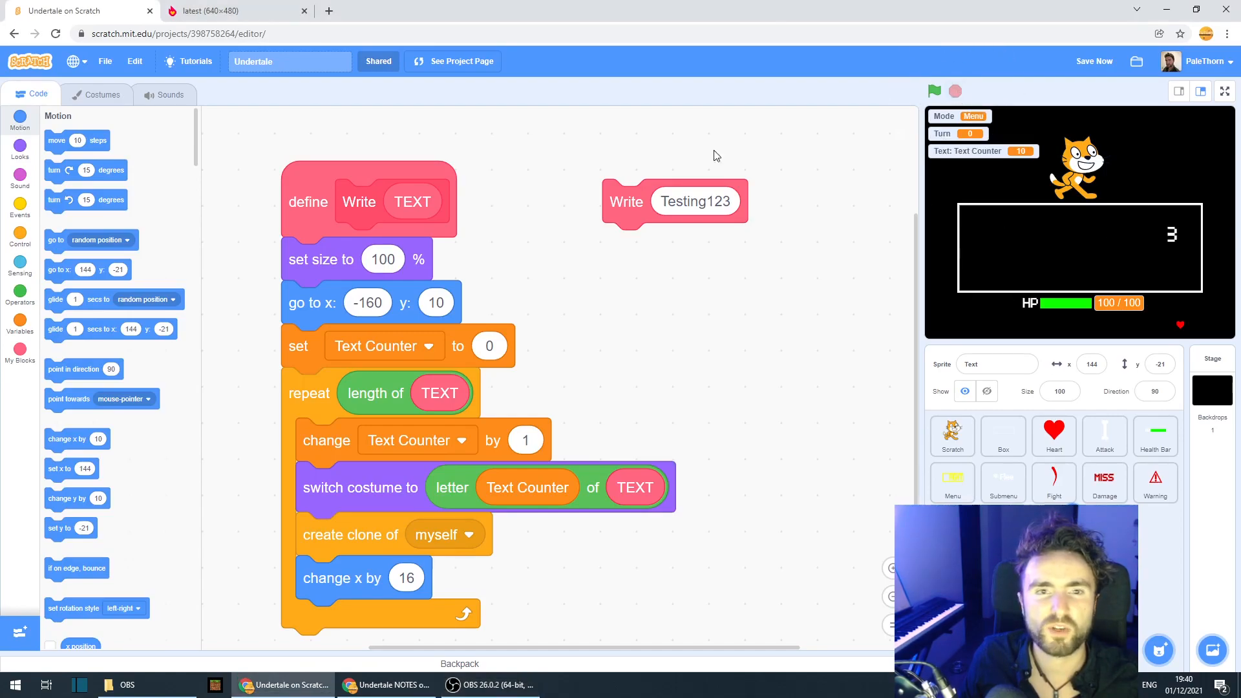
pyautogui.click(627, 202)
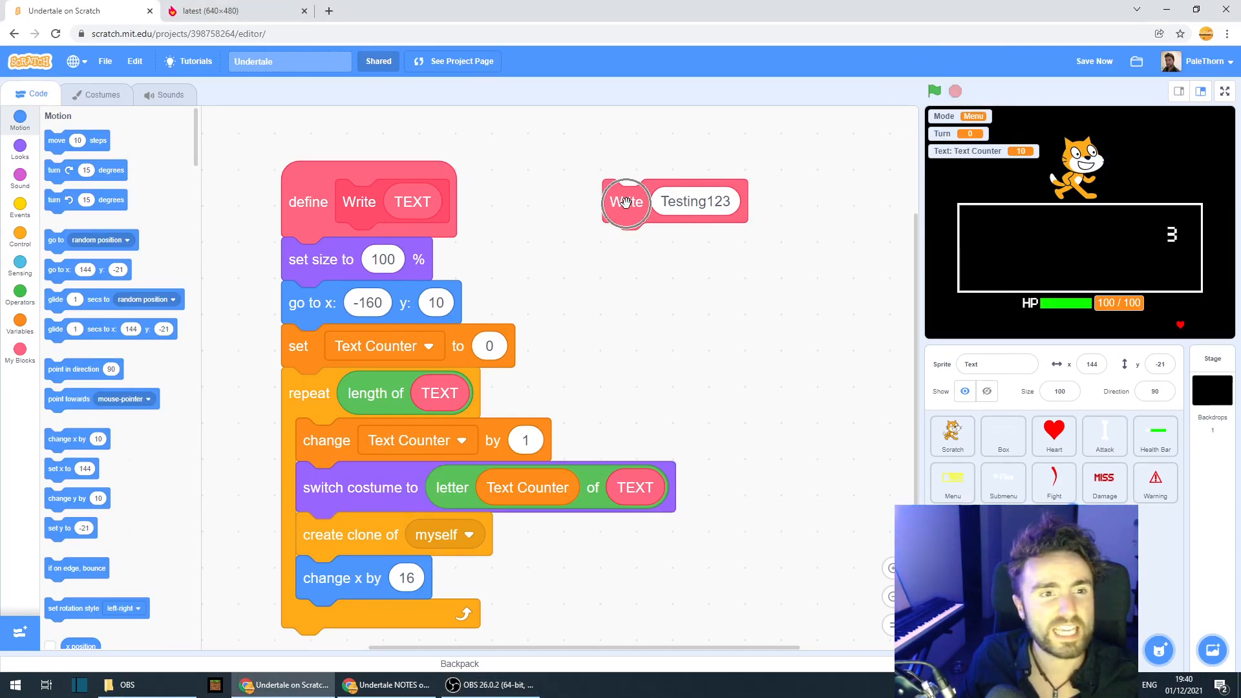
pyautogui.click(626, 201)
pyautogui.write('-10')
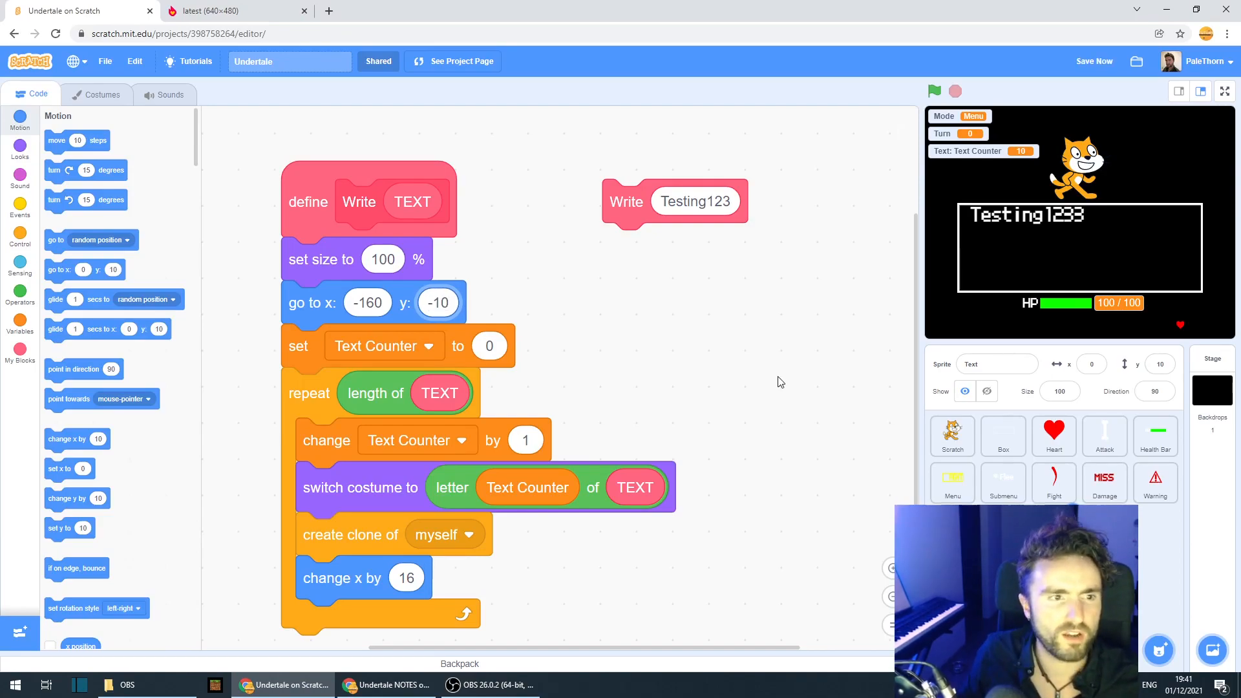
pyautogui.click(956, 90)
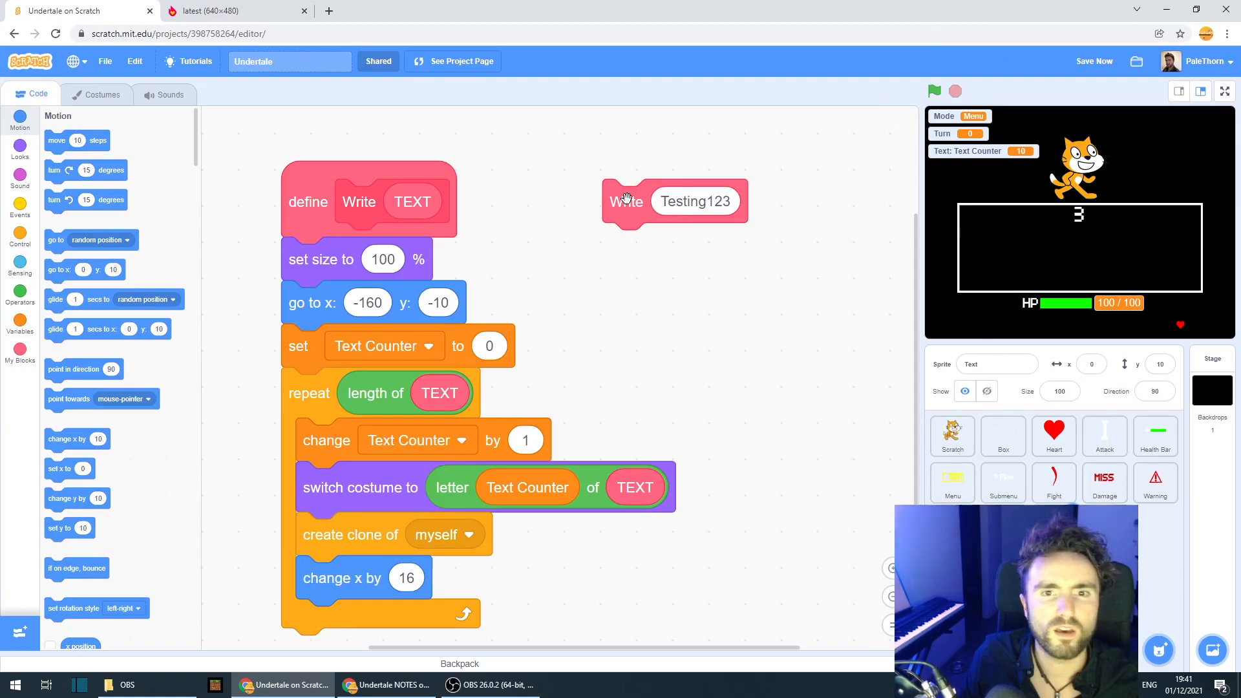
pyautogui.click(626, 201)
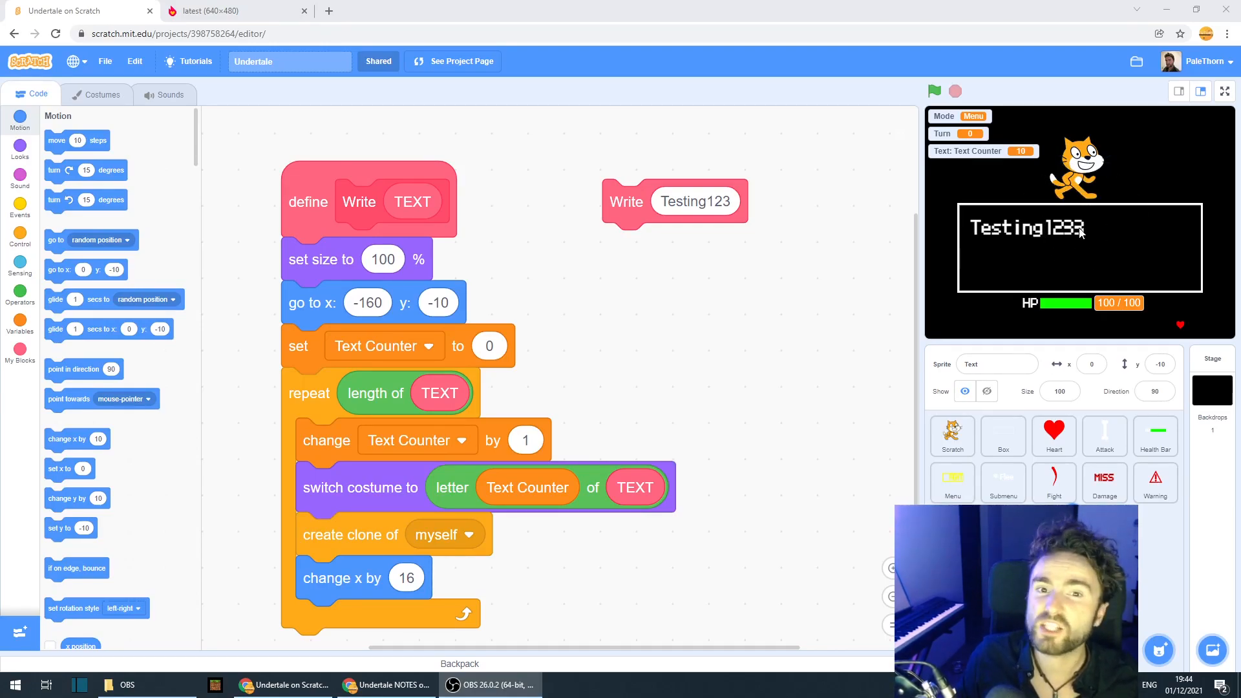
pyautogui.moveTo(1068, 237)
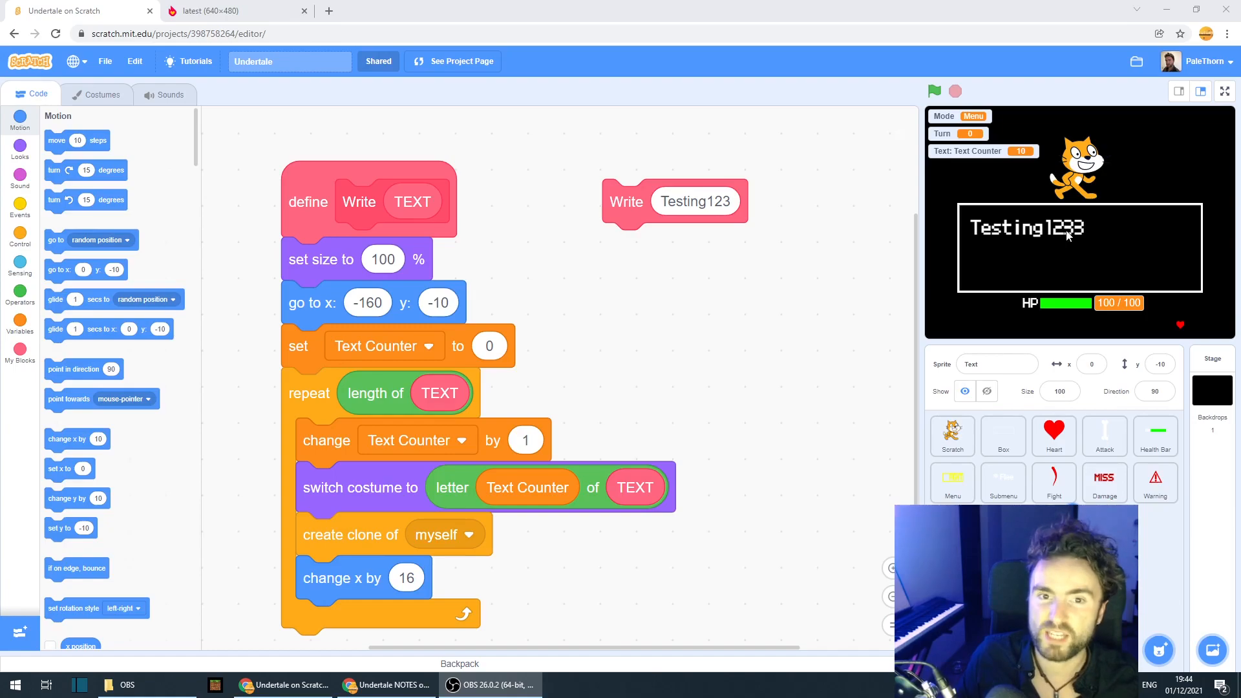
pyautogui.moveTo(1080, 231)
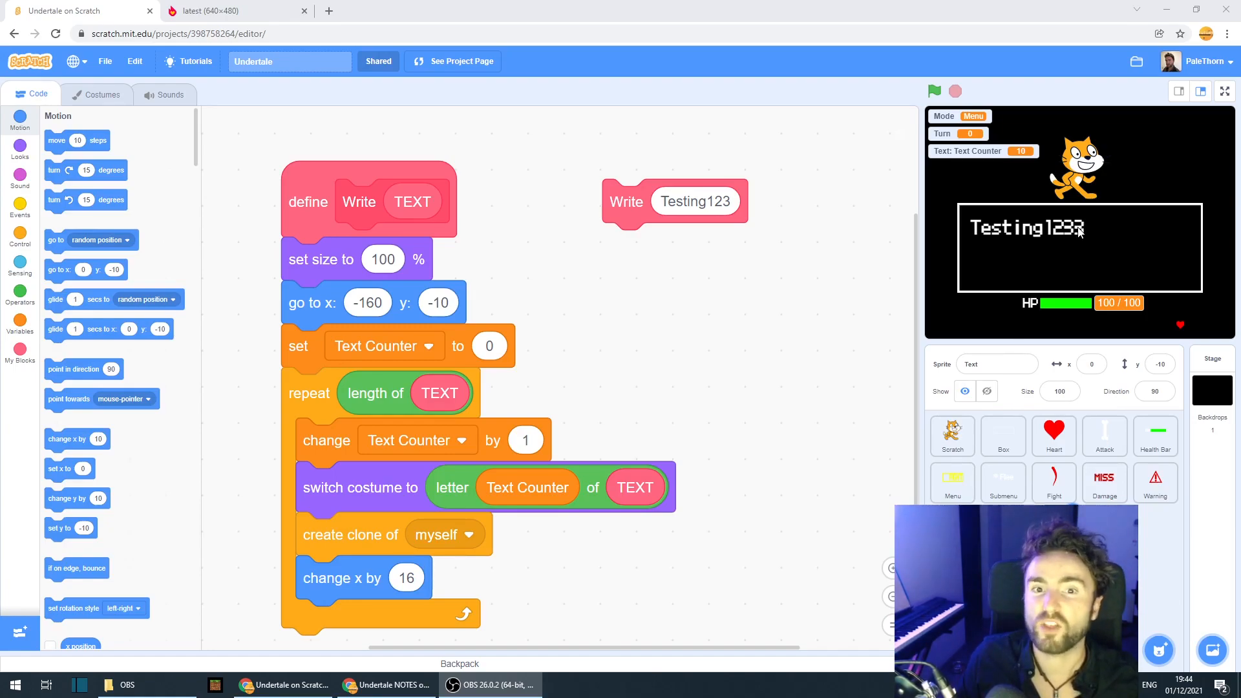
pyautogui.moveTo(995, 278)
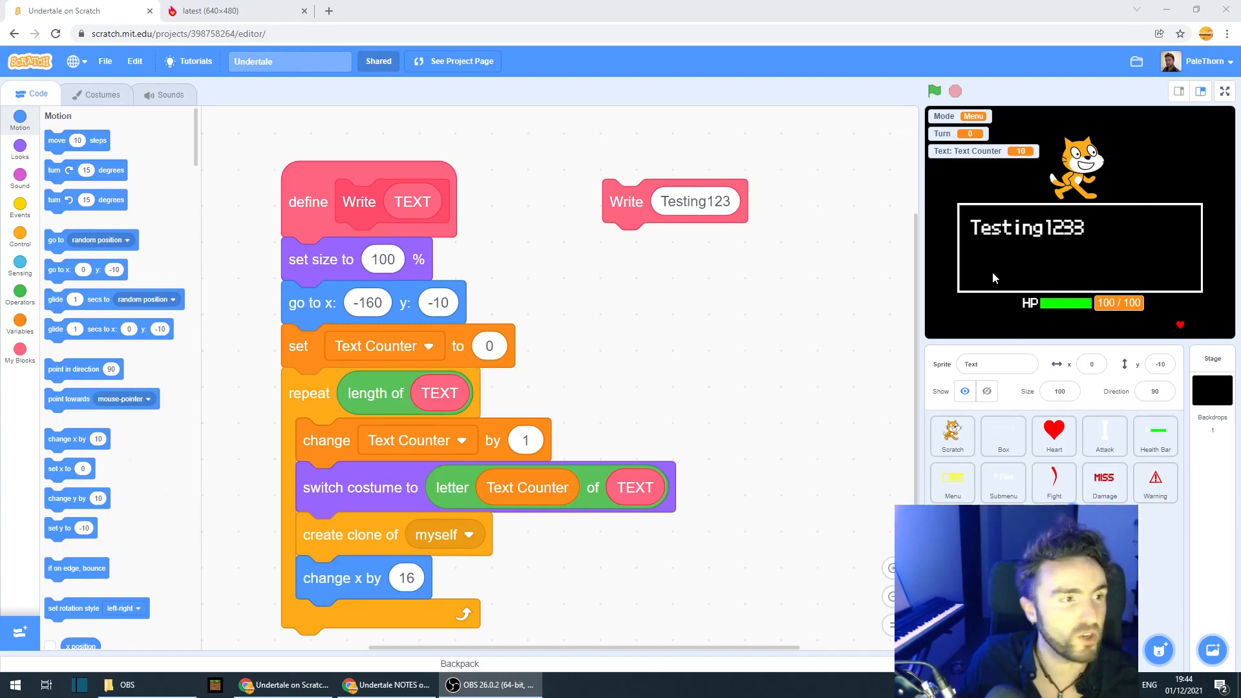
# - Add green-flag 'hide' and clone-start 'show' scripts, and enter a long random test string
pyautogui.click(20, 206)
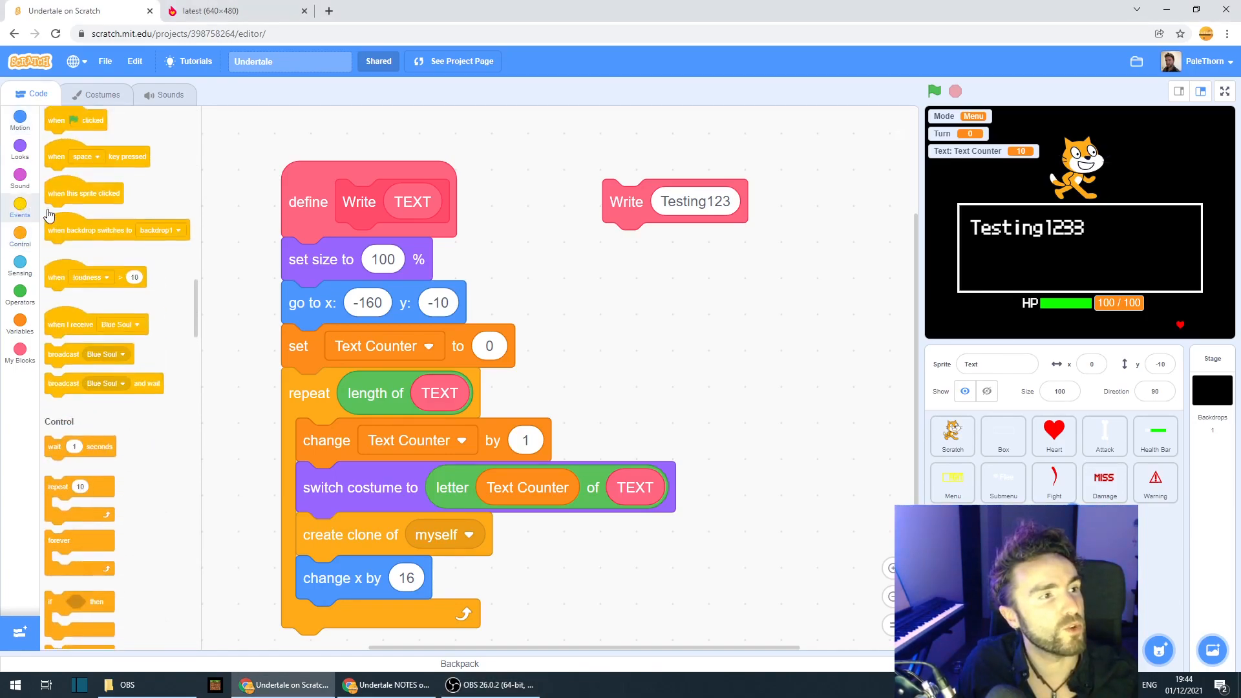
pyautogui.moveTo(75, 120); pyautogui.dragTo(743, 304)
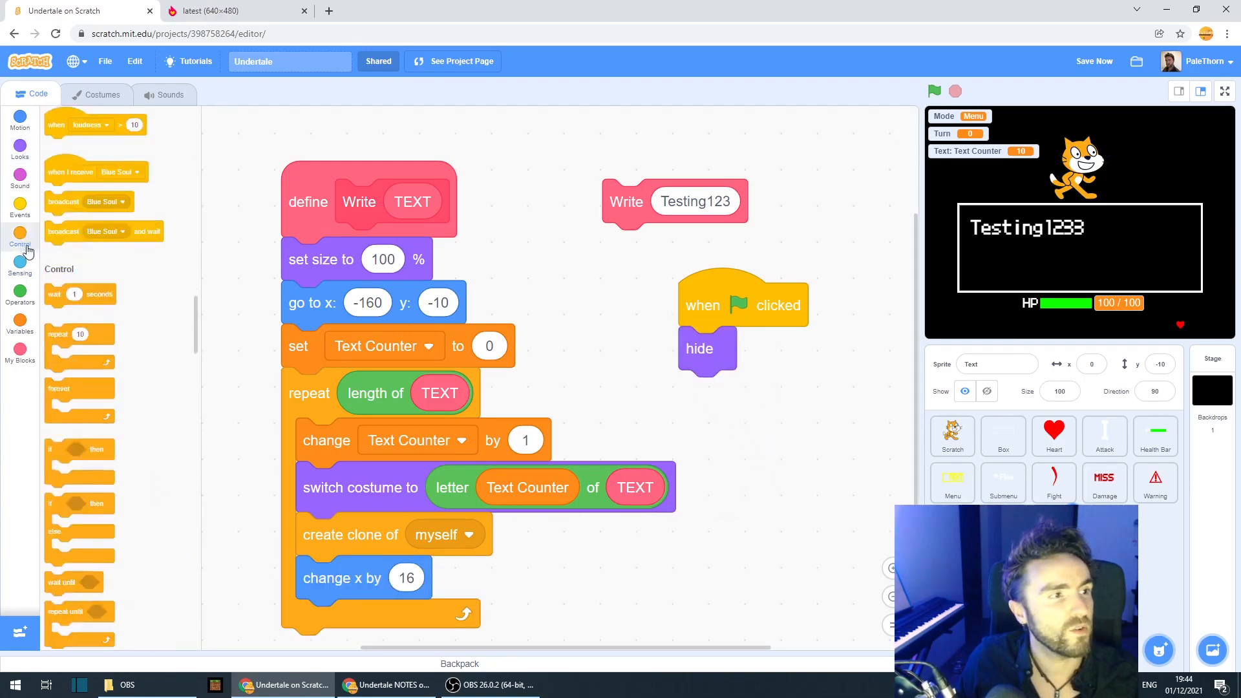
pyautogui.moveTo(82, 565); pyautogui.dragTo(807, 454)
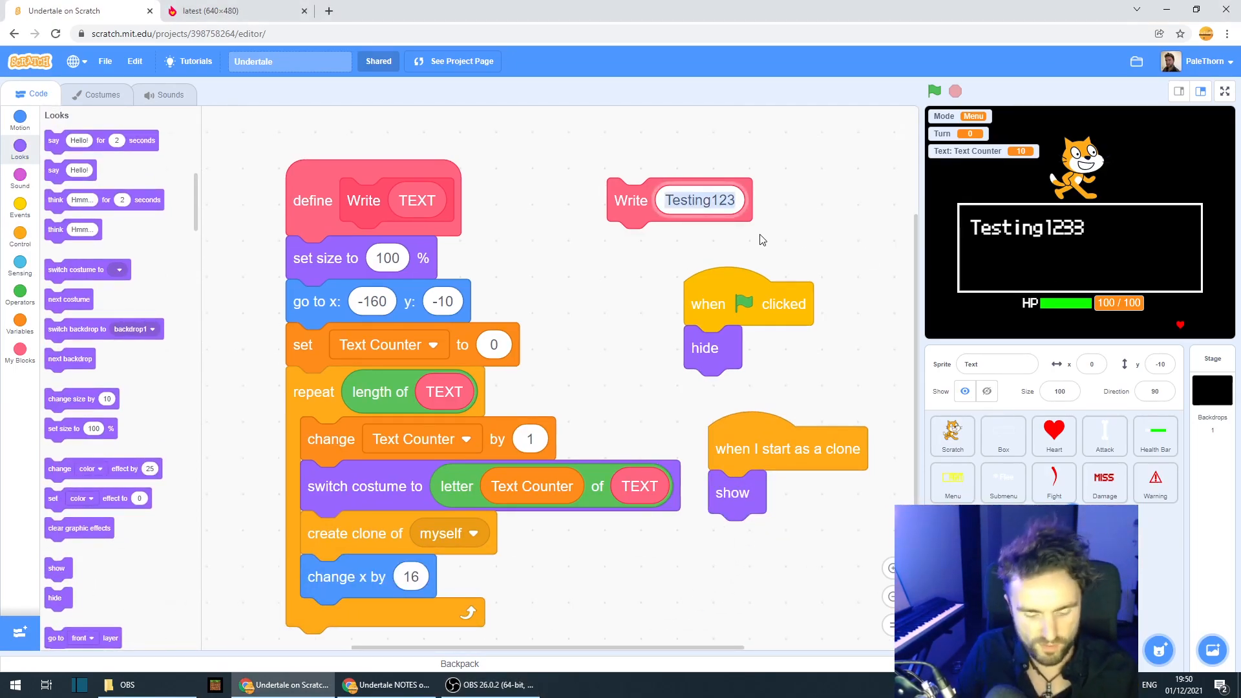
pyautogui.write('sfdkjbsdfkjbsadfljkbsdfkjbsdfklbjsdf')
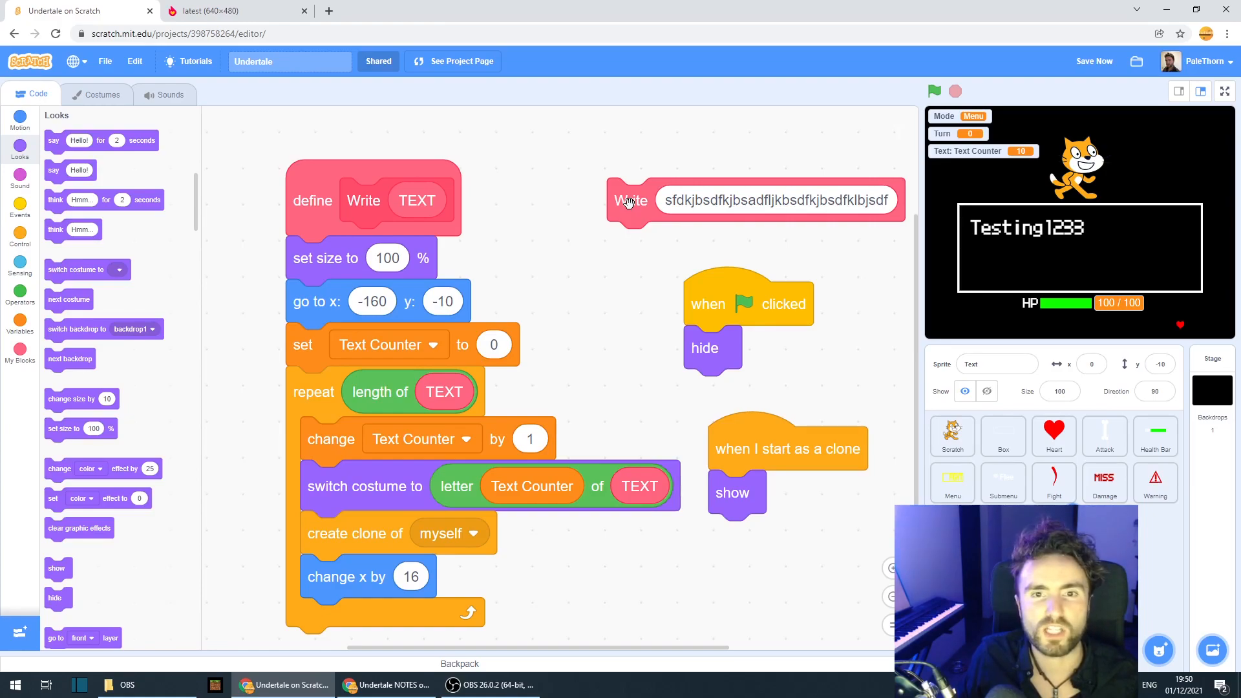
# - Run Write with the long random string, overflowing the battle box's right edge
pyautogui.click(631, 201)
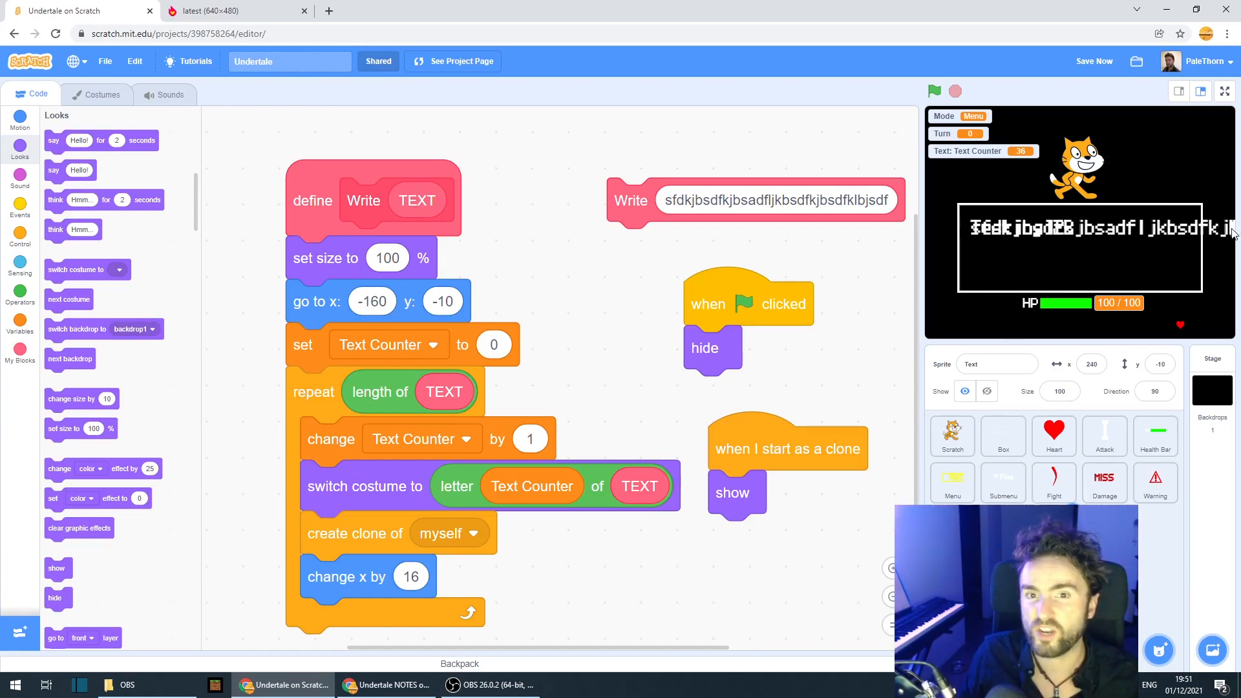
pyautogui.moveTo(966, 252)
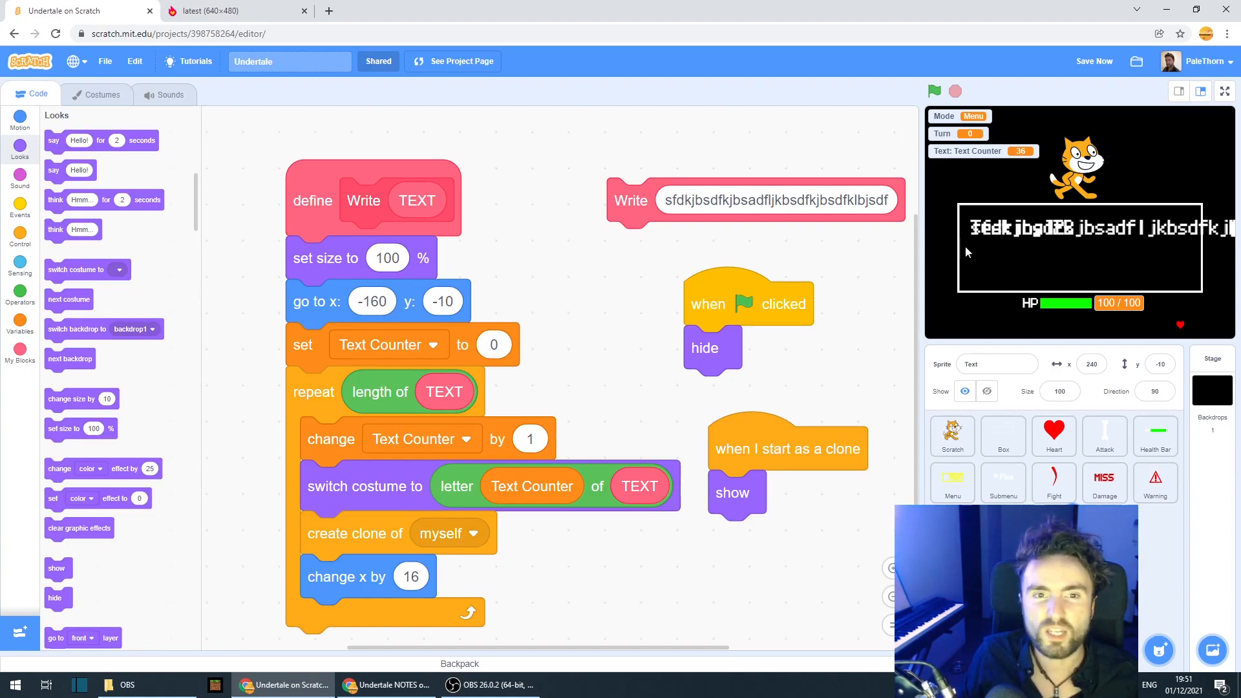
pyautogui.moveTo(1144, 260)
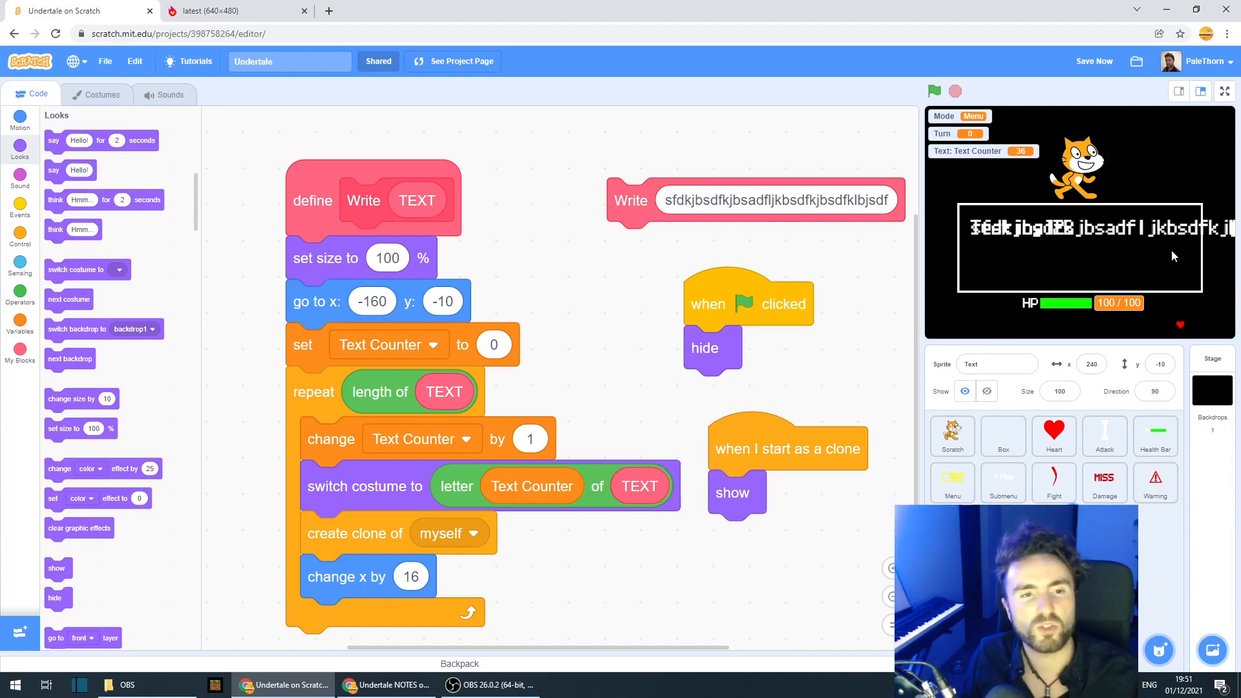
pyautogui.moveTo(940, 232)
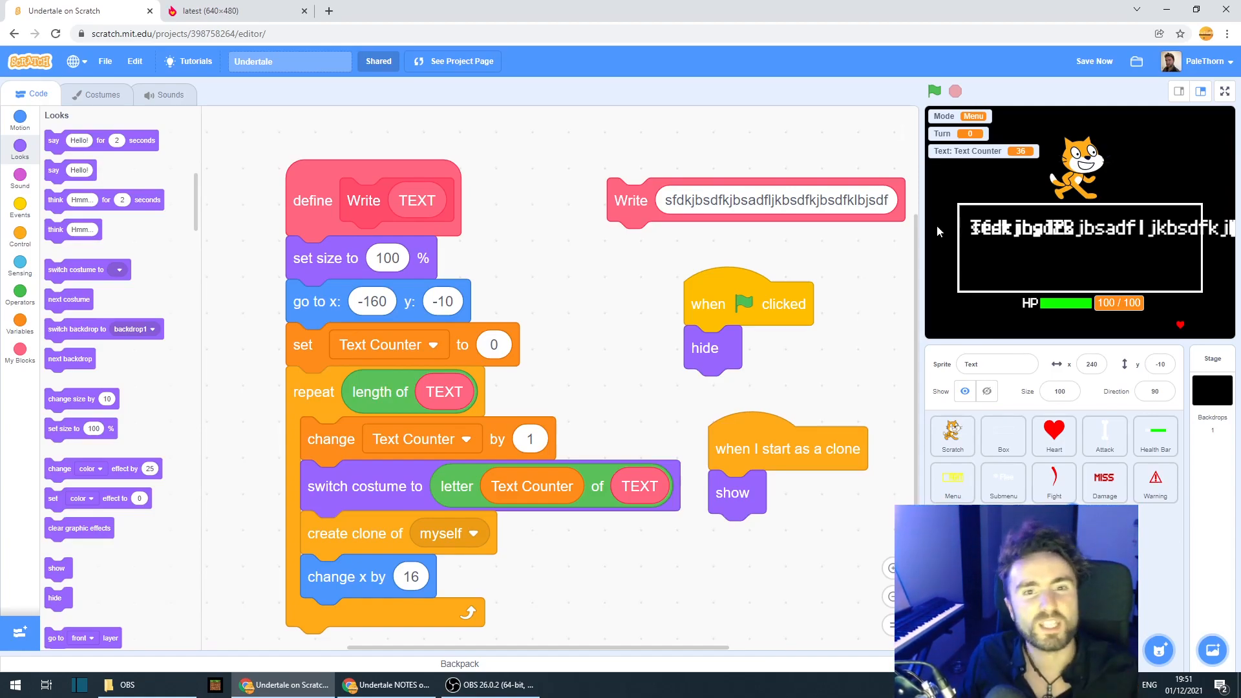
pyautogui.moveTo(978, 256)
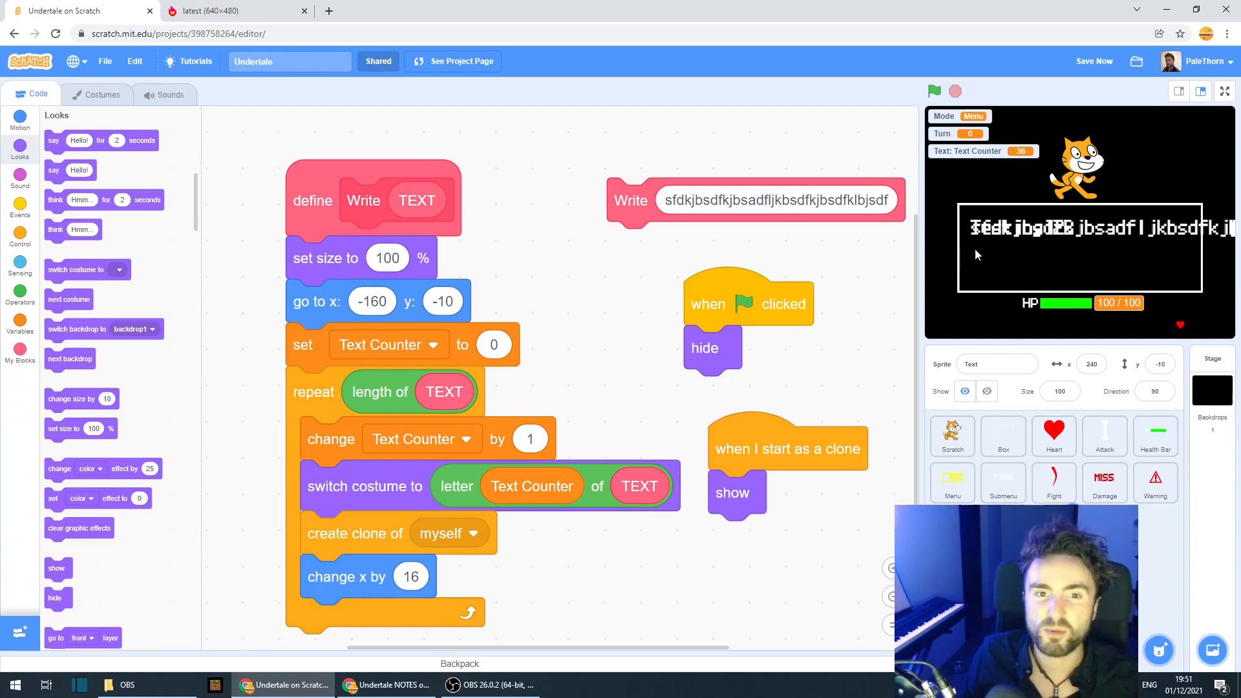
pyautogui.moveTo(979, 283)
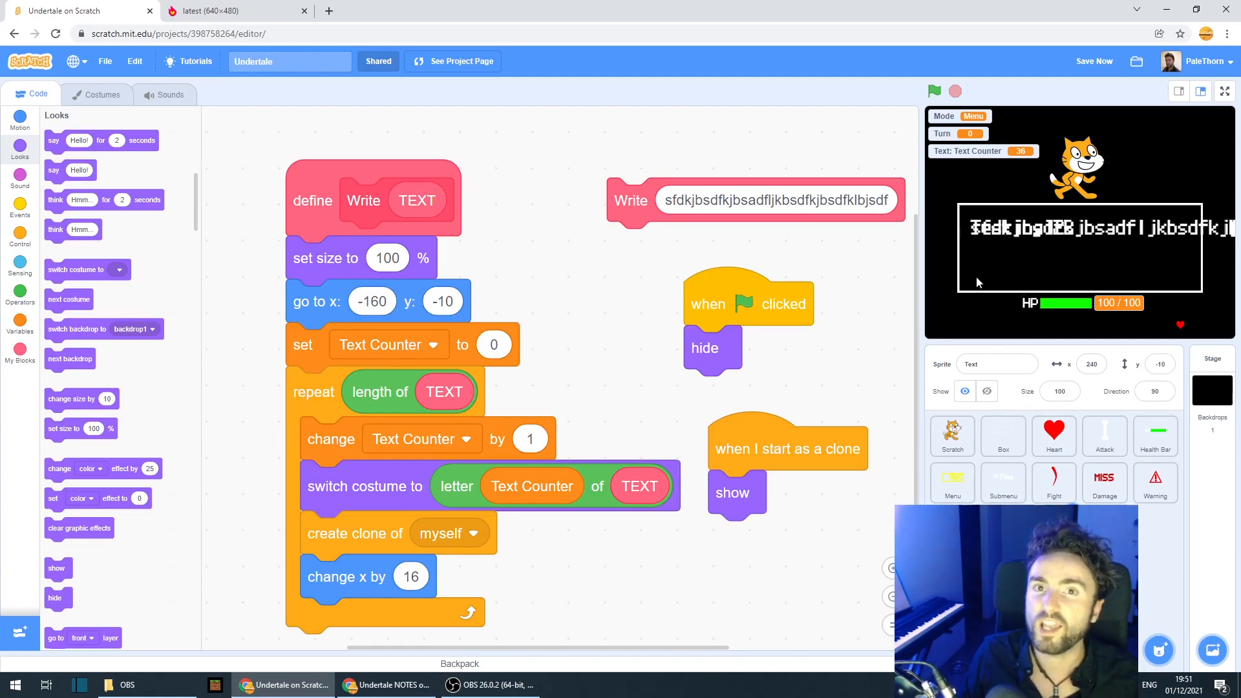
pyautogui.moveTo(362, 198)
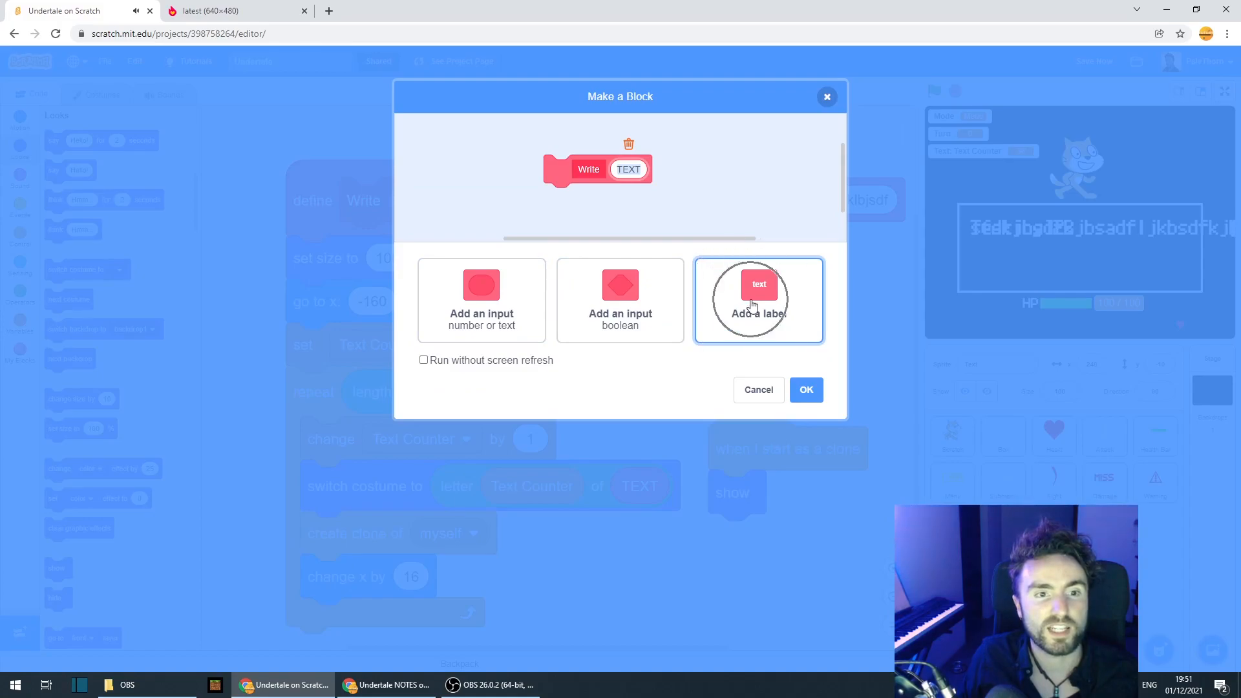
# - Edit the Write block definition to add a Line label and Line input
pyautogui.click(759, 299)
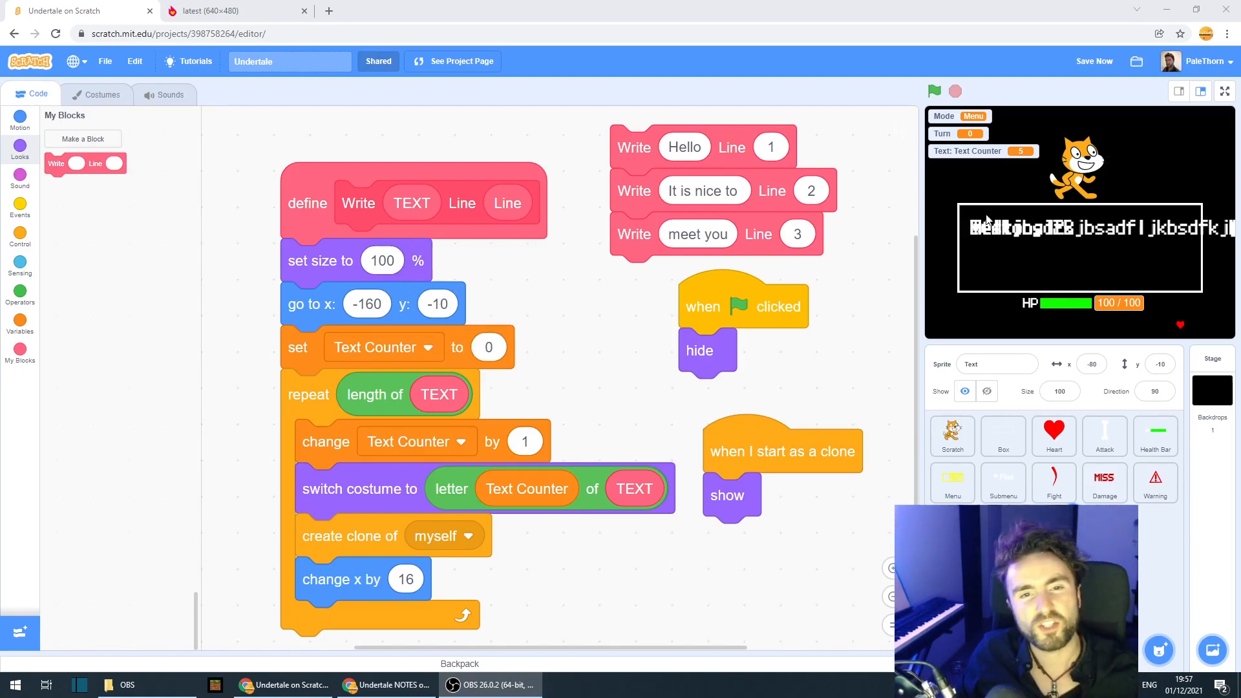
pyautogui.moveTo(976, 286)
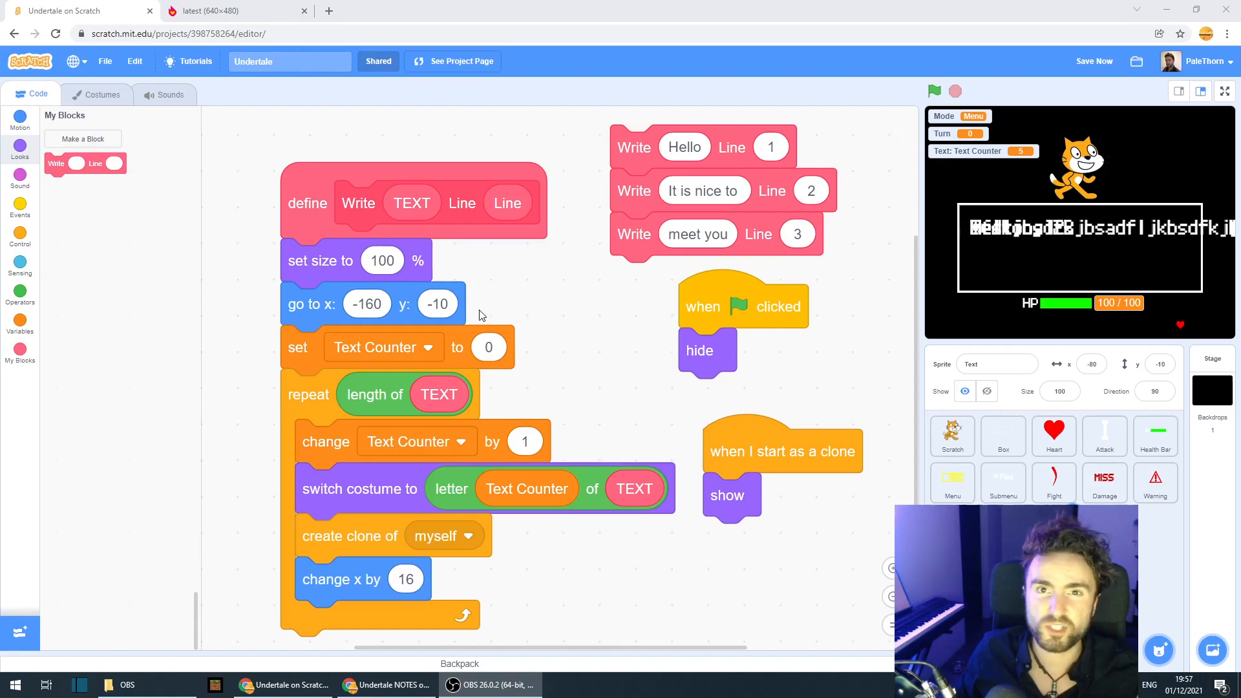
pyautogui.moveTo(778, 230)
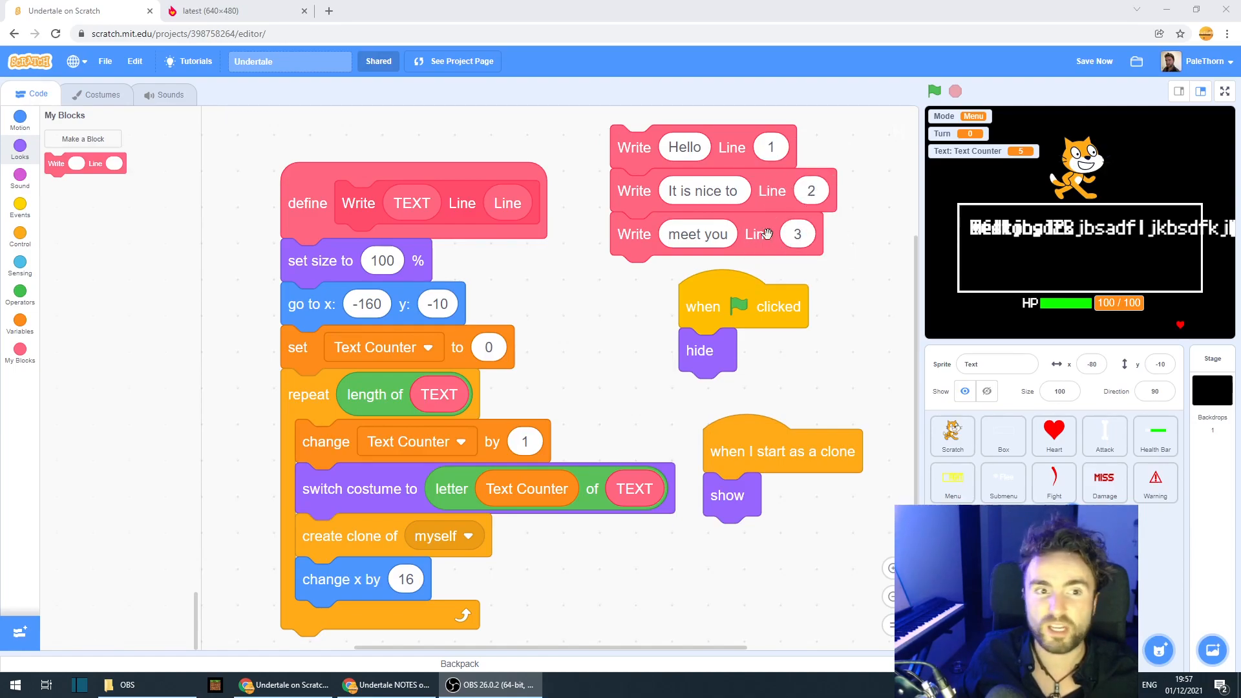
# - Open the Operators category in the block palette
pyautogui.click(20, 294)
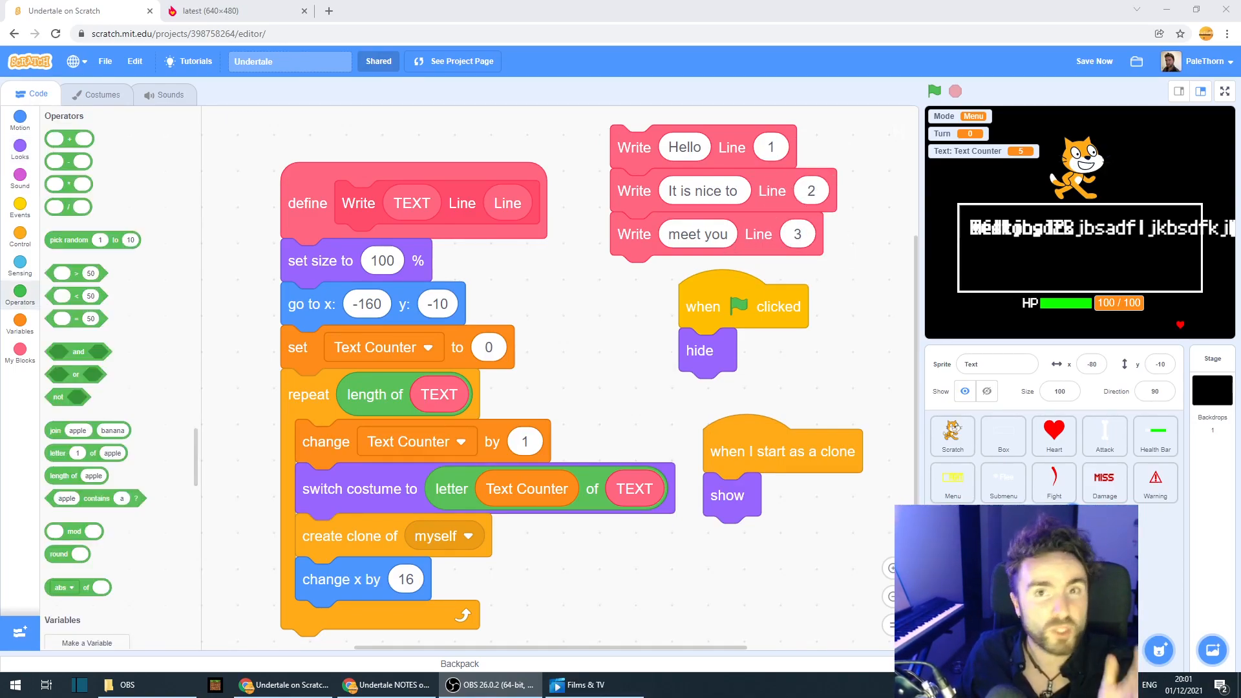
pyautogui.moveTo(772, 148)
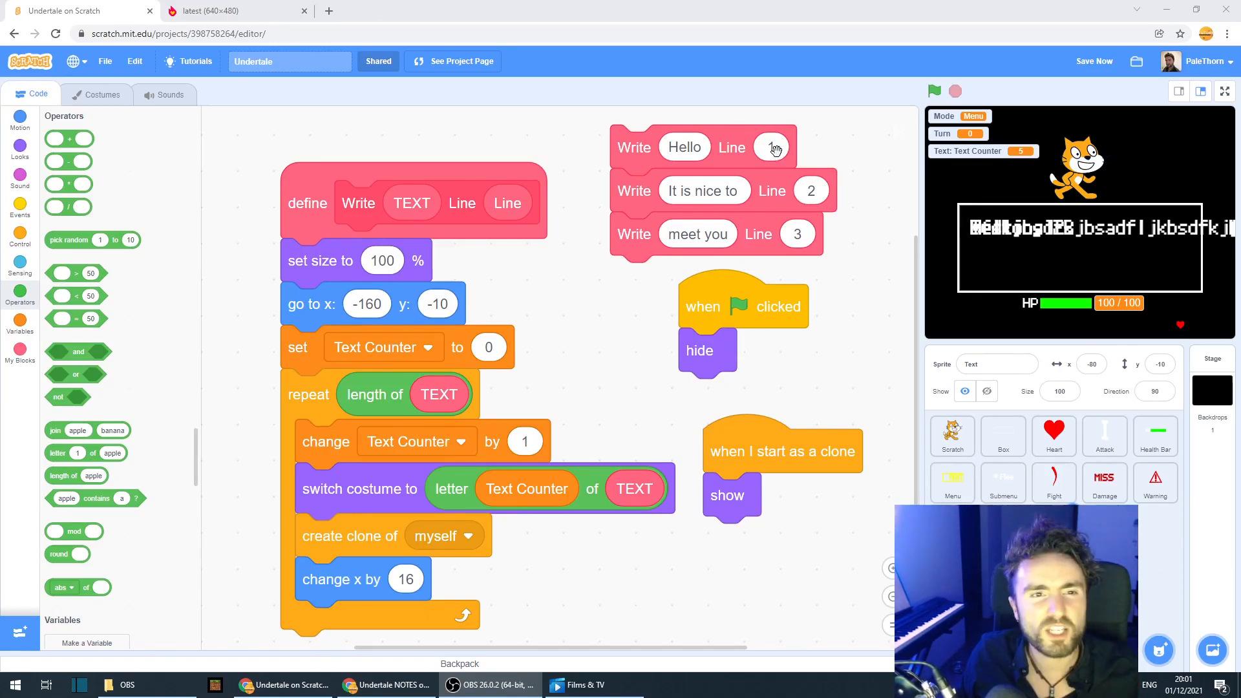
pyautogui.moveTo(796, 230)
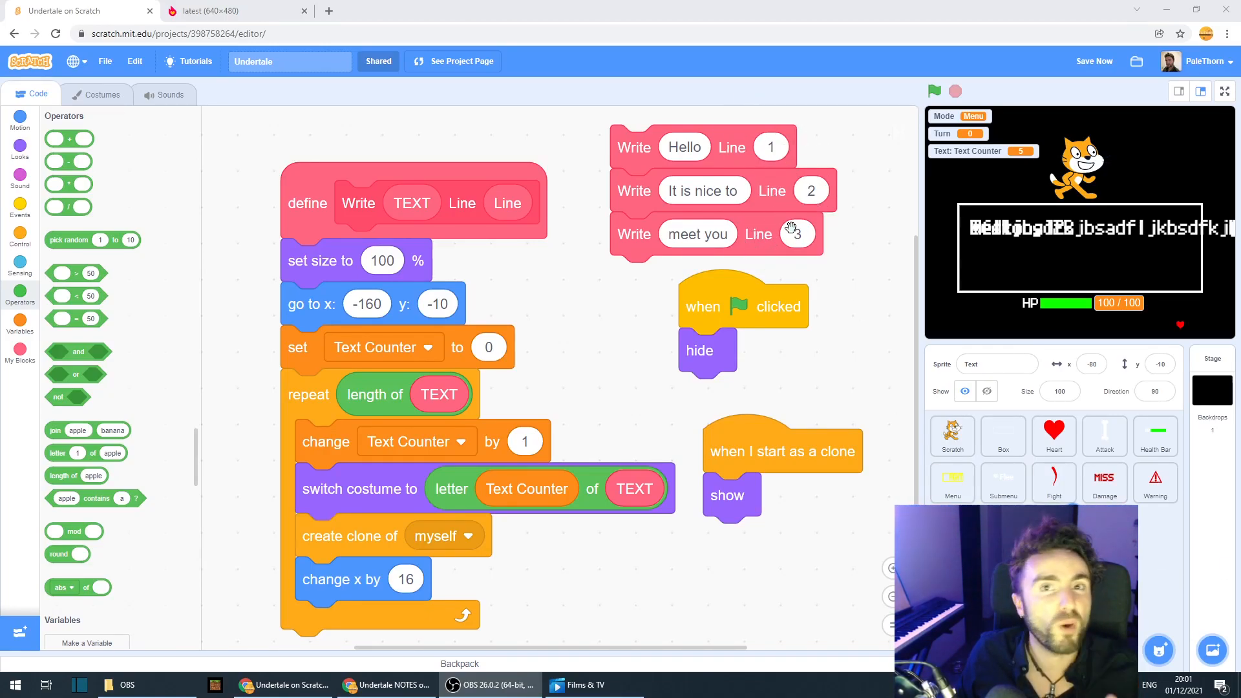
pyautogui.moveTo(715, 234)
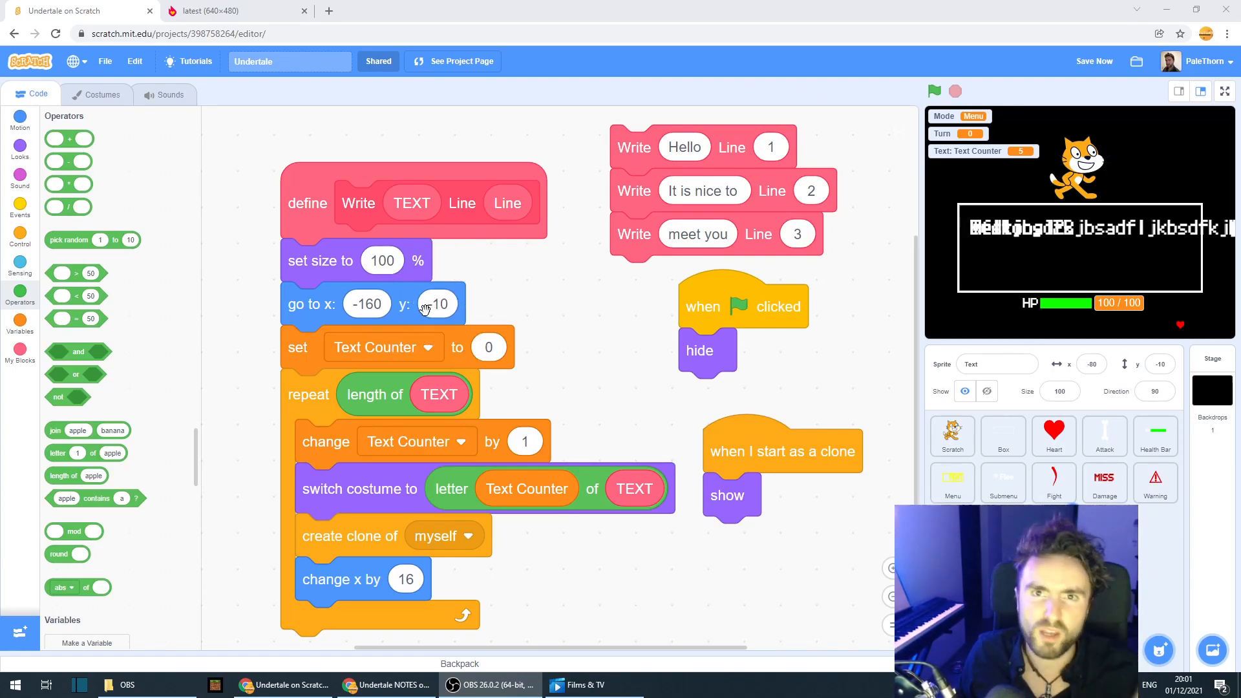
pyautogui.moveTo(136, 329)
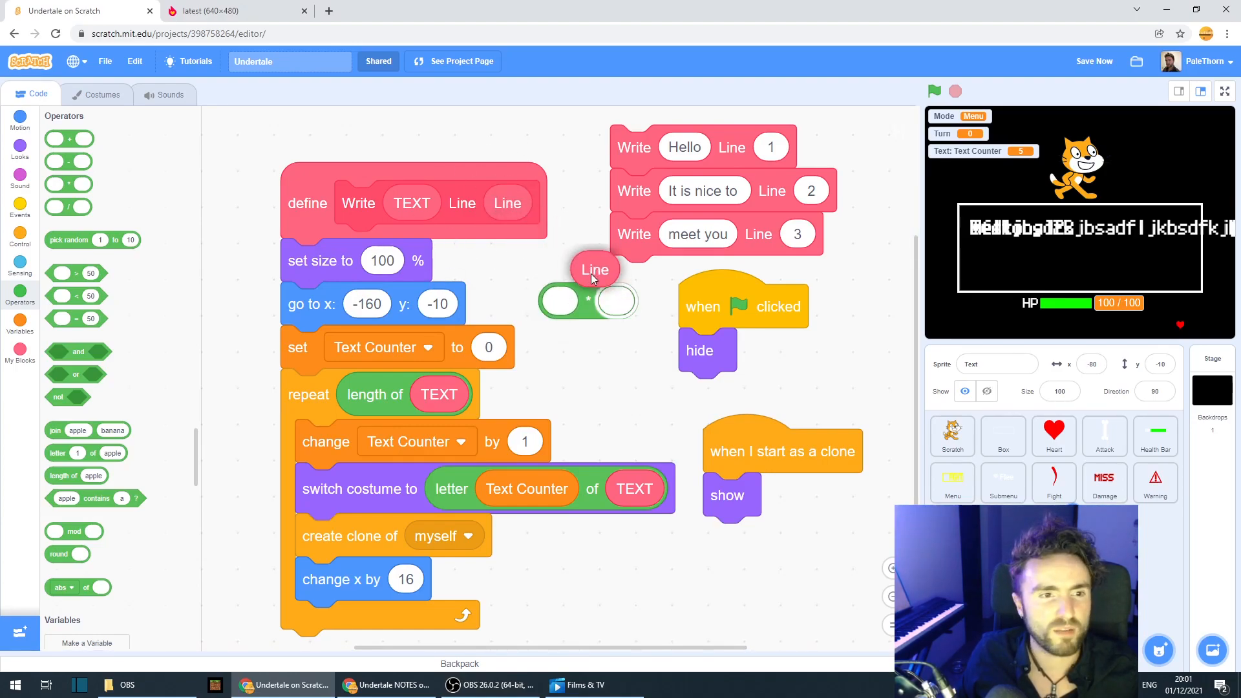
# - Build the Write go to y expression as -10 minus (30 × Line)
pyautogui.moveTo(594, 269); pyautogui.dragTo(621, 305)
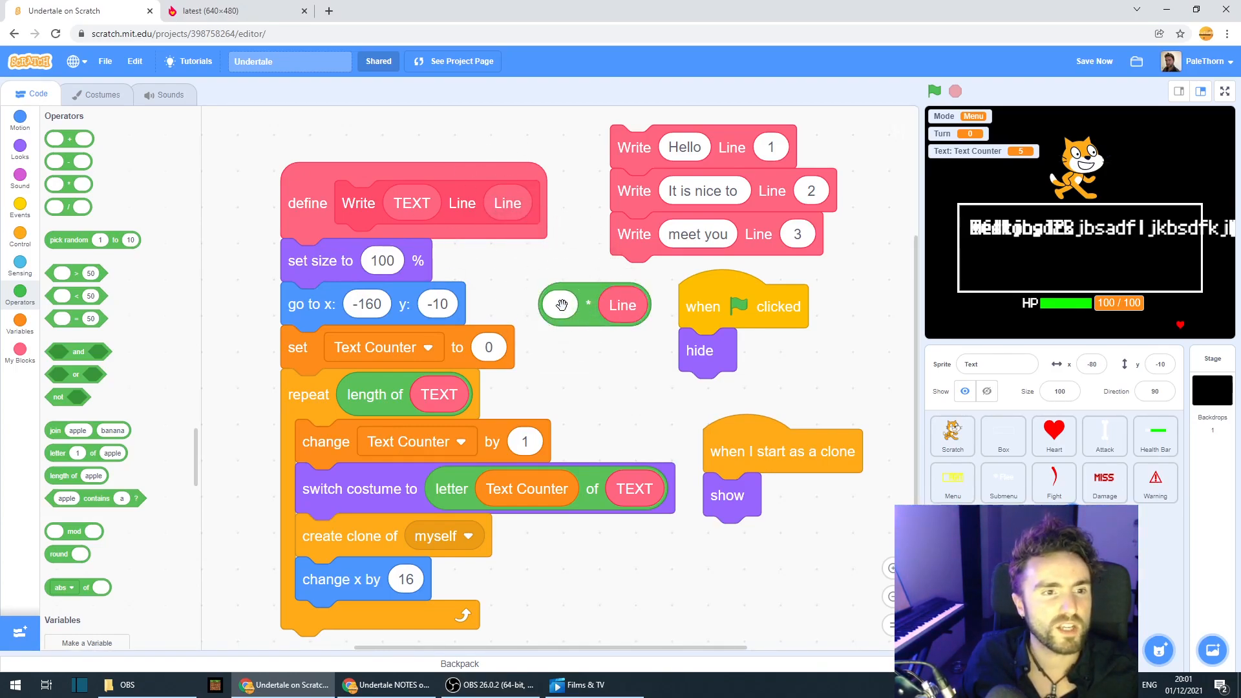
pyautogui.click(561, 305)
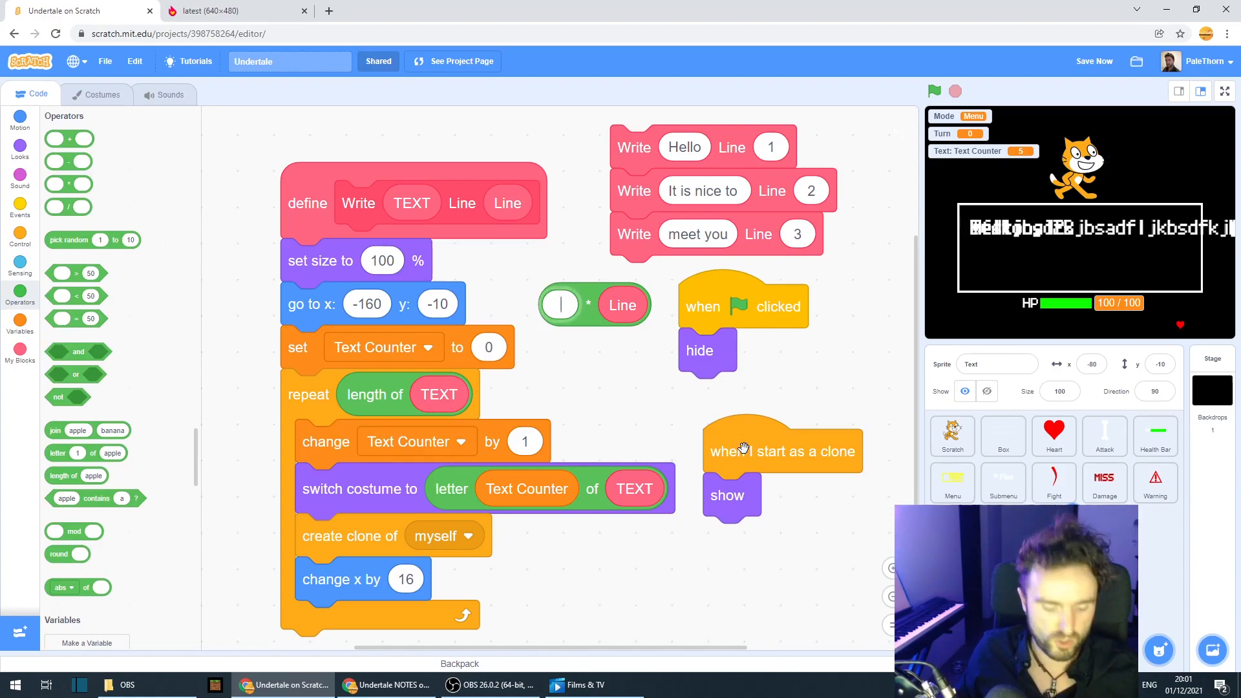
pyautogui.write('30')
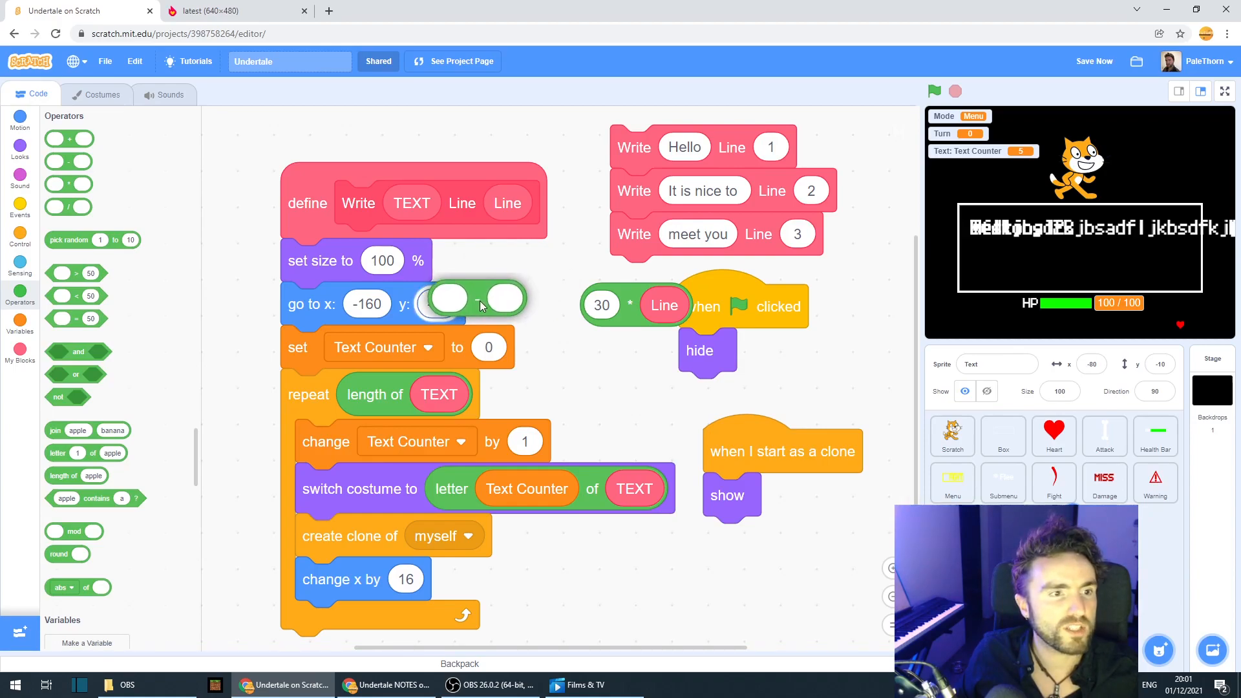
pyautogui.click(437, 304)
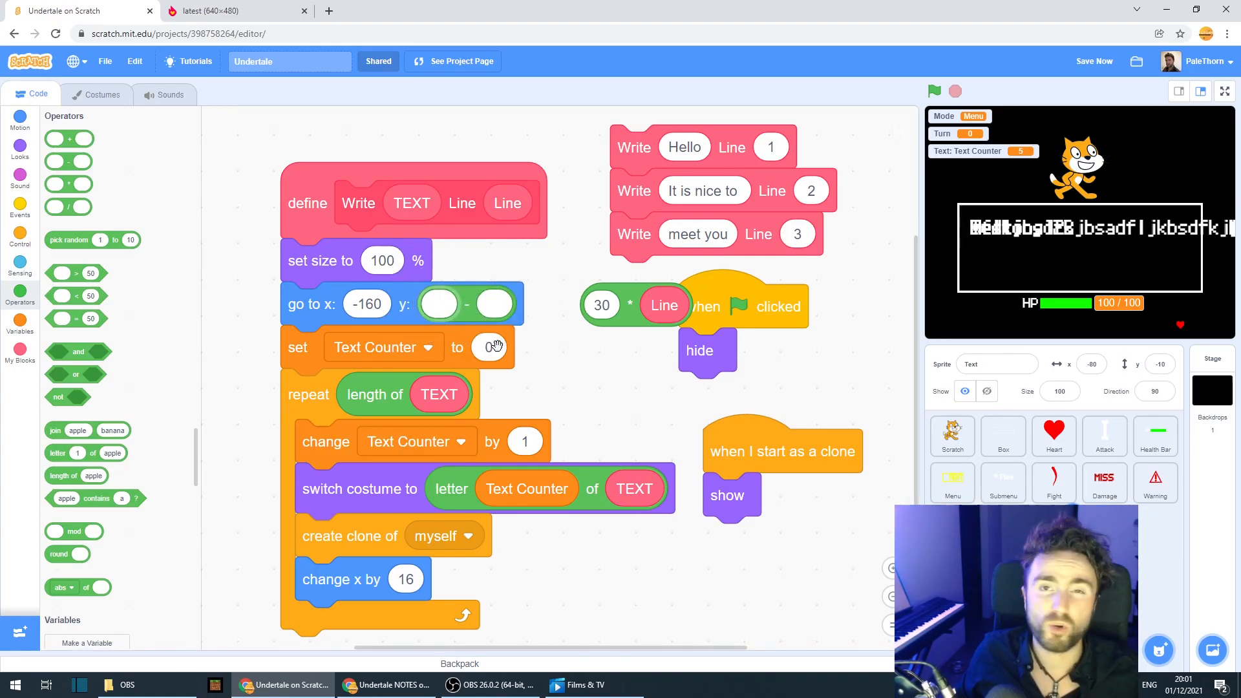
pyautogui.write('-10')
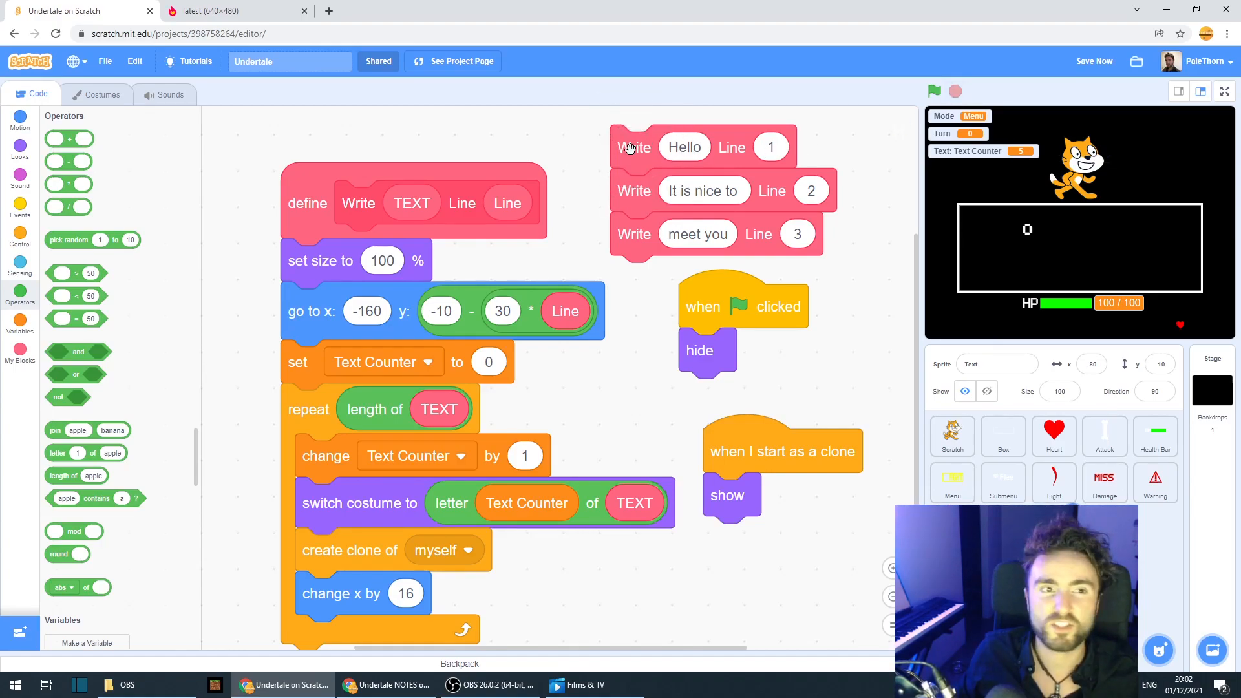
# - Run the three test Write lines and edit the starting y offset
pyautogui.click(935, 90)
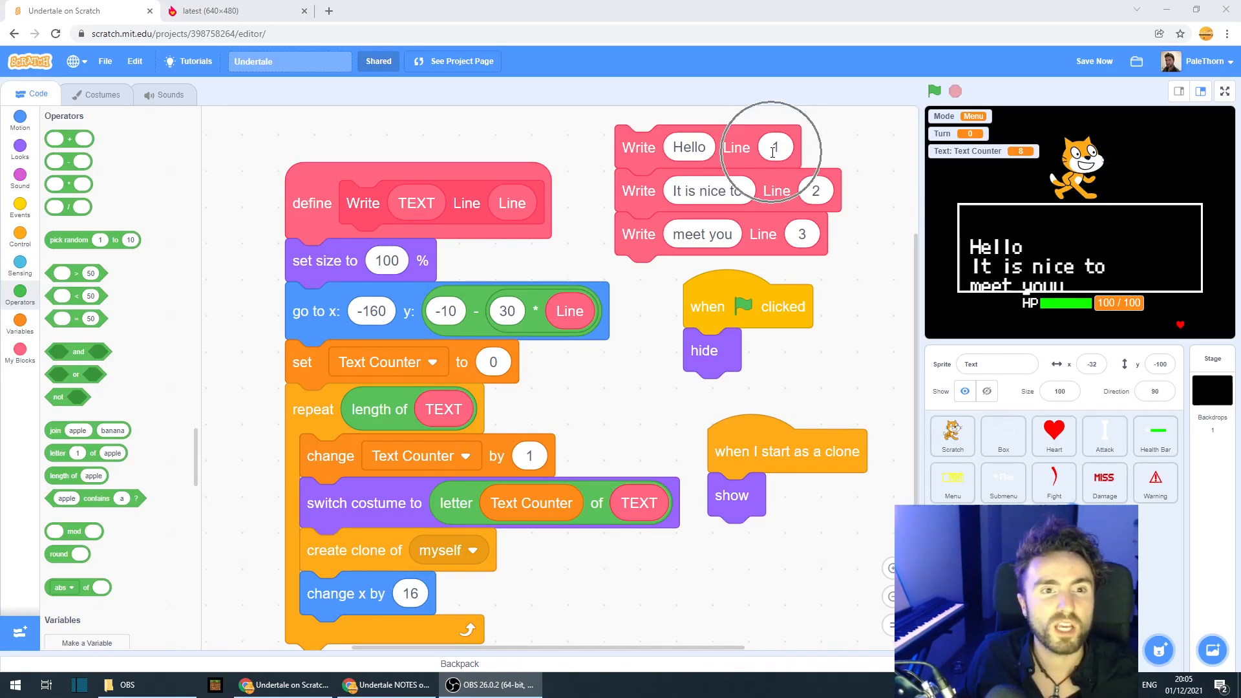
pyautogui.moveTo(511, 318)
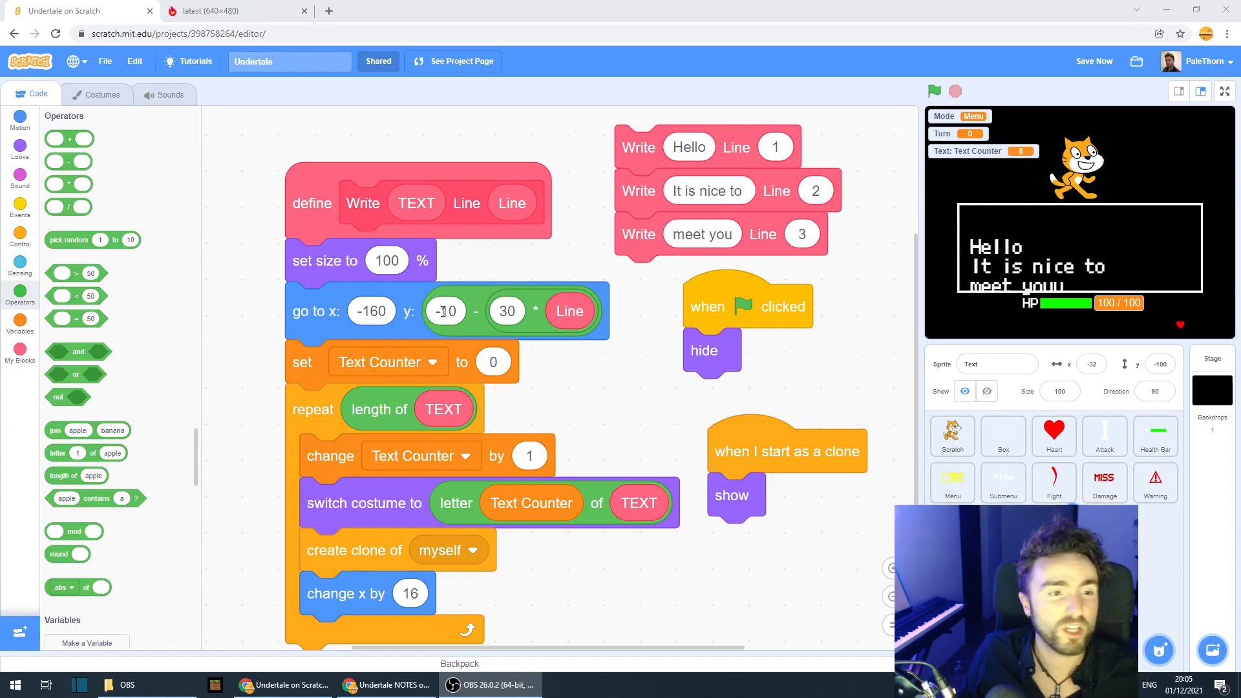
pyautogui.click(446, 311)
pyautogui.write('20')
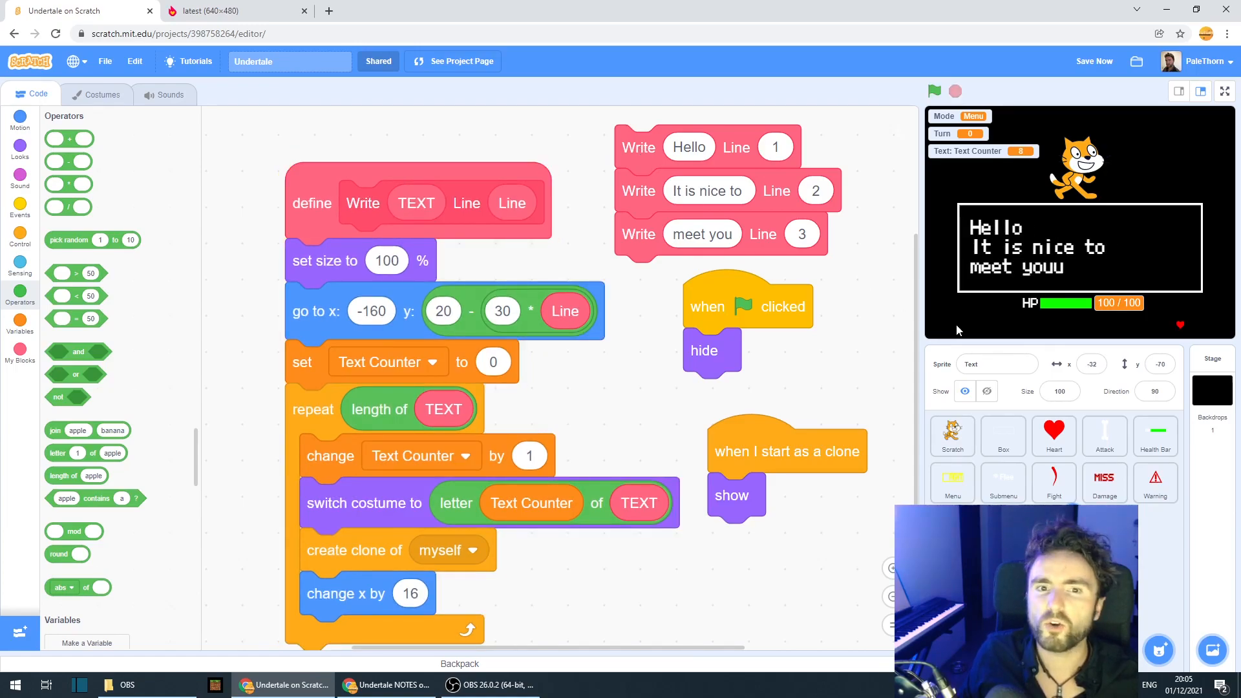
pyautogui.moveTo(565, 328)
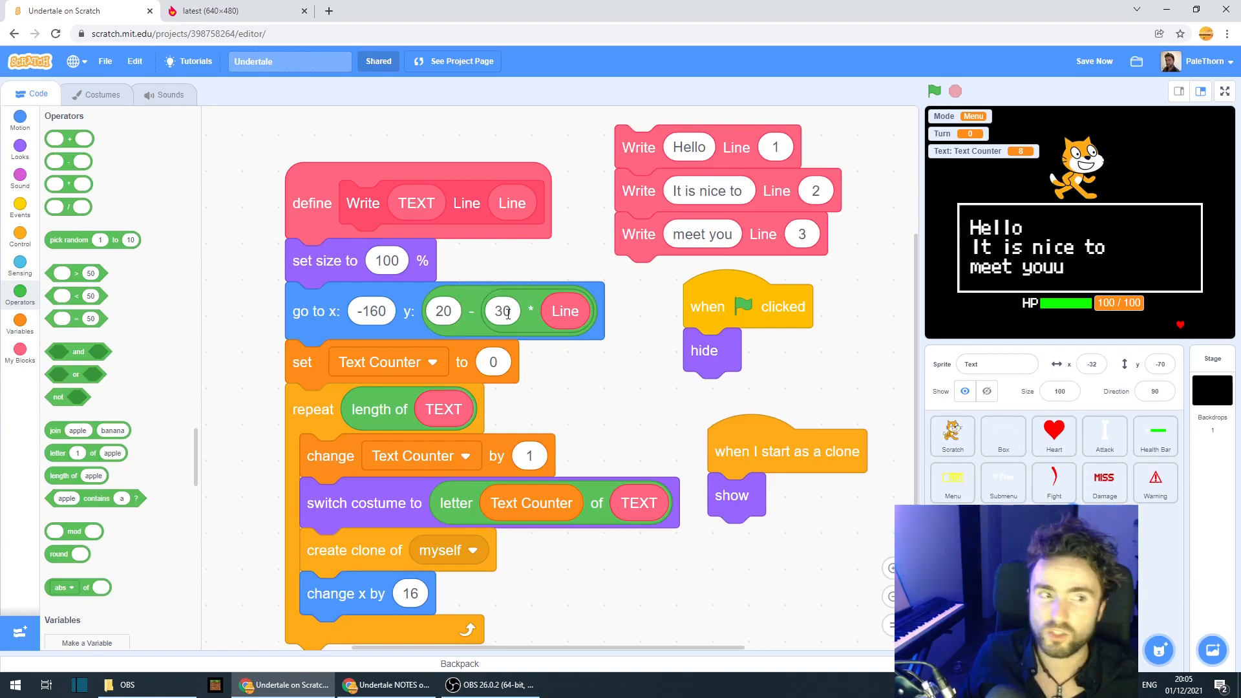
pyautogui.moveTo(673, 391)
pyautogui.write('33')
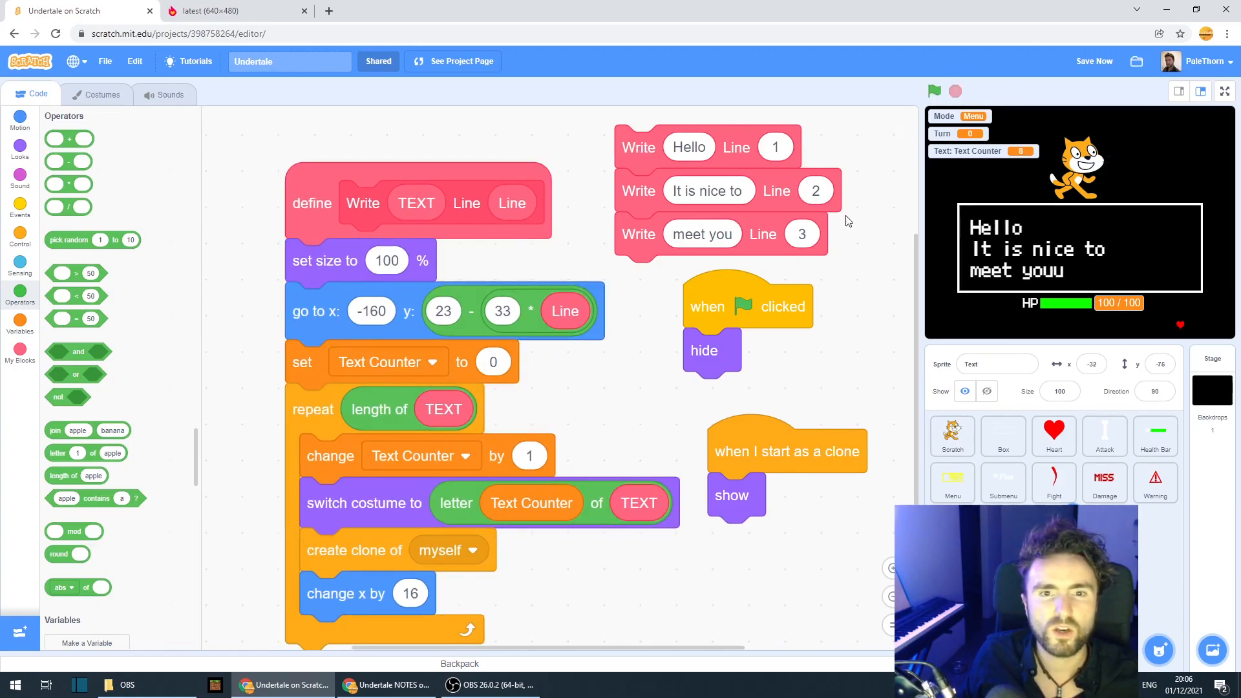
pyautogui.moveTo(741, 256)
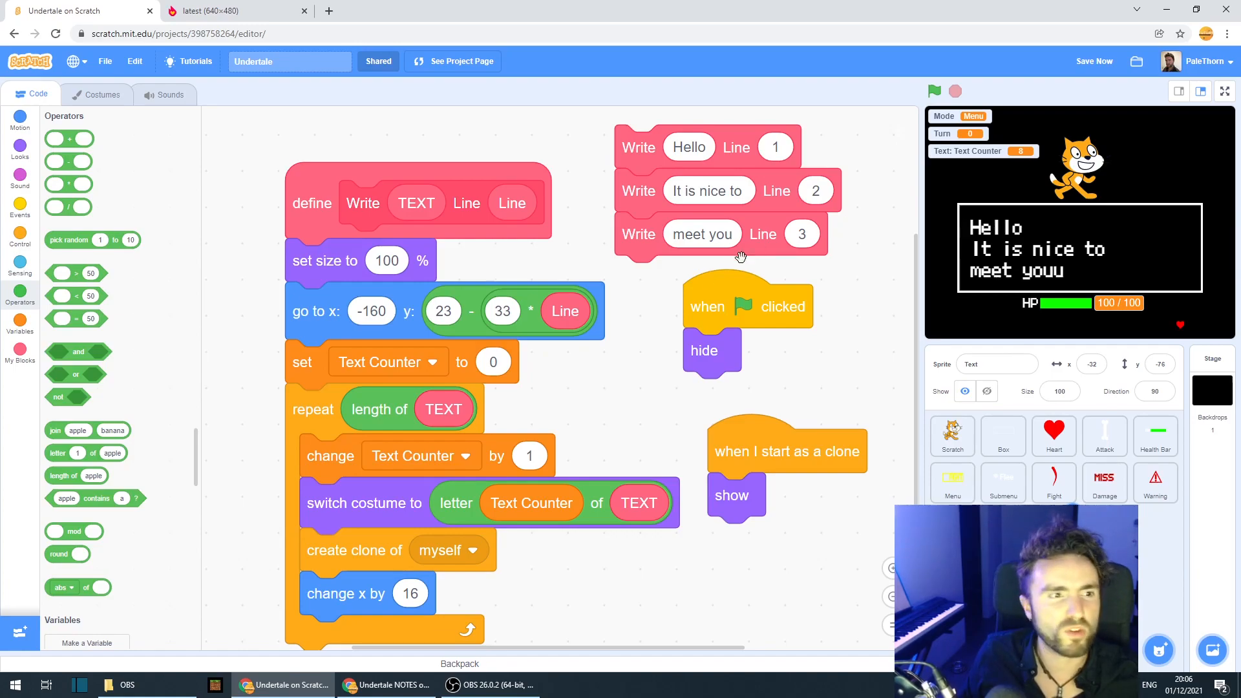
pyautogui.moveTo(696, 265)
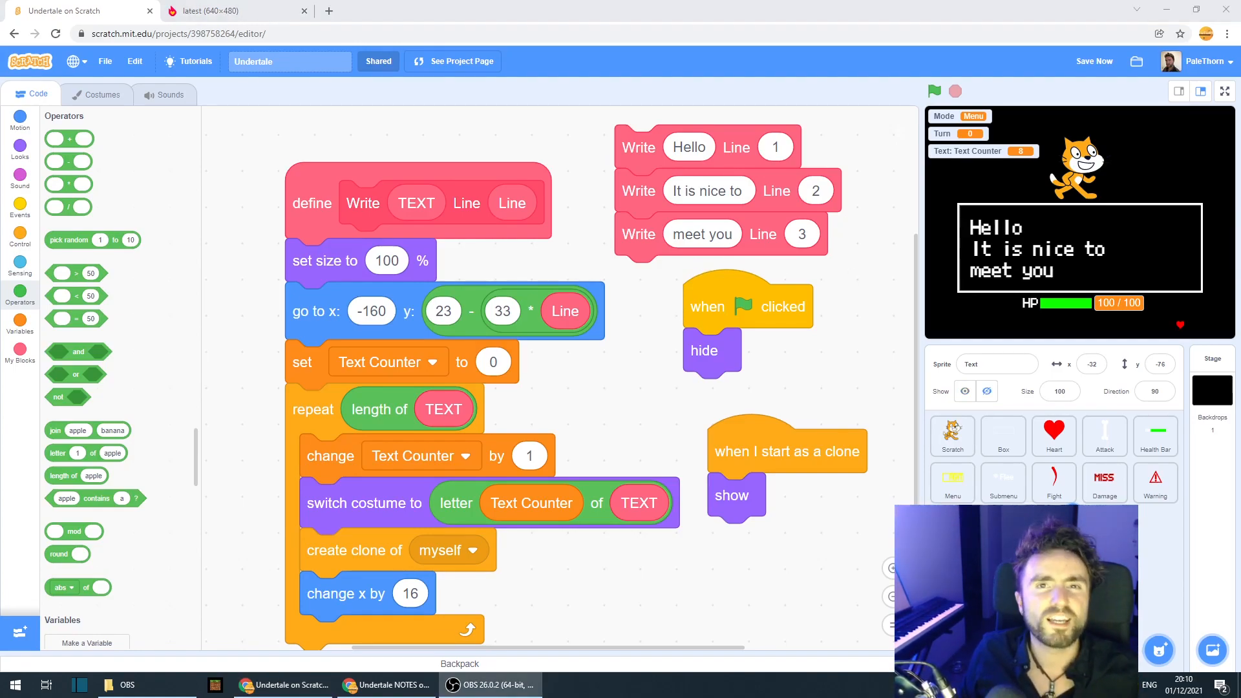
pyautogui.moveTo(1028, 310)
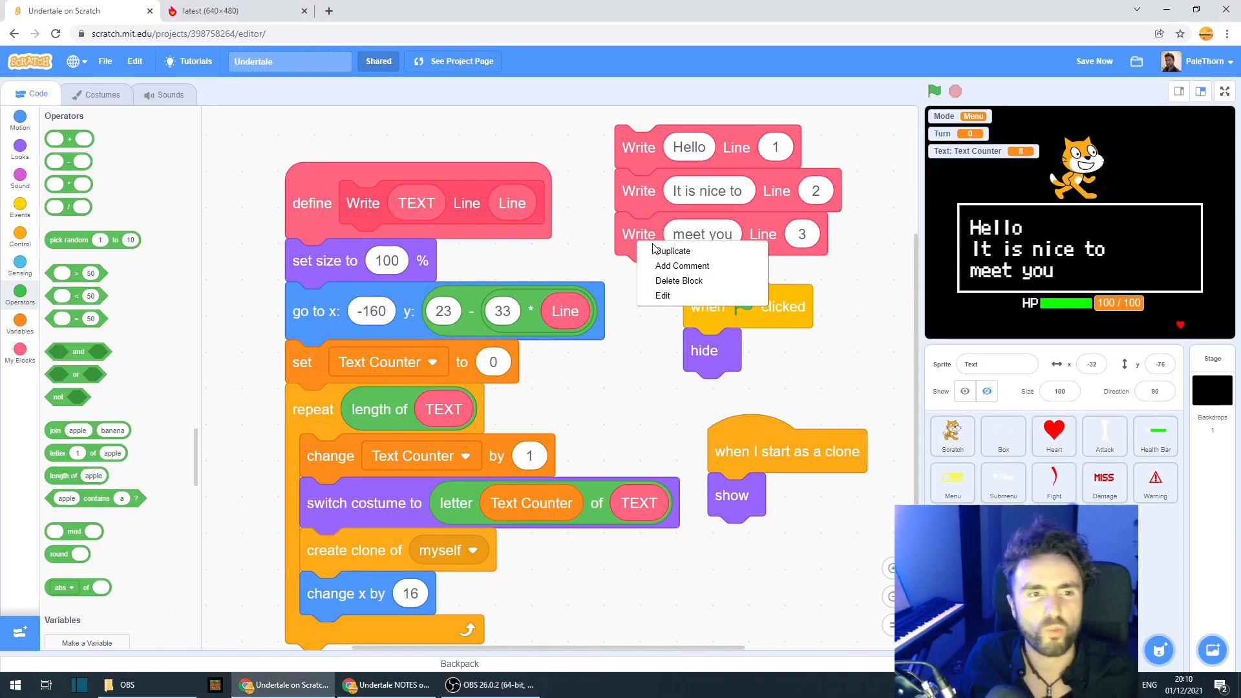
# - Duplicate the 'meet you' Write block as Line 4, run it, and adjust y offset and text size
pyautogui.click(674, 251)
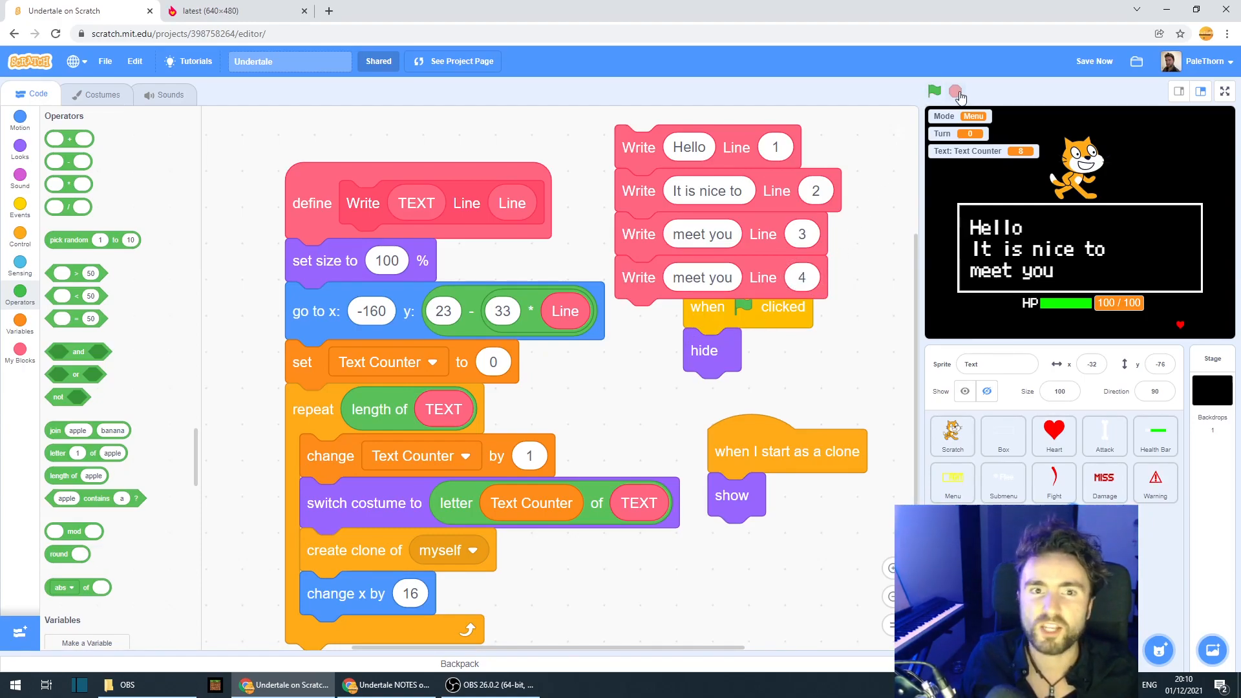
pyautogui.click(935, 91)
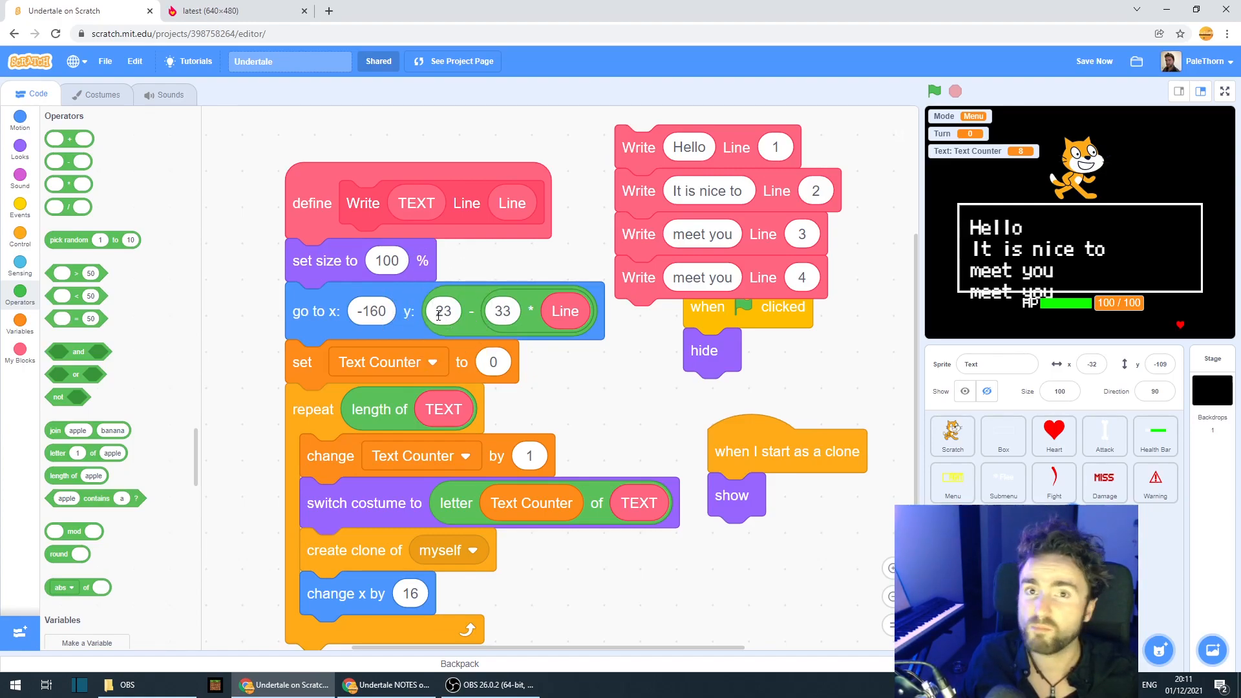
pyautogui.click(387, 260)
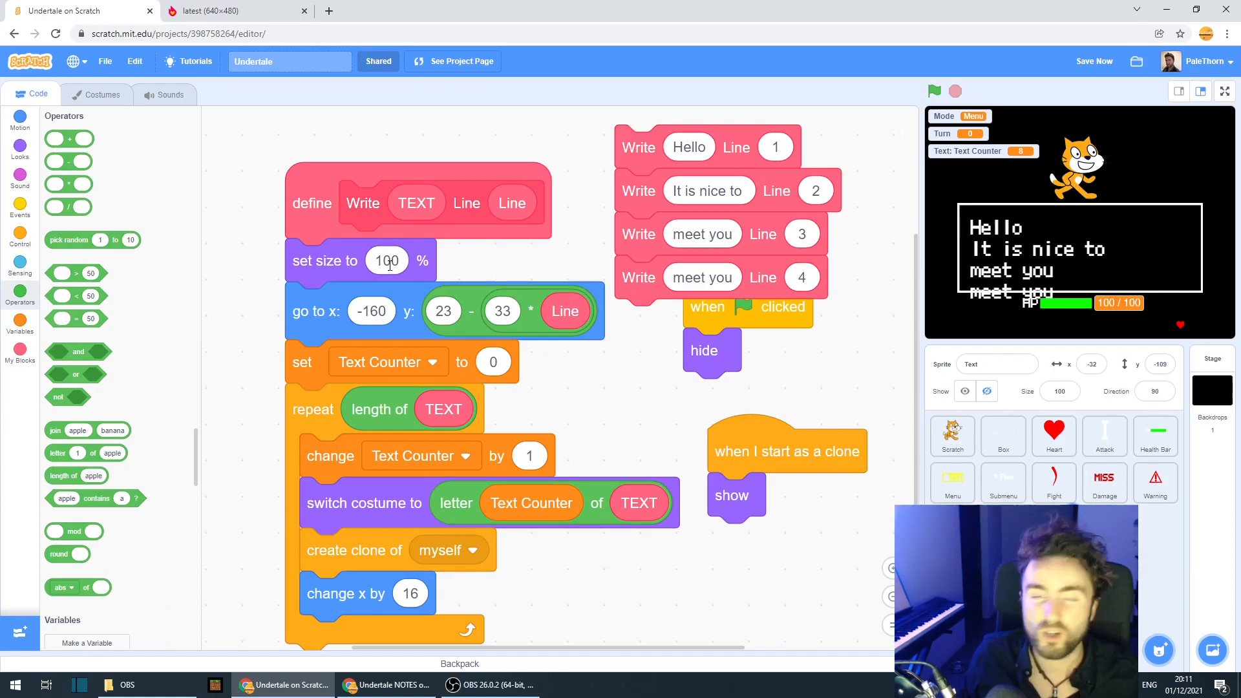
pyautogui.click(410, 593)
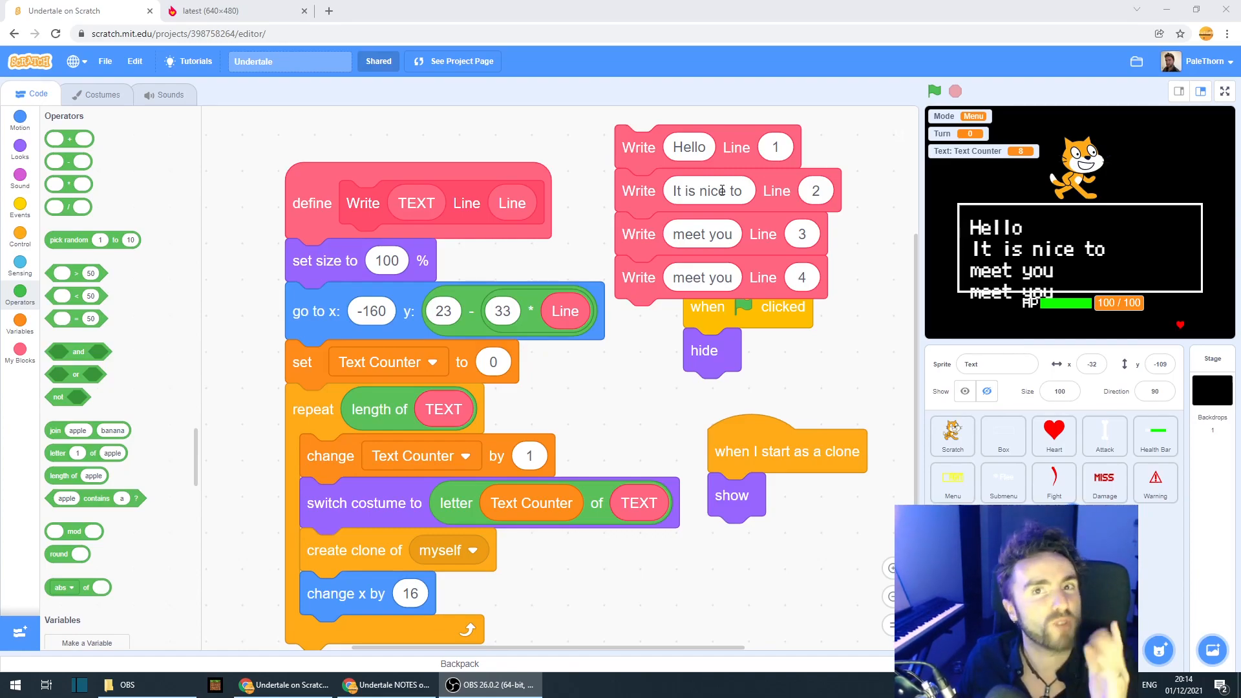
pyautogui.moveTo(776, 304)
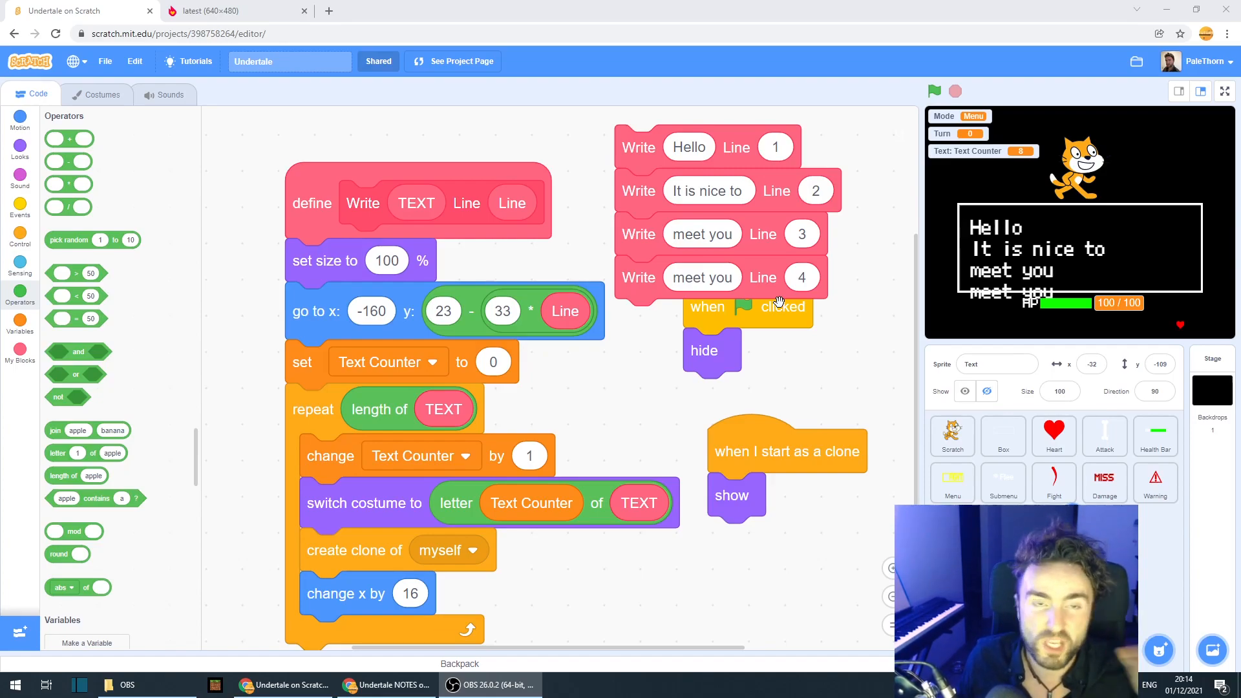
pyautogui.moveTo(785, 340)
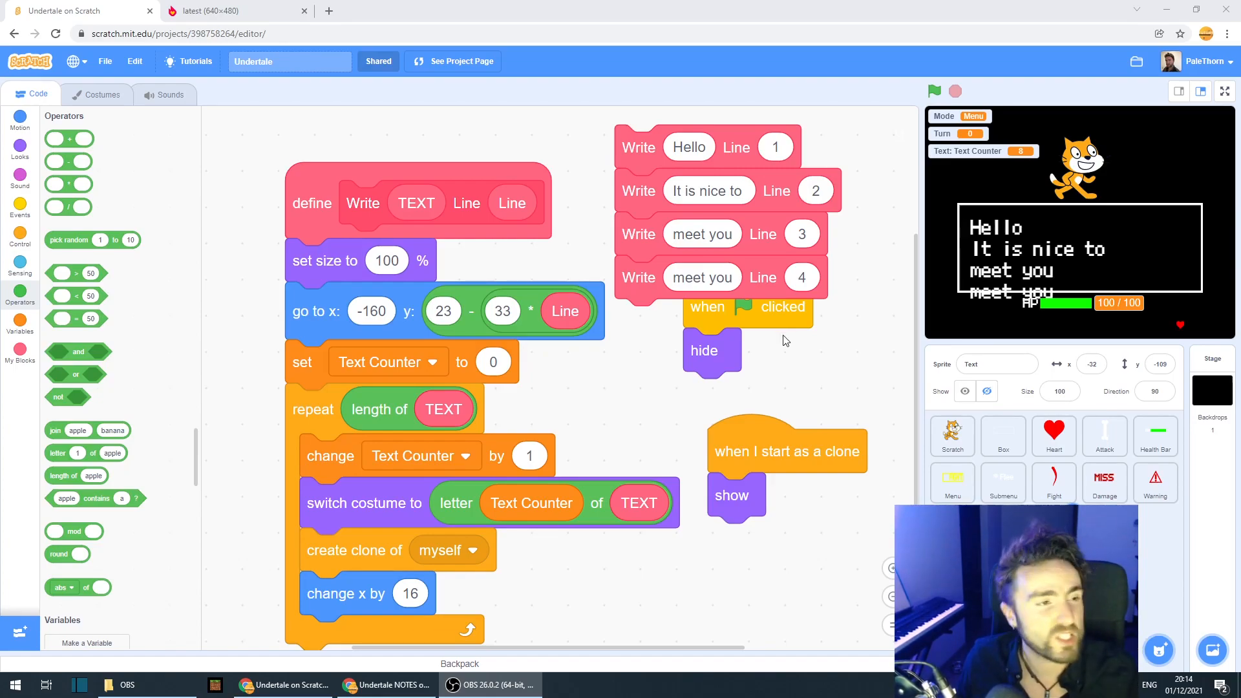
# - Add a 'when I receive Erase Text' hat with 'delete this clone' attached beneath
pyautogui.click(20, 201)
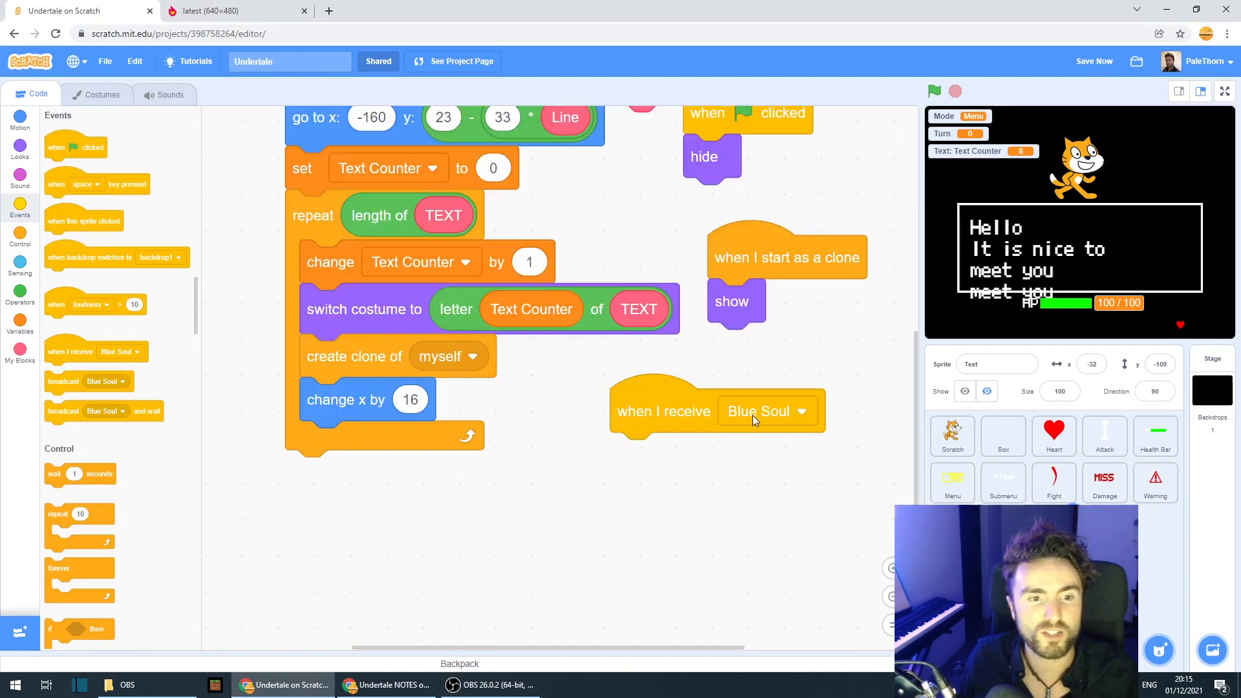
pyautogui.click(802, 411)
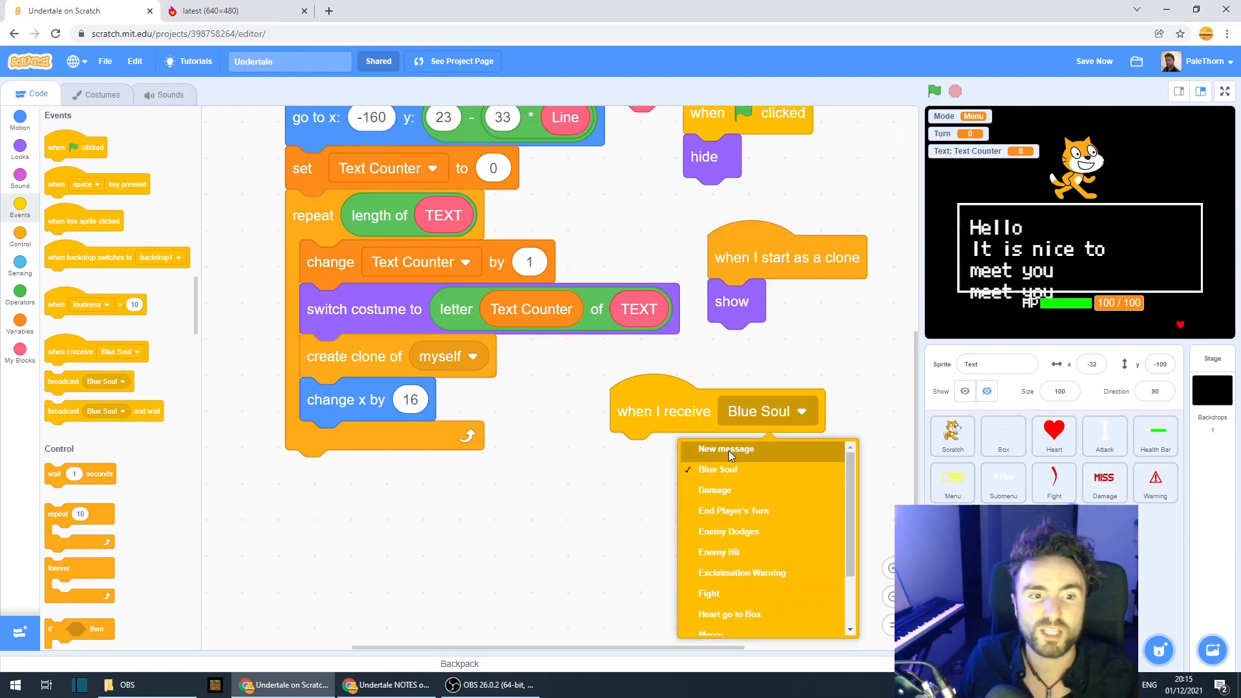
pyautogui.click(726, 450)
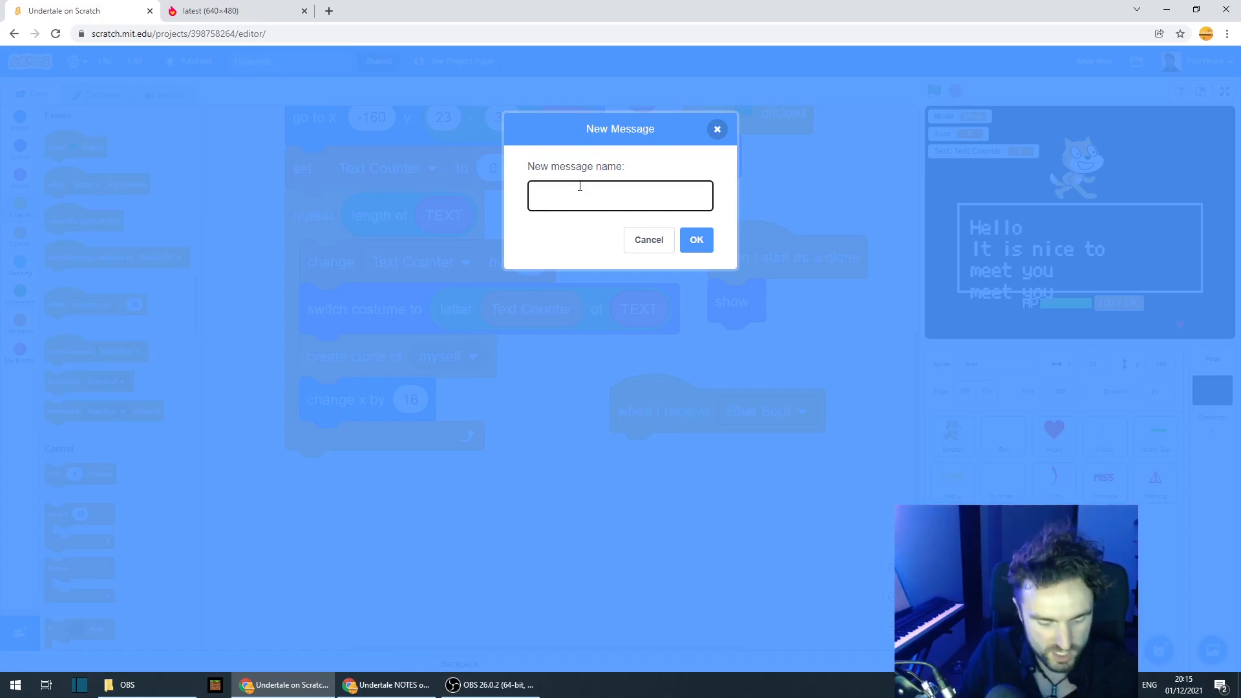
pyautogui.write('Erase Text')
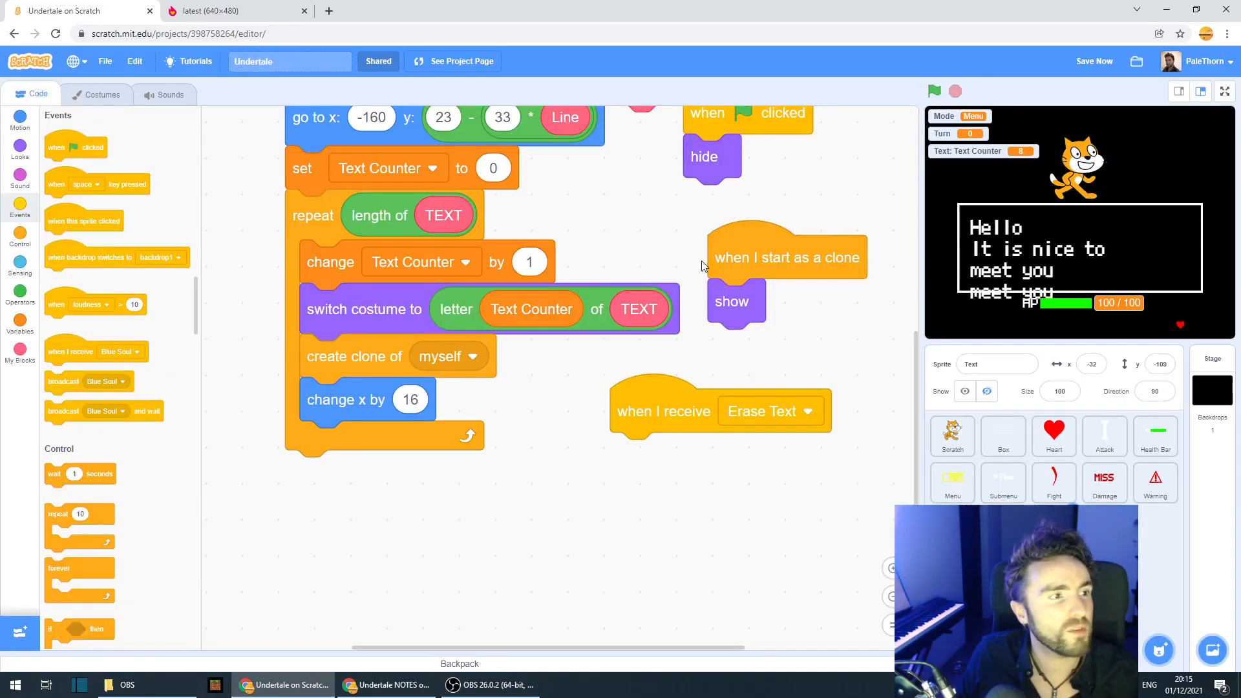
pyautogui.scroll(-3)
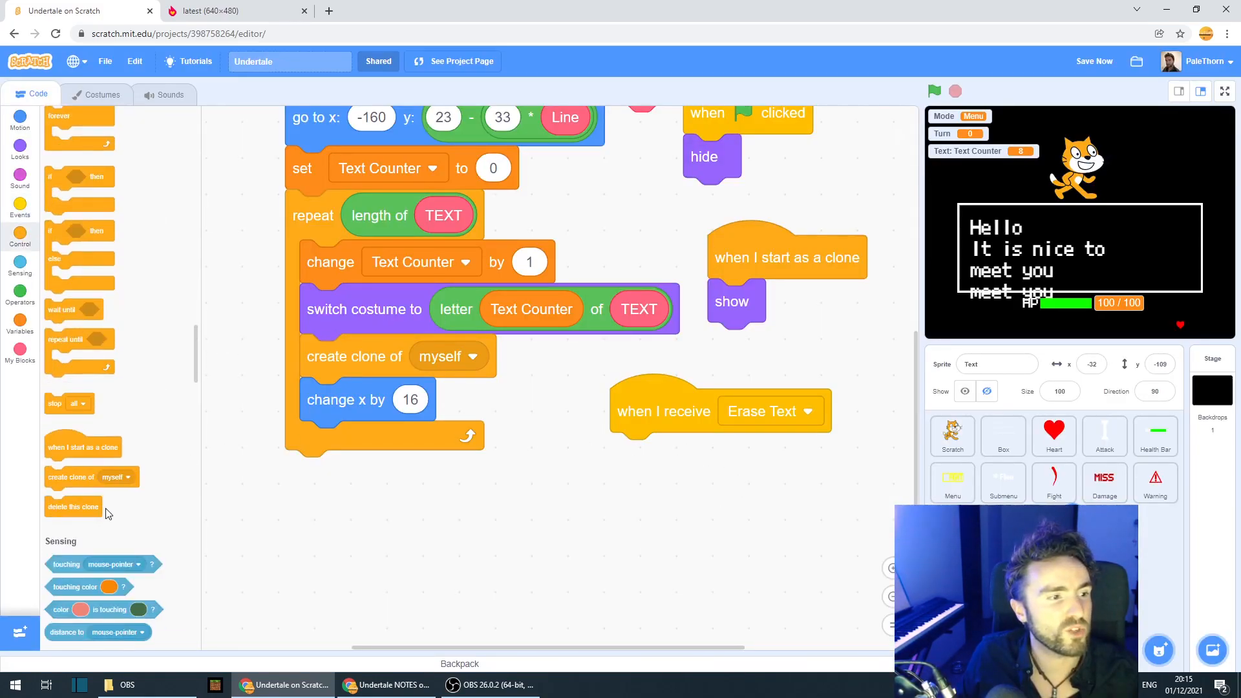
pyautogui.moveTo(73, 507); pyautogui.dragTo(669, 455)
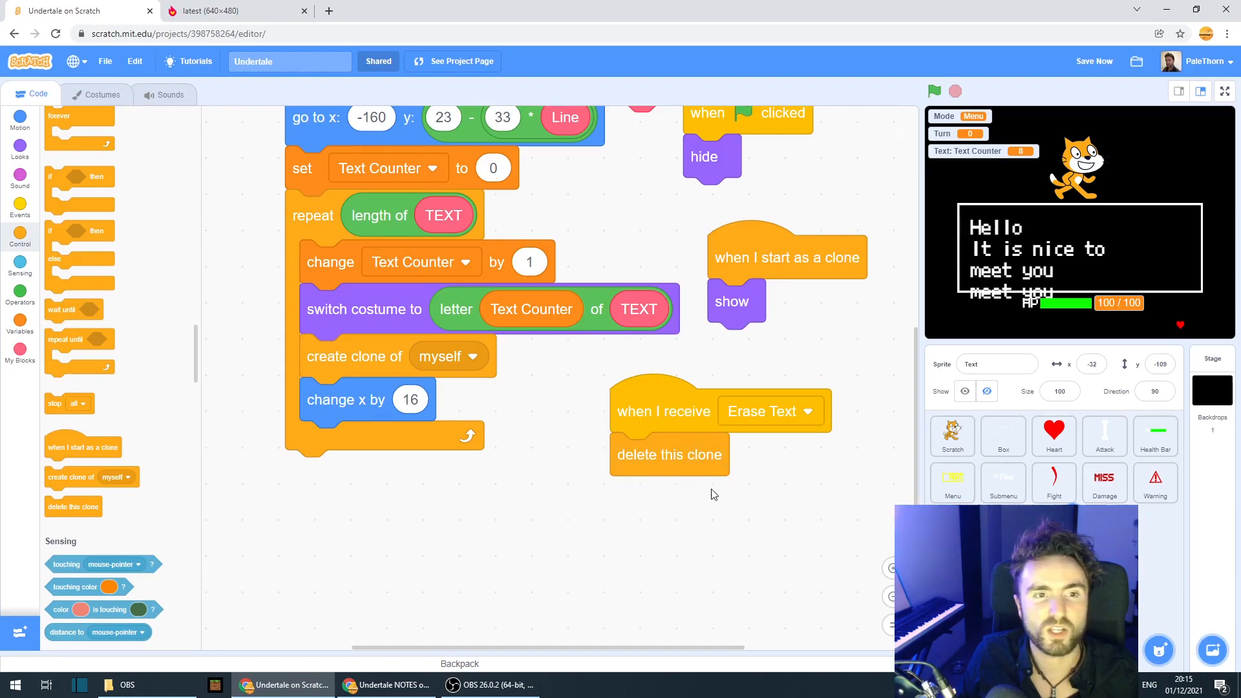